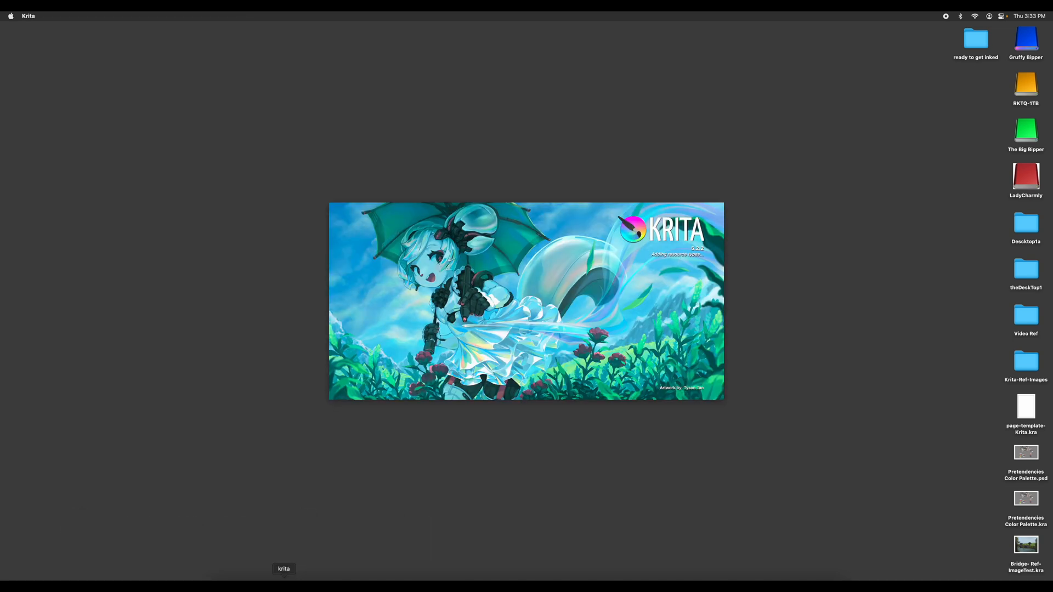
{"action": "mouse_move", "coordinate": [389, 408]}
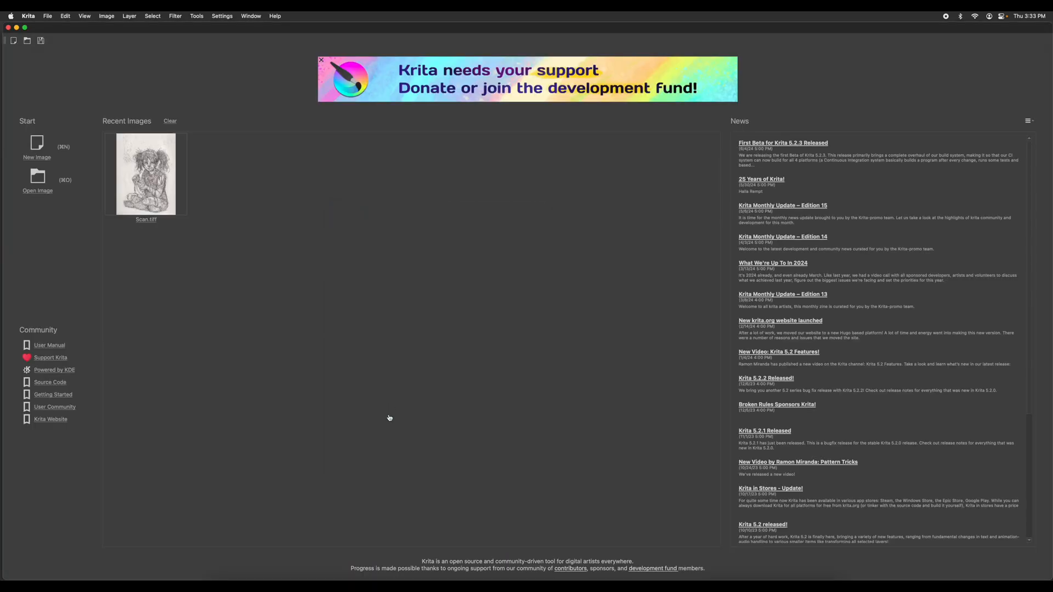
{"action": "mouse_move", "coordinate": [390, 407]}
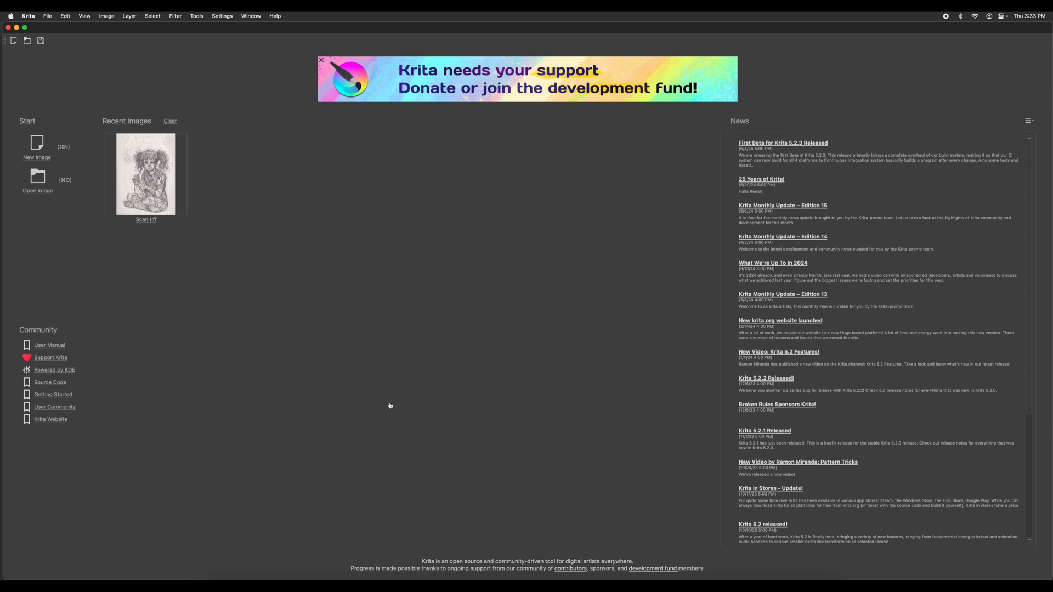
{"action": "mouse_move", "coordinate": [320, 340]}
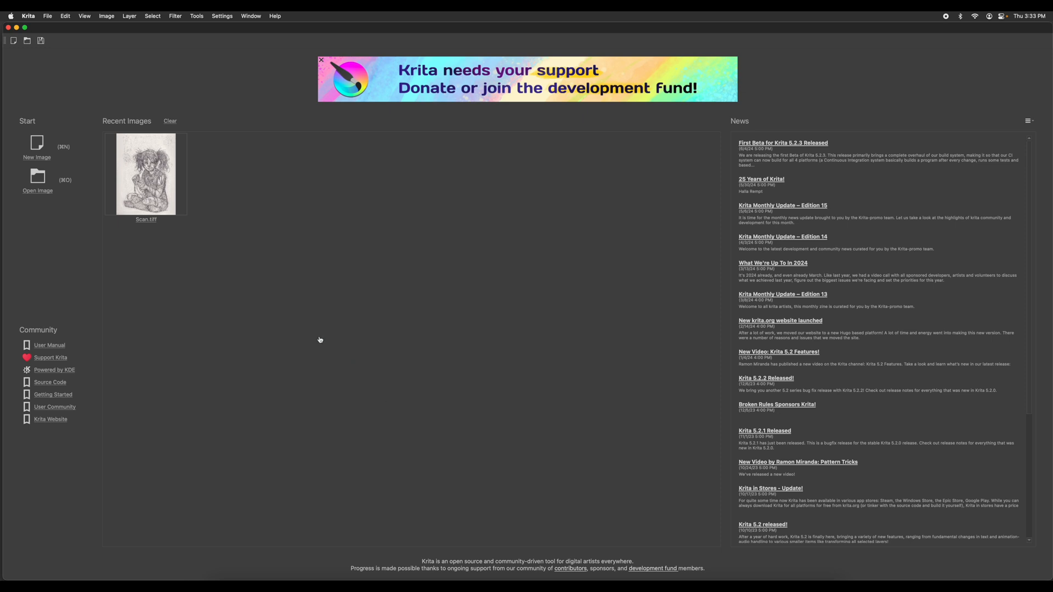
Step: Start a new image from Krita's welcome screen
{"action": "left_click", "coordinate": [37, 147]}
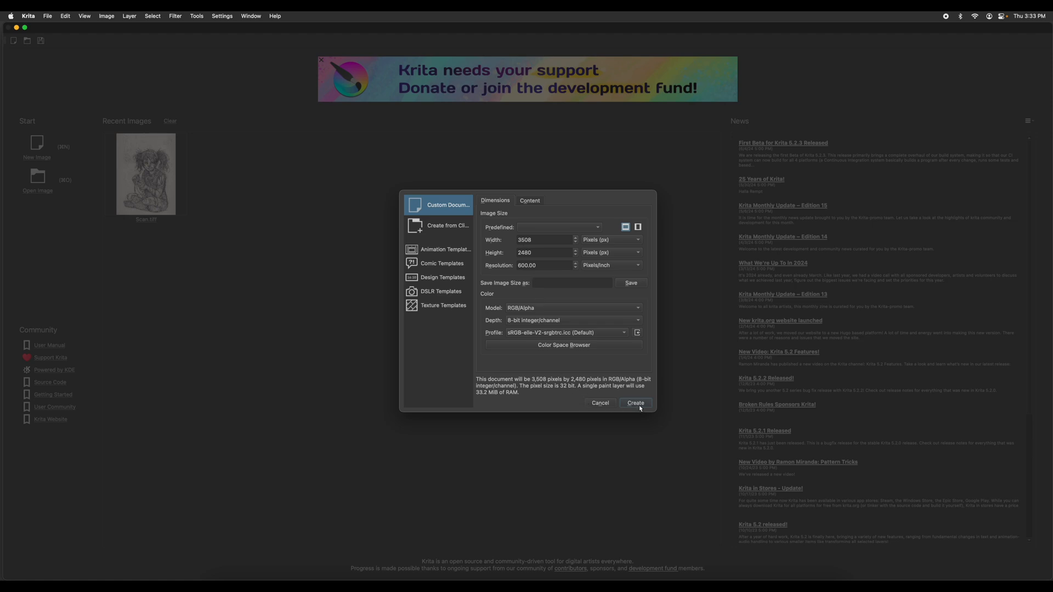
Step: Create the custom 3508 × 2480 px, 600 ppi RGB/Alpha 8-bit document
{"action": "left_click", "coordinate": [634, 403]}
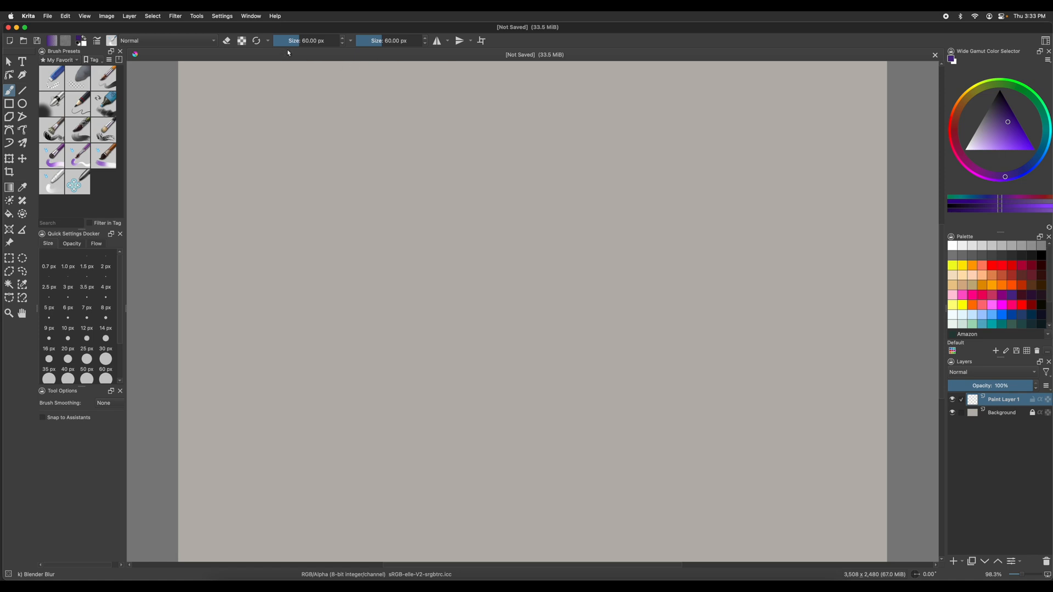
{"action": "mouse_move", "coordinate": [276, 51]}
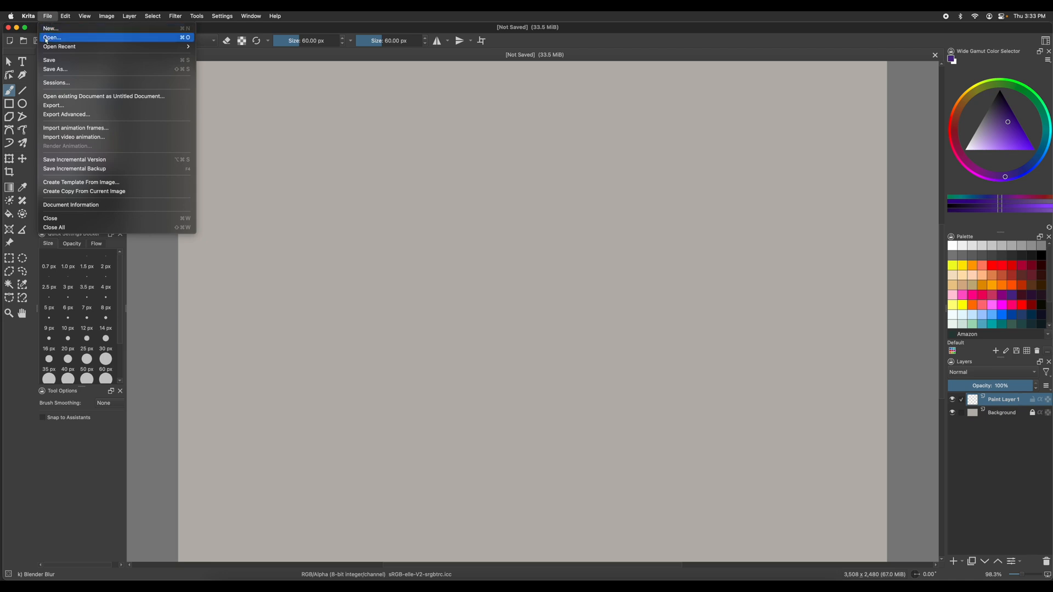
Step: Open Scan.tiff from the Desktop as normal TIFF data, declining embedded PSD
{"action": "left_click", "coordinate": [51, 36]}
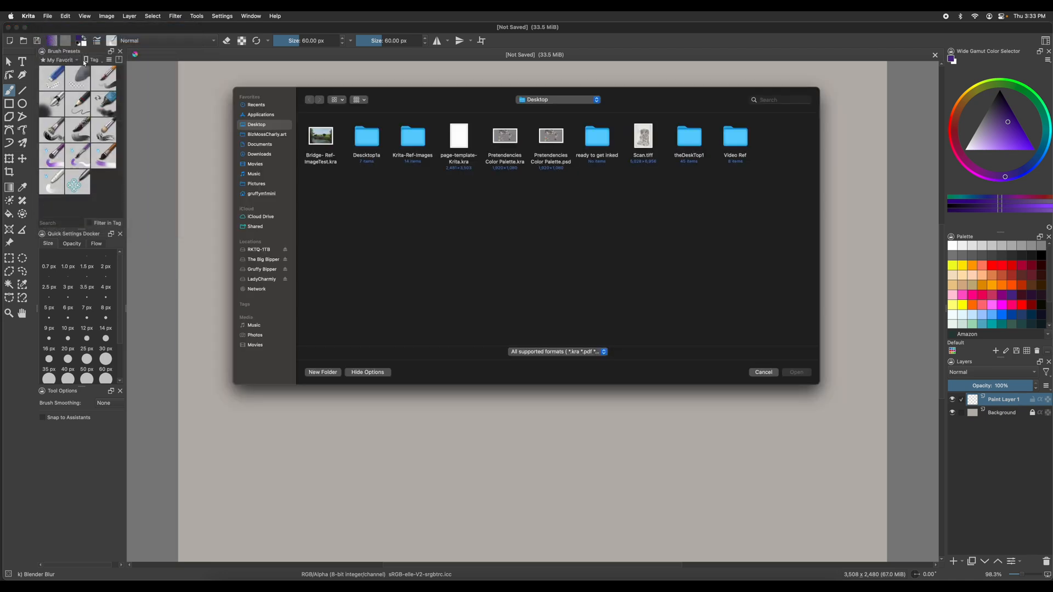
{"action": "left_click", "coordinate": [643, 137]}
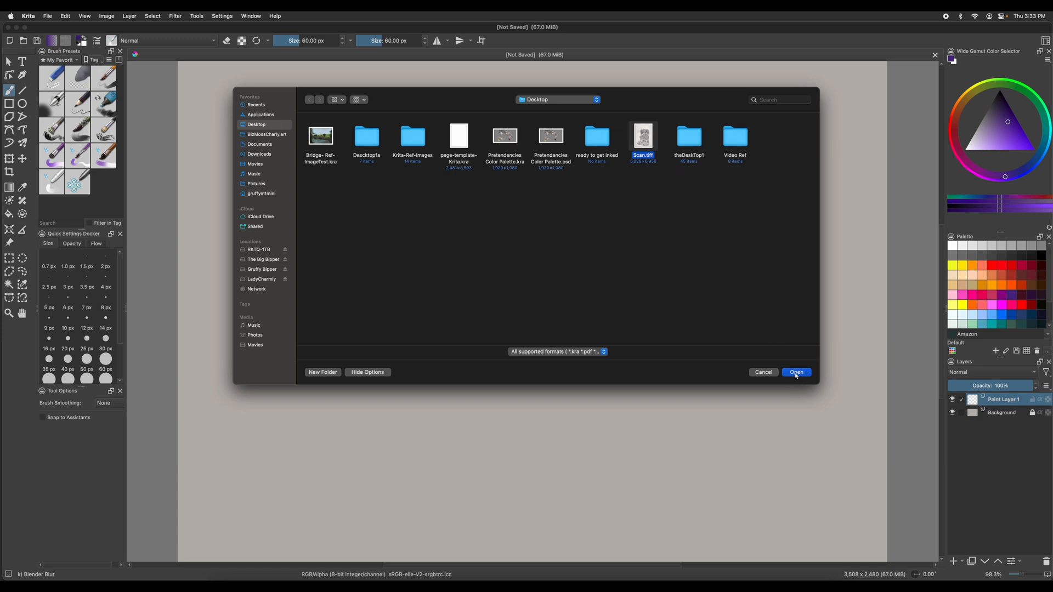
{"action": "left_click", "coordinate": [795, 372]}
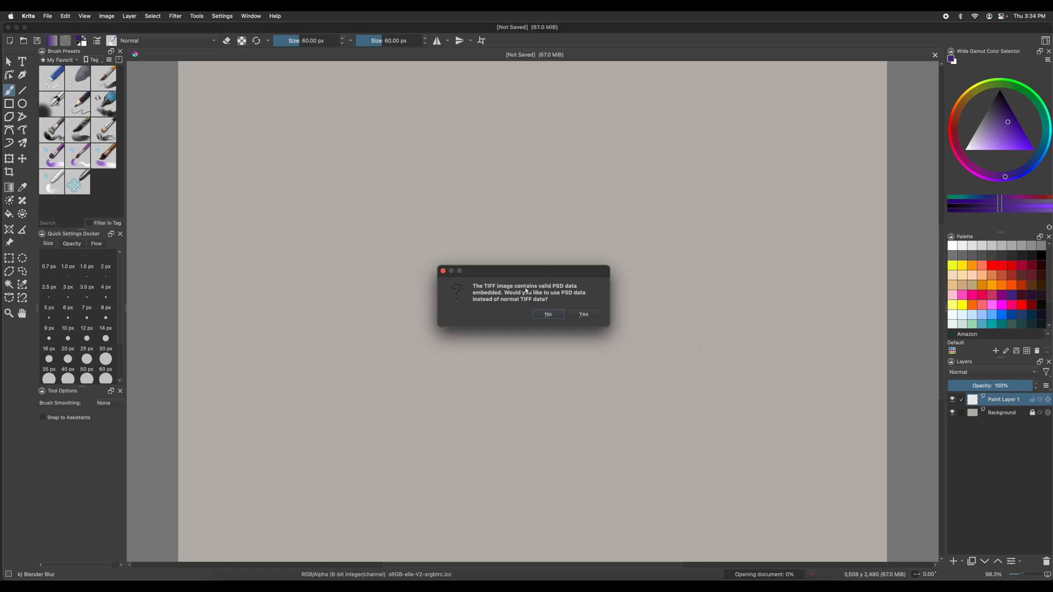
{"action": "mouse_move", "coordinate": [526, 312]}
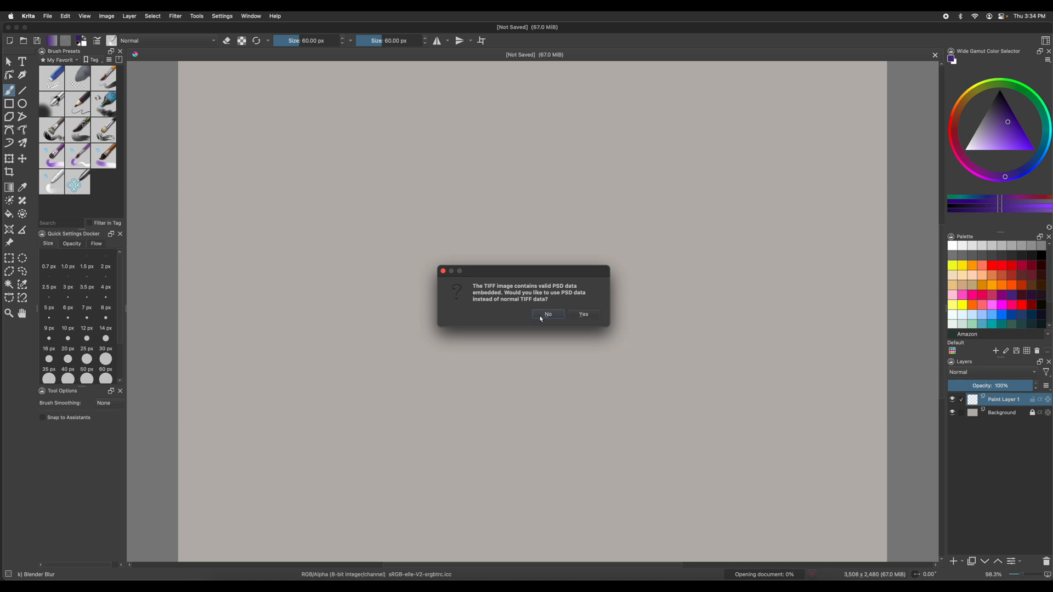
{"action": "left_click", "coordinate": [548, 314]}
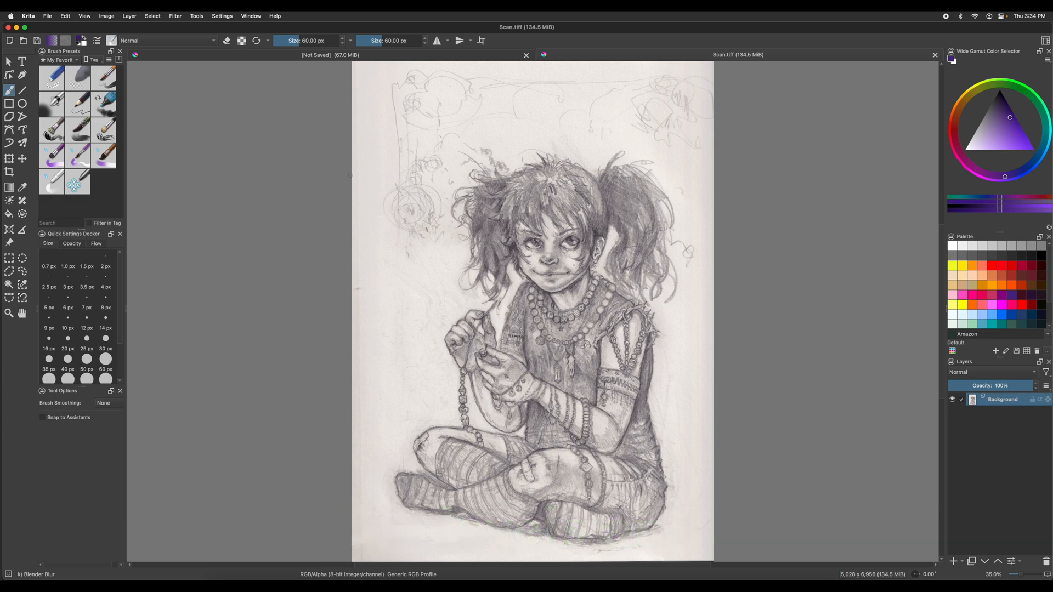
{"action": "mouse_move", "coordinate": [156, 40]}
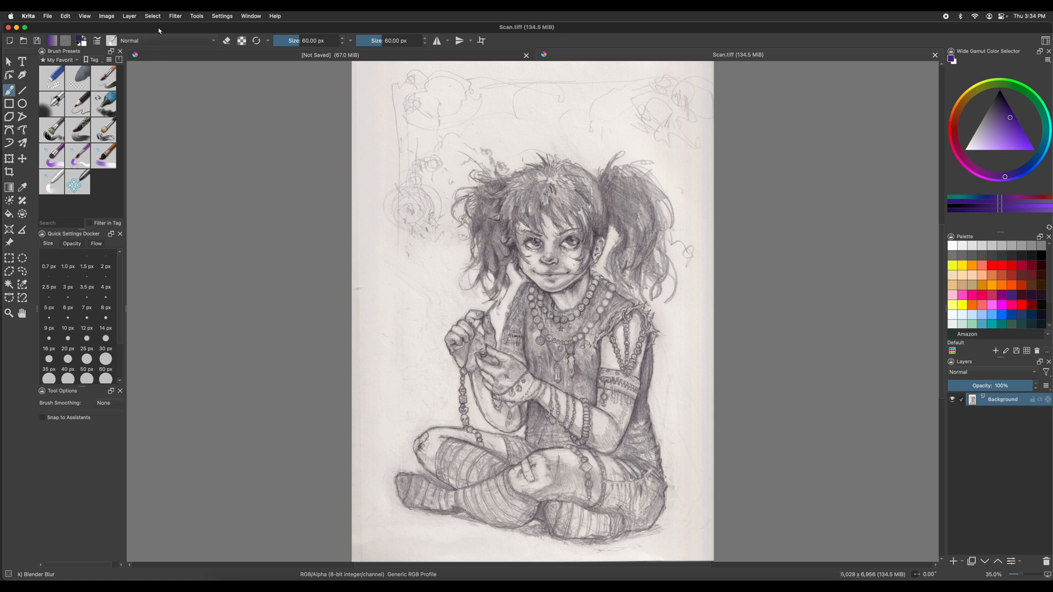
{"action": "mouse_move", "coordinate": [163, 32]}
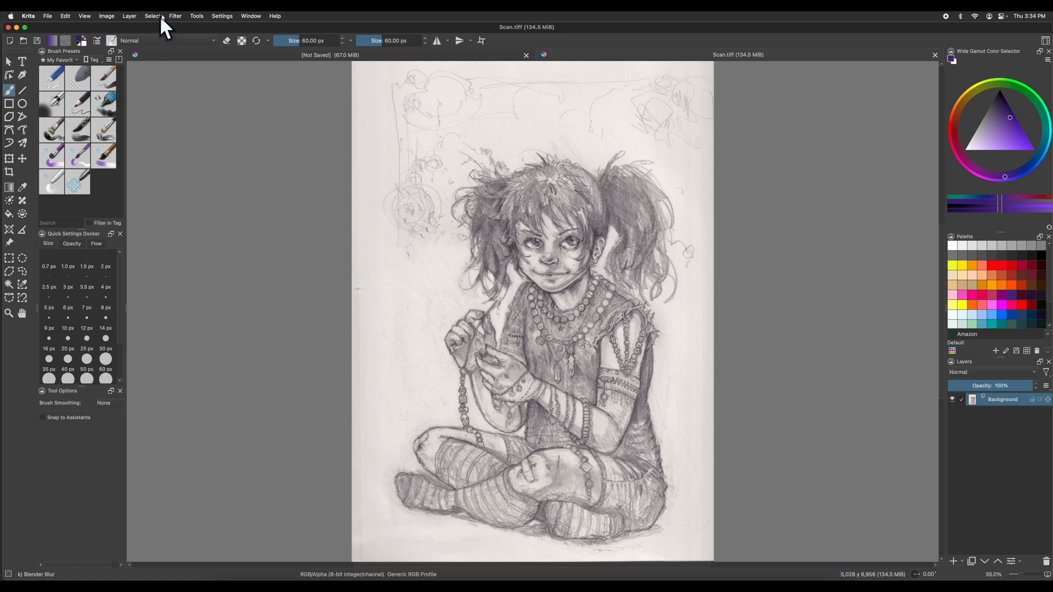
{"action": "left_click", "coordinate": [175, 15]}
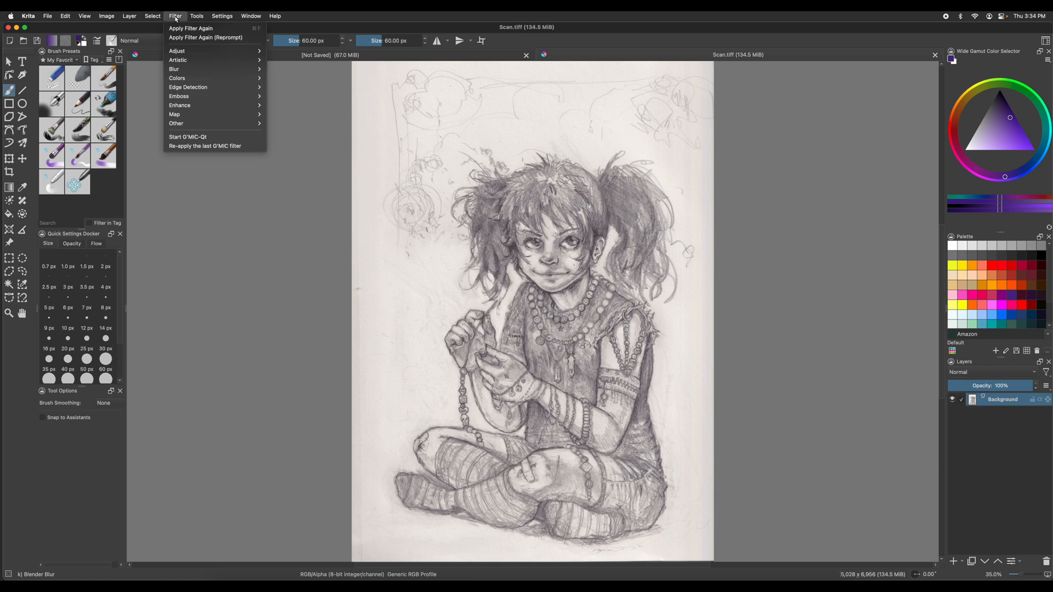
{"action": "mouse_move", "coordinate": [205, 37]}
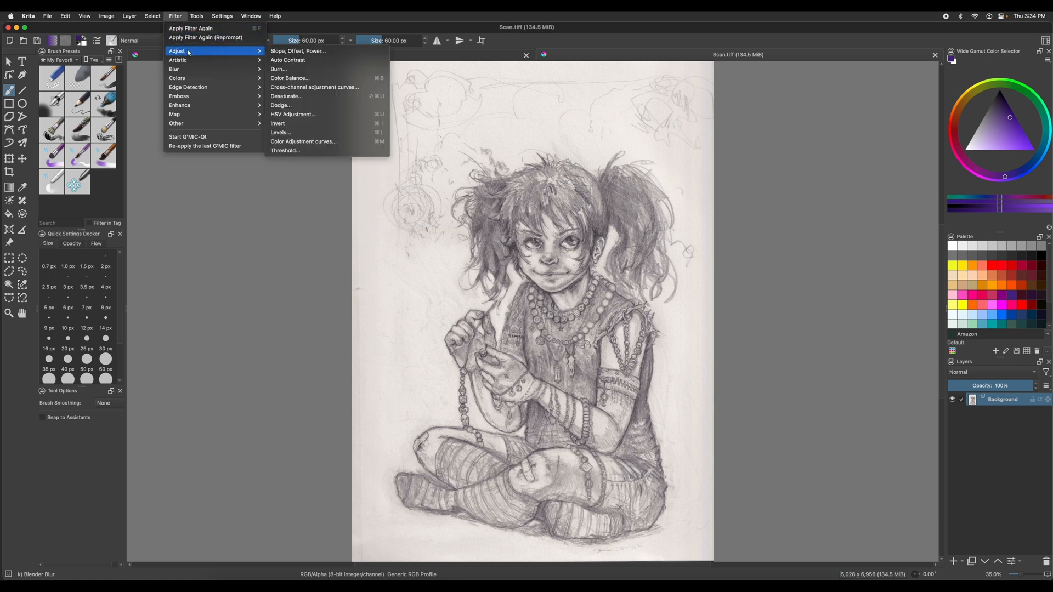
{"action": "mouse_move", "coordinate": [288, 60]}
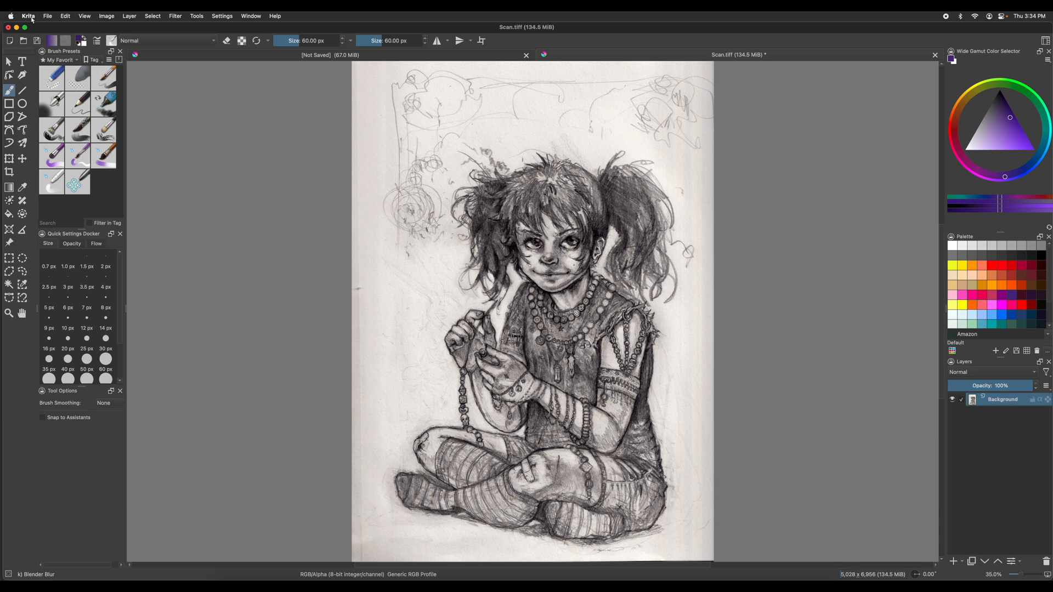
{"action": "left_click", "coordinate": [64, 15]}
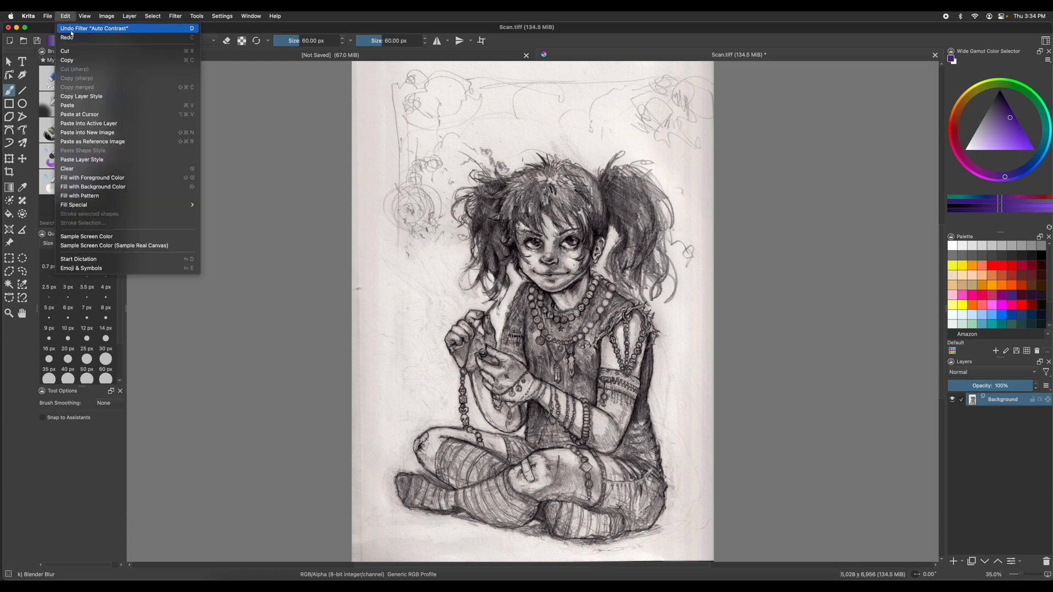
{"action": "left_click", "coordinate": [94, 28]}
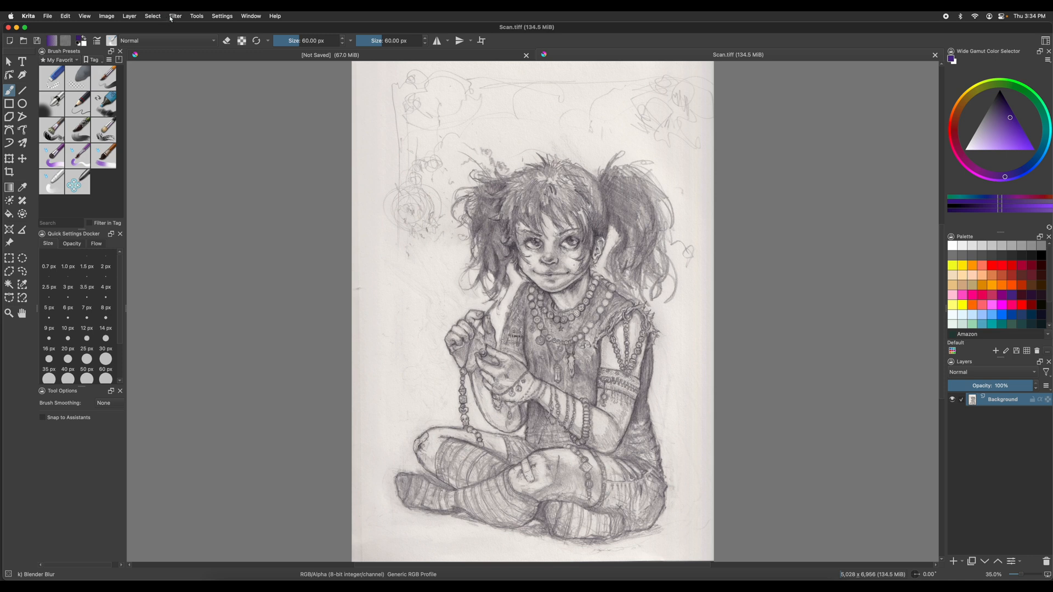
{"action": "mouse_move", "coordinate": [152, 15]}
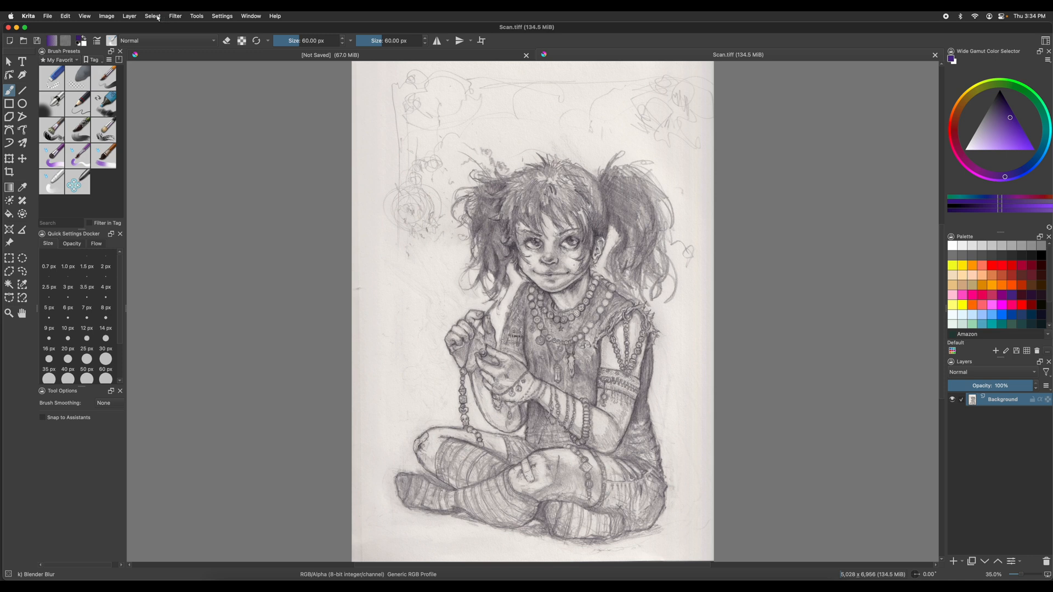
Step: Apply Levels to the sketch with midtones about 0.603 and white point 244
{"action": "left_click", "coordinate": [174, 15]}
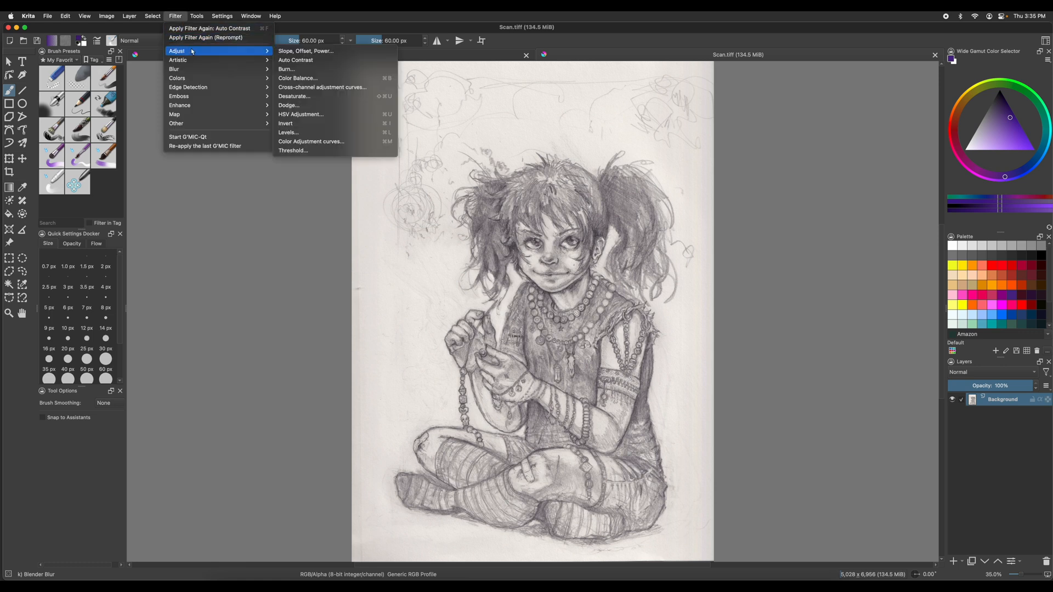
{"action": "mouse_move", "coordinate": [322, 87]}
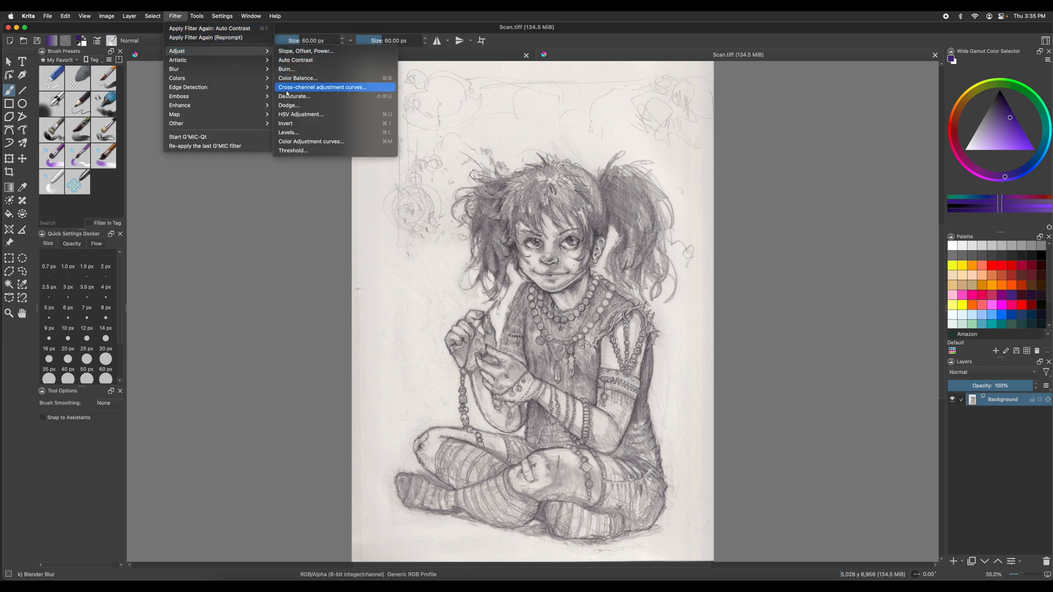
{"action": "mouse_move", "coordinate": [294, 95]}
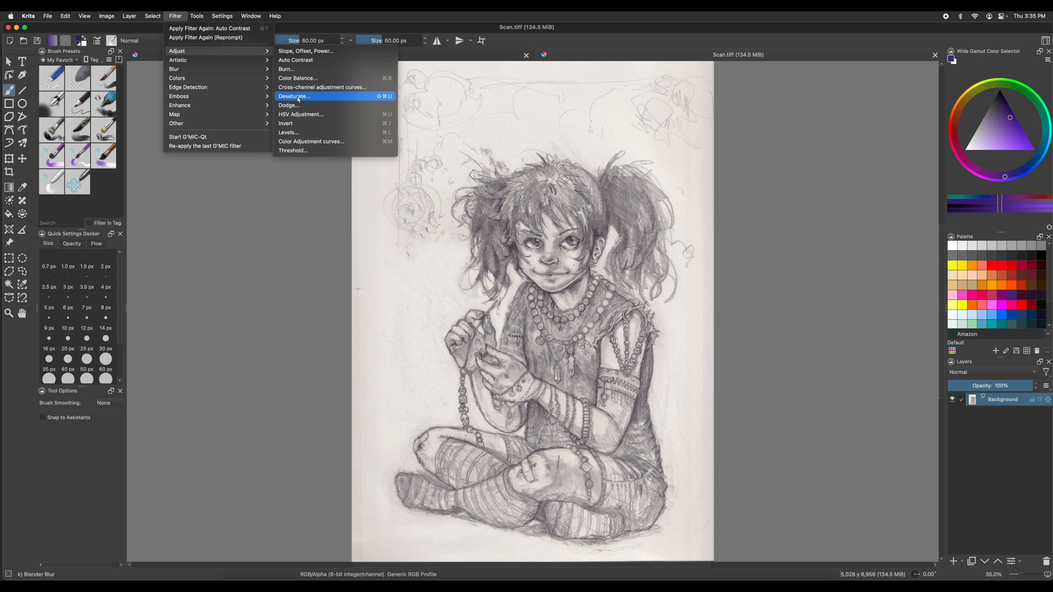
{"action": "mouse_move", "coordinate": [299, 132]}
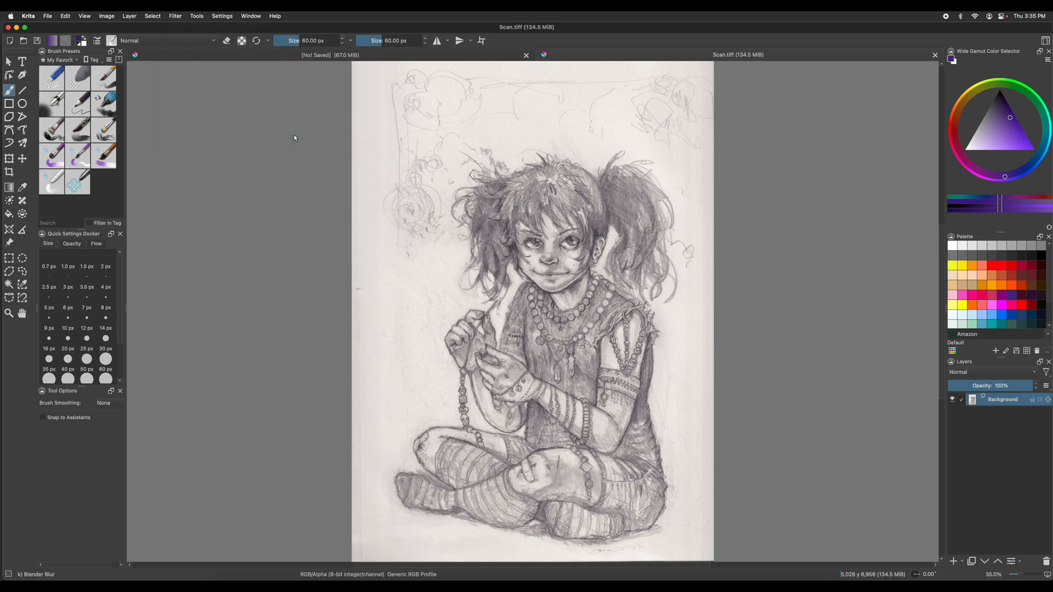
{"action": "left_click", "coordinate": [174, 15]}
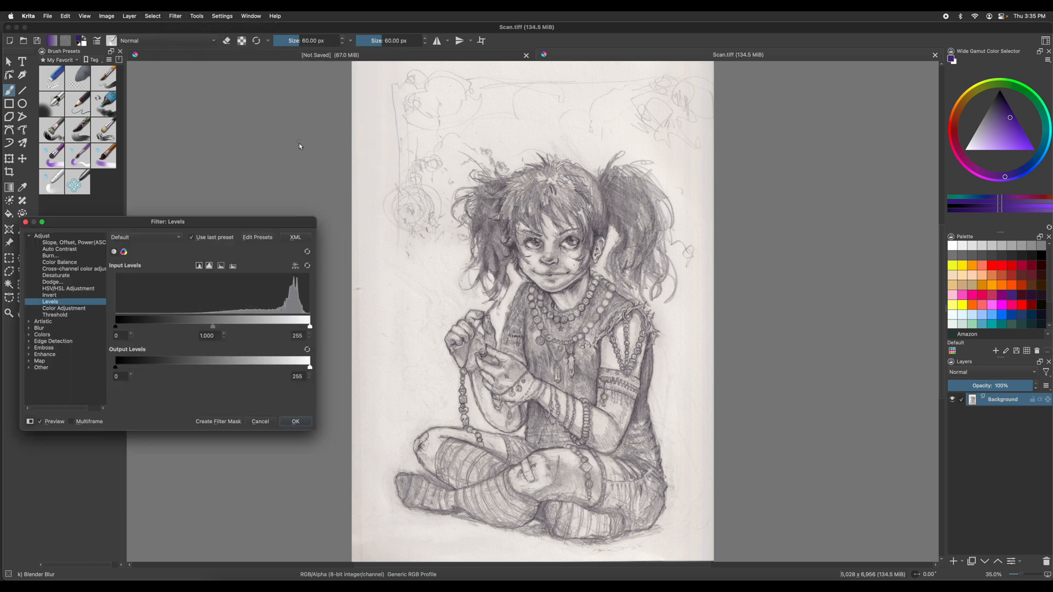
{"action": "mouse_move", "coordinate": [251, 329]}
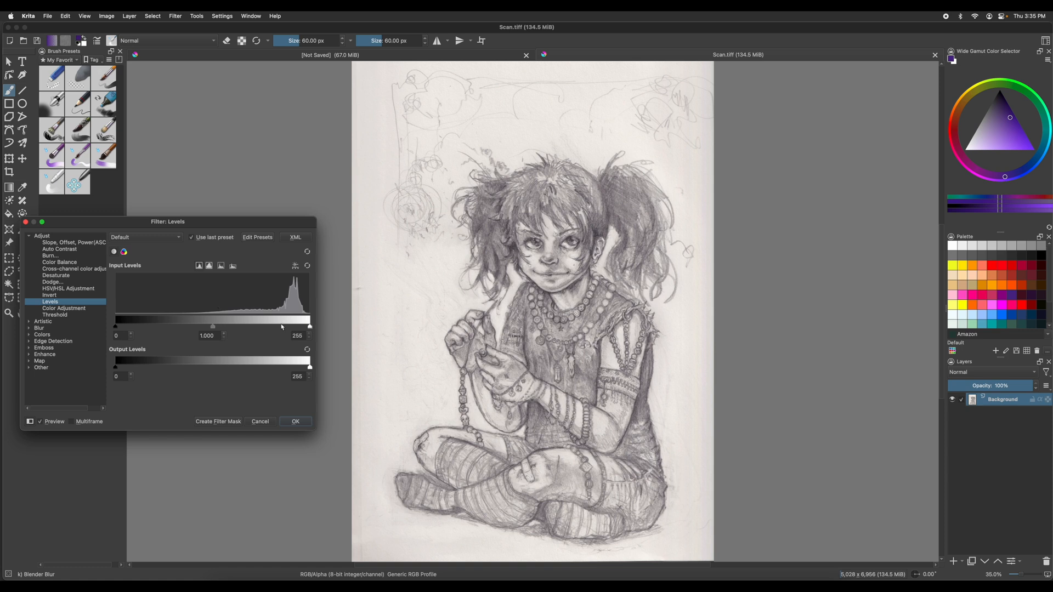
{"action": "mouse_move", "coordinate": [283, 327]}
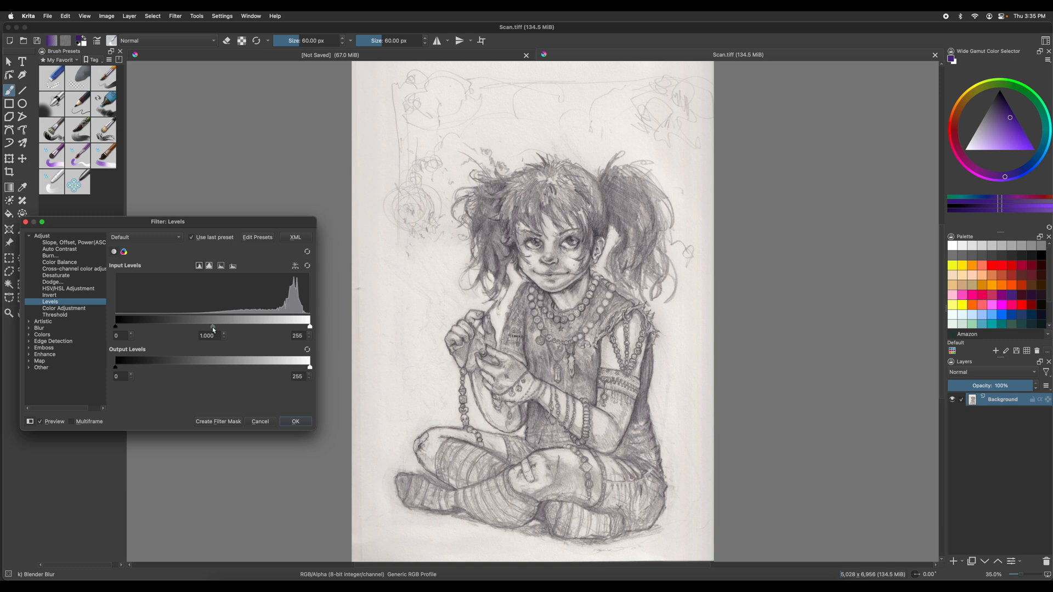
{"action": "left_click_drag", "start_coordinate": [215, 326], "coordinate": [214, 325]}
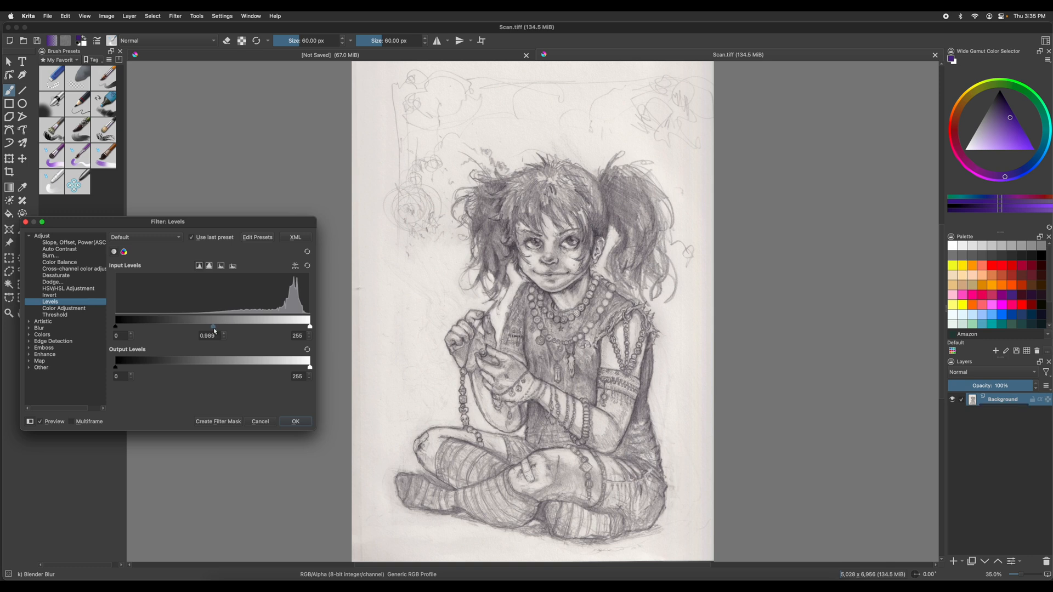
{"action": "left_click_drag", "start_coordinate": [213, 326], "coordinate": [218, 327]}
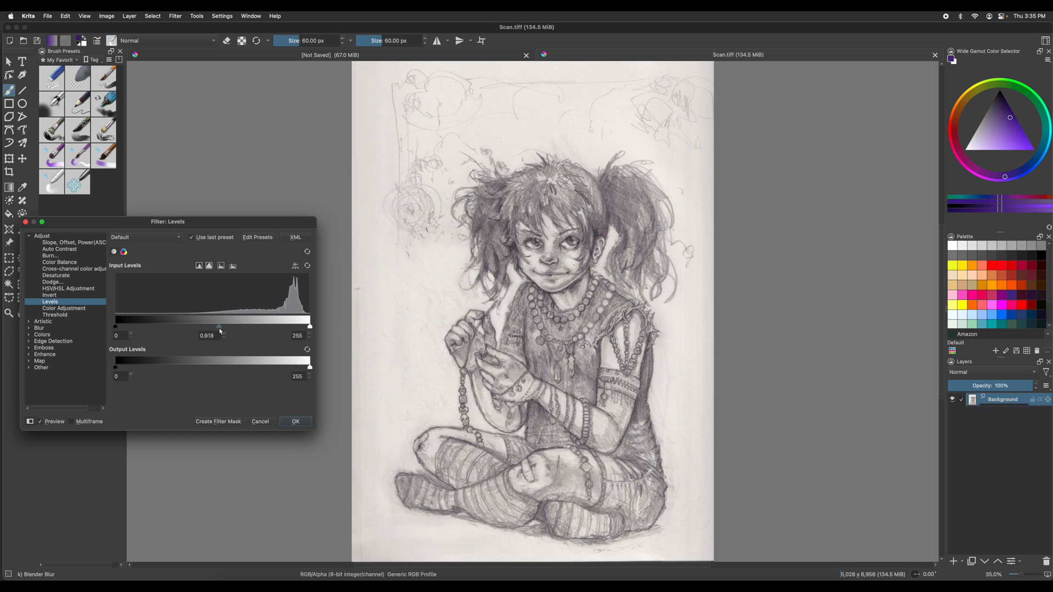
{"action": "left_click_drag", "start_coordinate": [219, 327], "coordinate": [224, 326]}
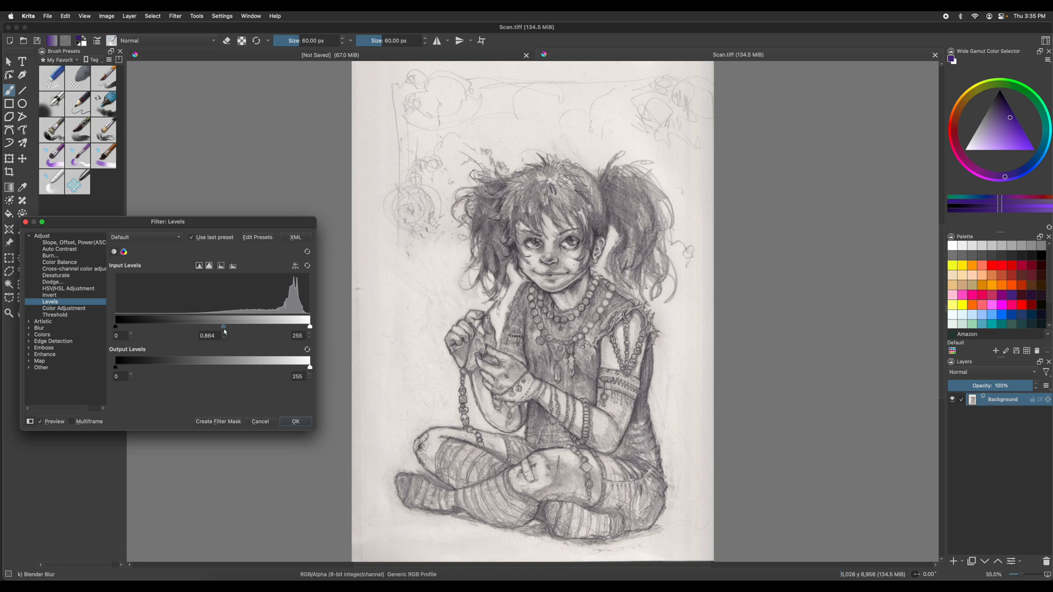
{"action": "left_click_drag", "start_coordinate": [224, 327], "coordinate": [221, 326]}
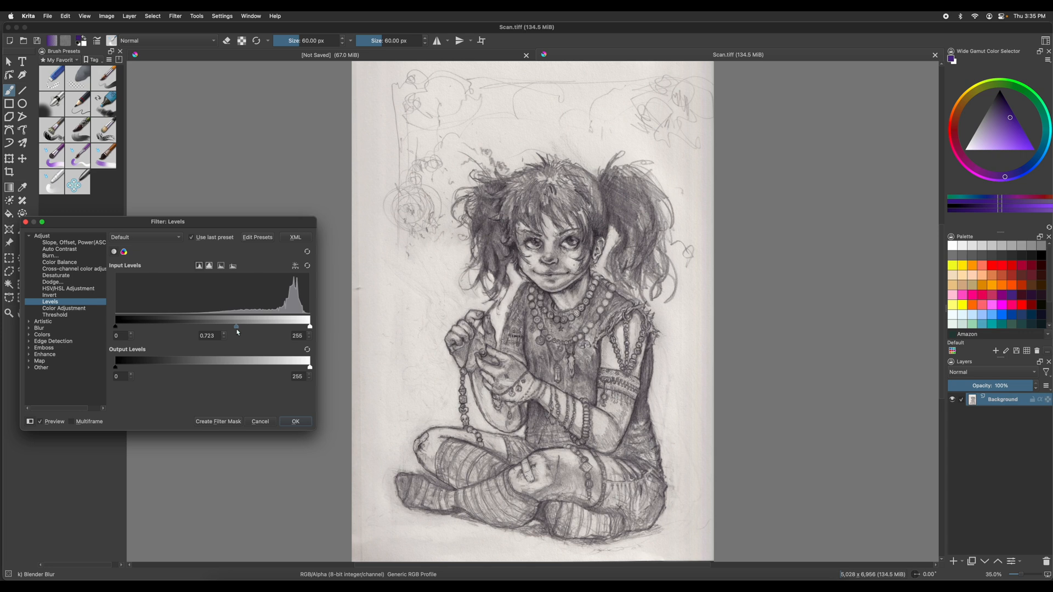
{"action": "left_click_drag", "start_coordinate": [236, 326], "coordinate": [239, 326]}
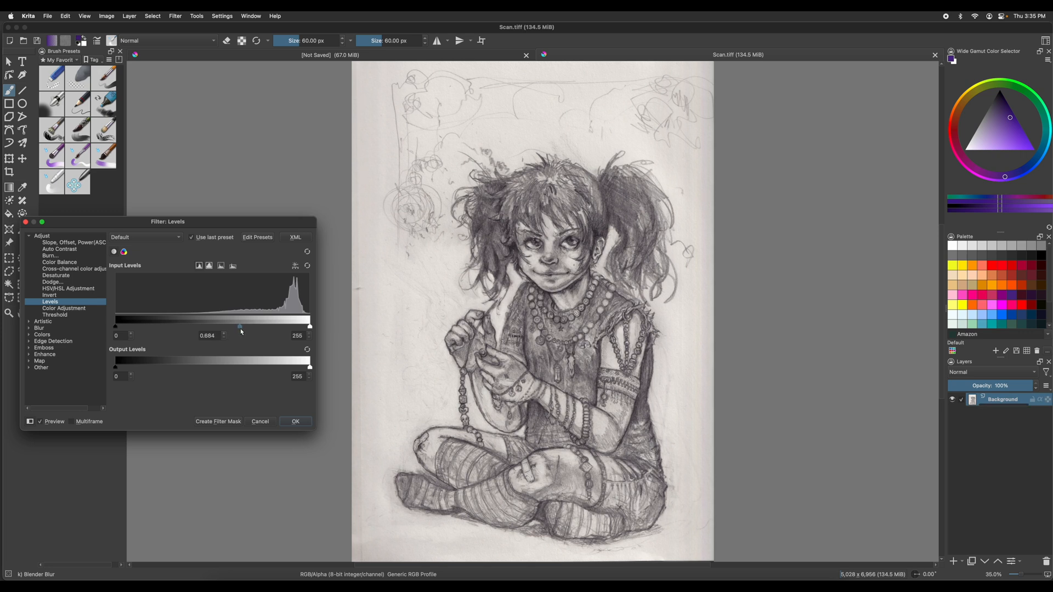
{"action": "left_click_drag", "start_coordinate": [242, 327], "coordinate": [241, 327]}
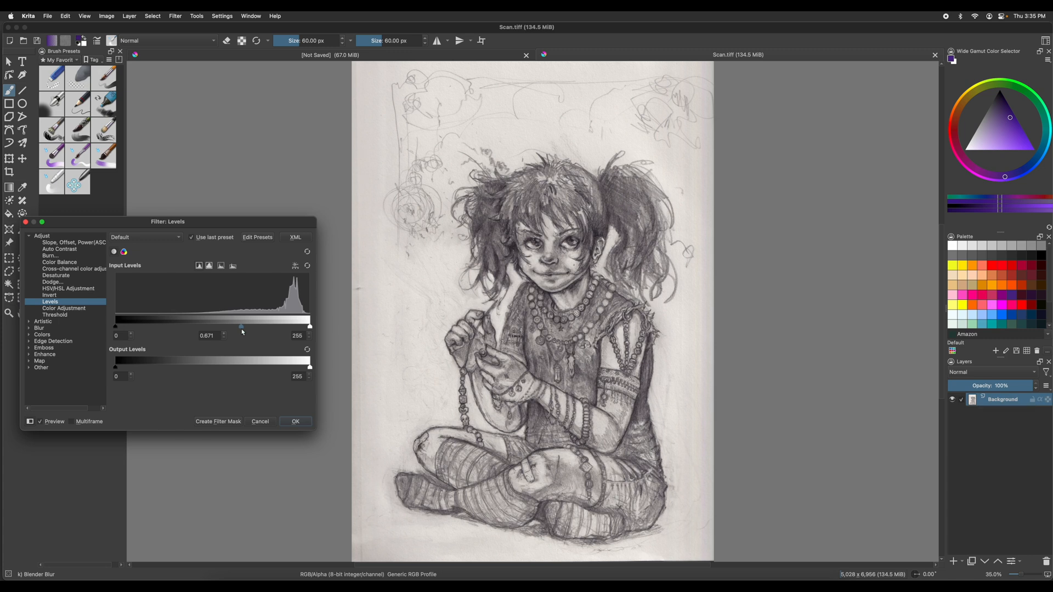
{"action": "mouse_move", "coordinate": [240, 343]}
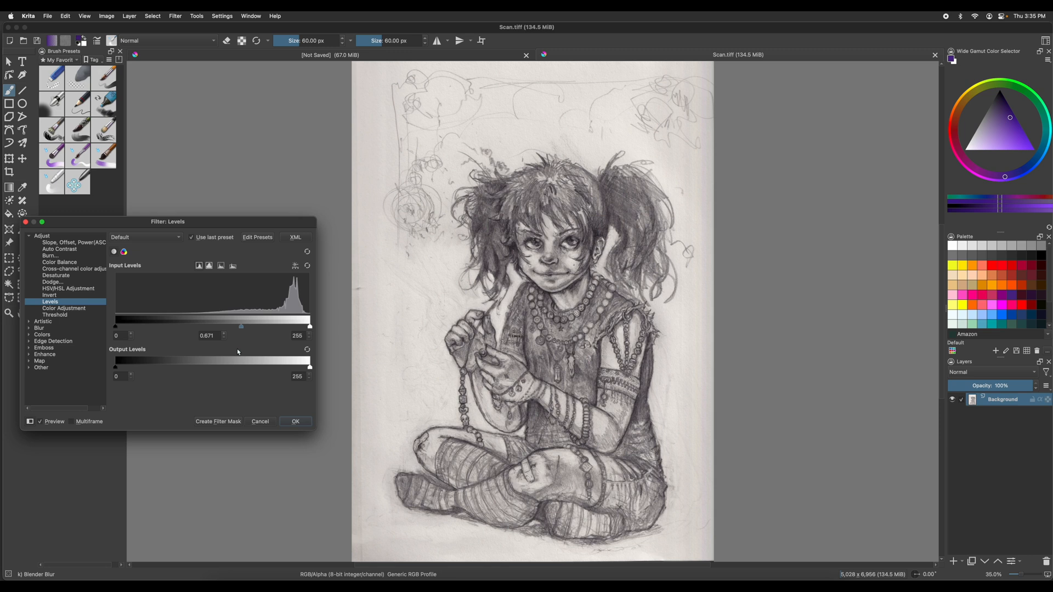
{"action": "mouse_move", "coordinate": [236, 346]}
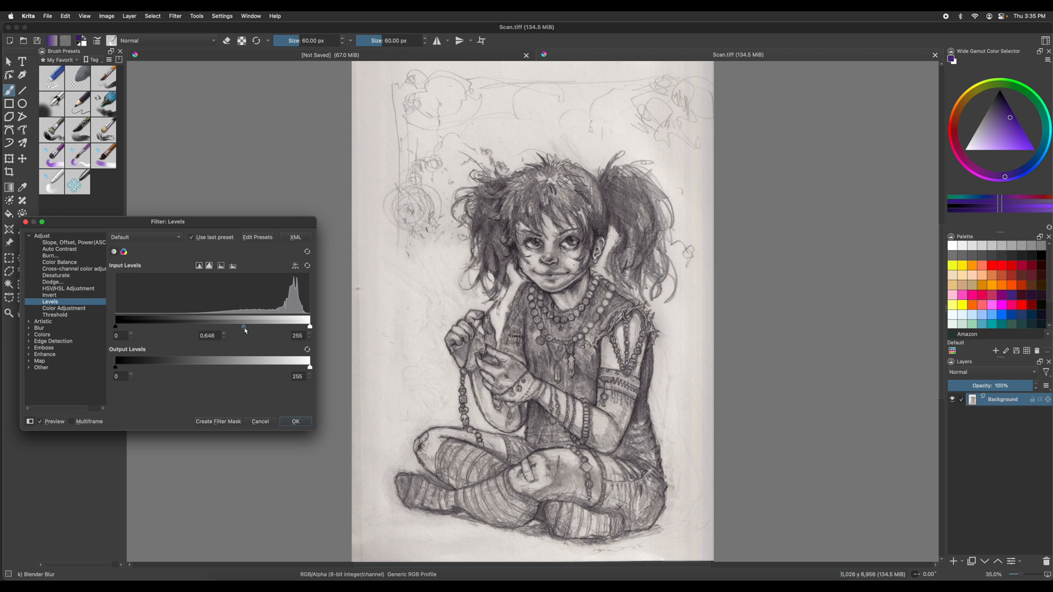
{"action": "mouse_move", "coordinate": [270, 328]}
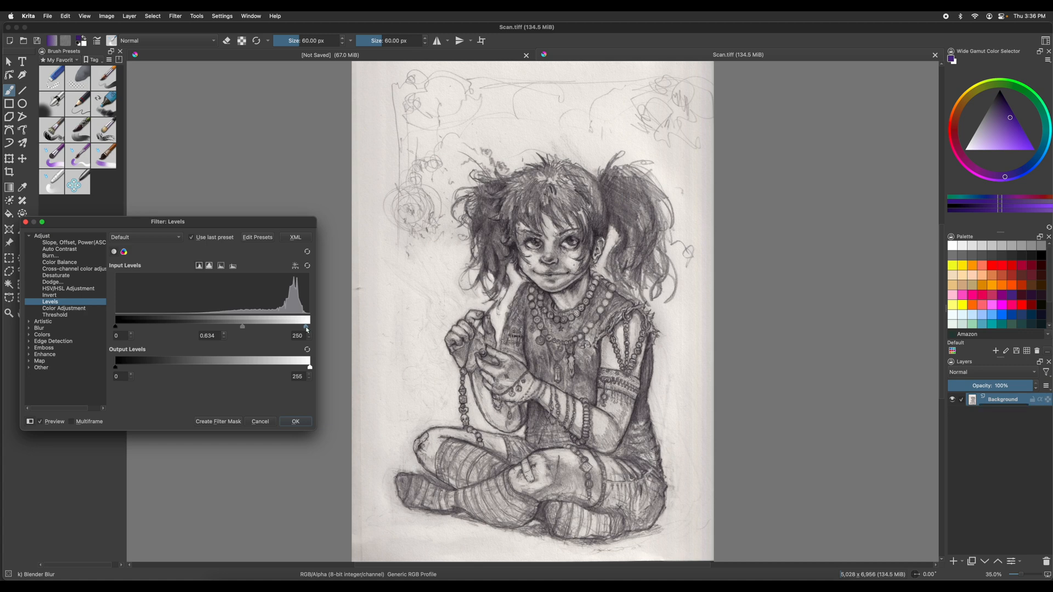
{"action": "left_click_drag", "start_coordinate": [307, 326], "coordinate": [305, 327]}
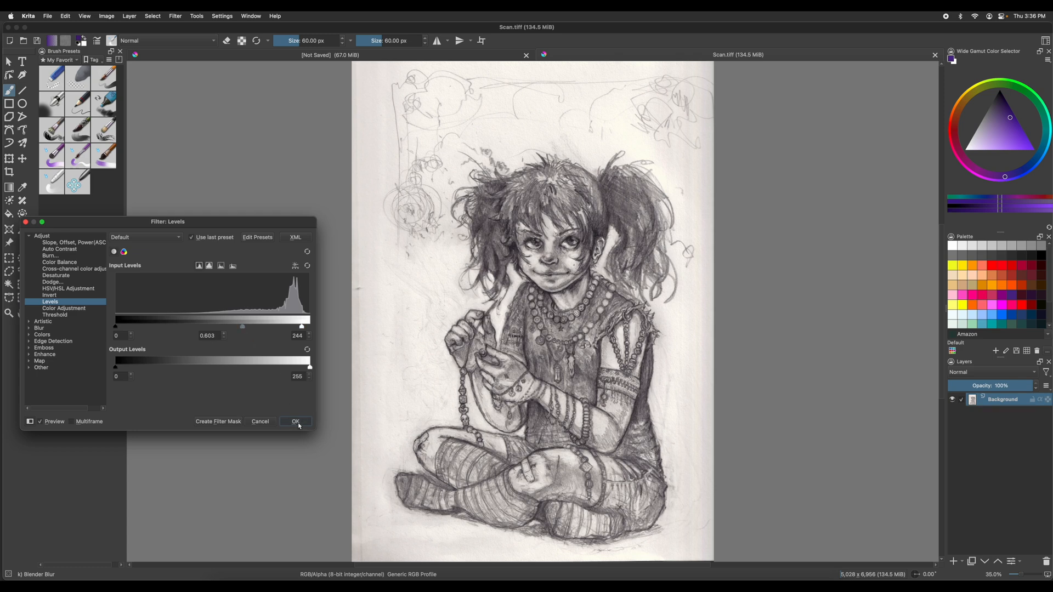
{"action": "left_click", "coordinate": [295, 422]}
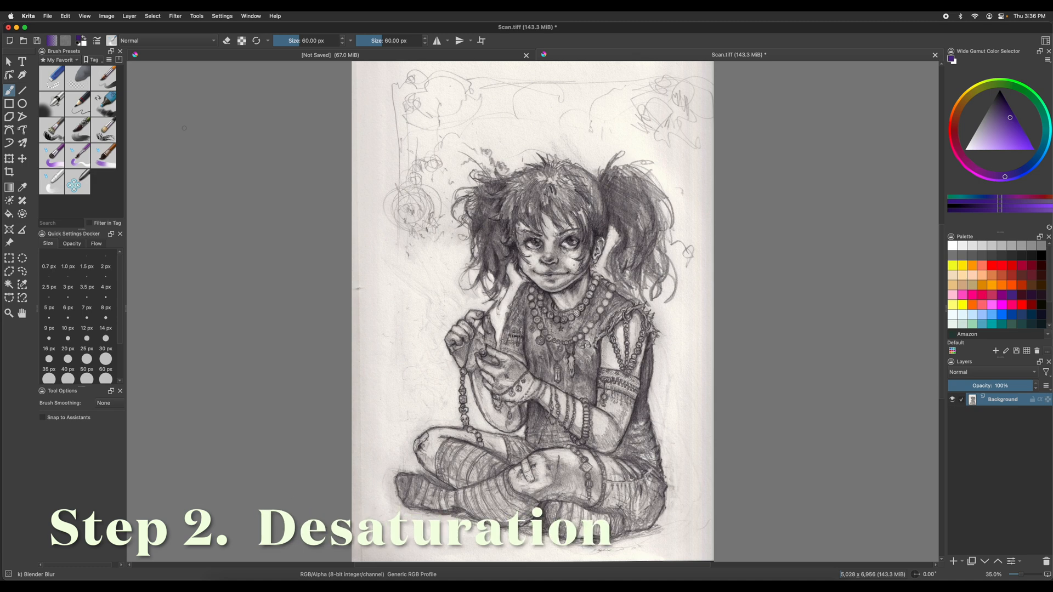
Step: Desaturate the scanned sketch using the Max method
{"action": "left_click", "coordinate": [175, 15]}
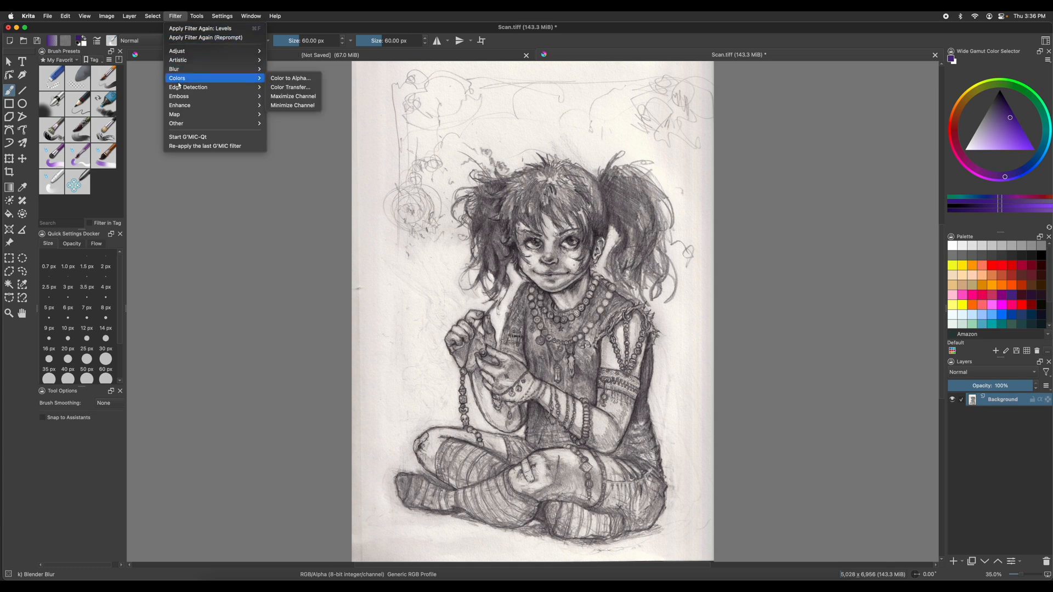
{"action": "mouse_move", "coordinate": [176, 51]}
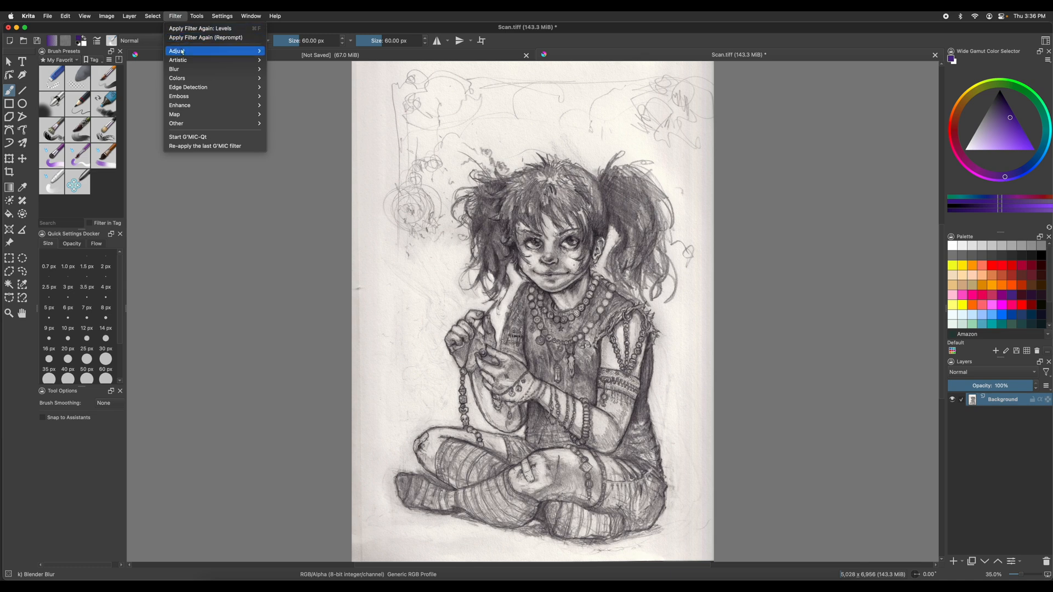
{"action": "mouse_move", "coordinate": [275, 53]}
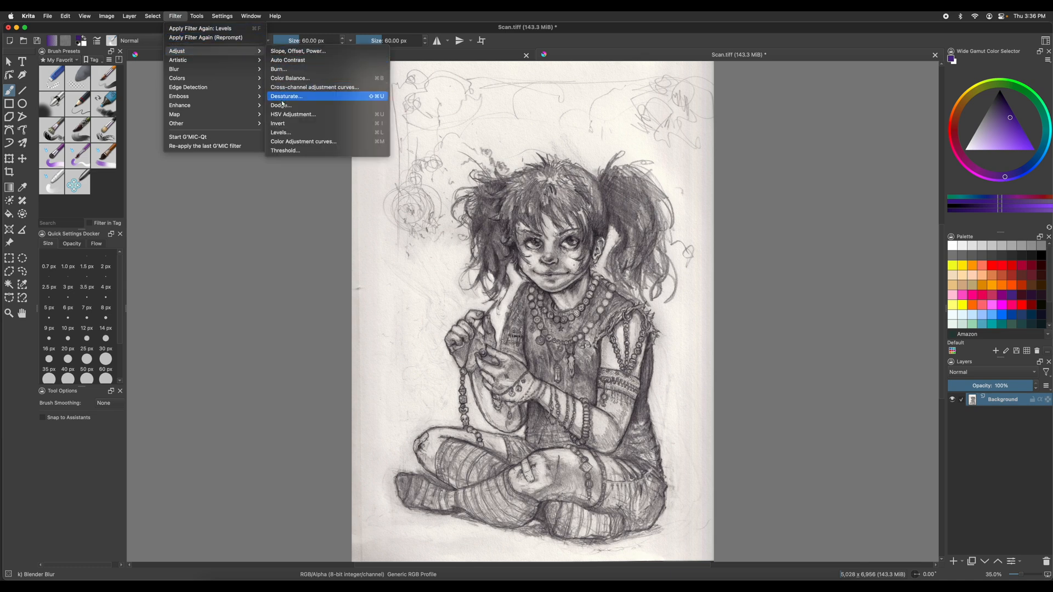
{"action": "left_click", "coordinate": [286, 96]}
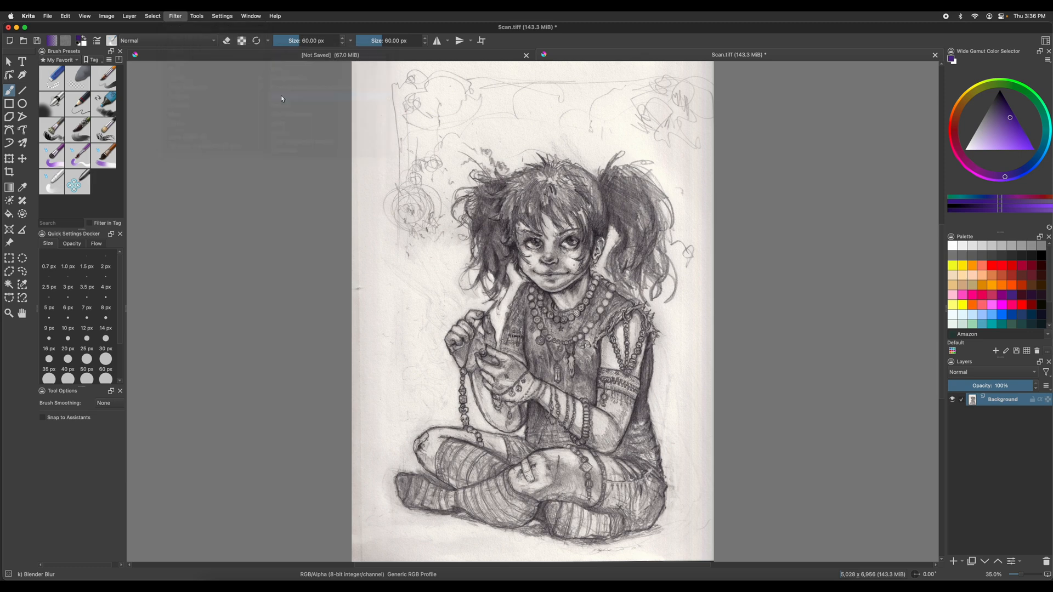
{"action": "left_click", "coordinate": [174, 16]}
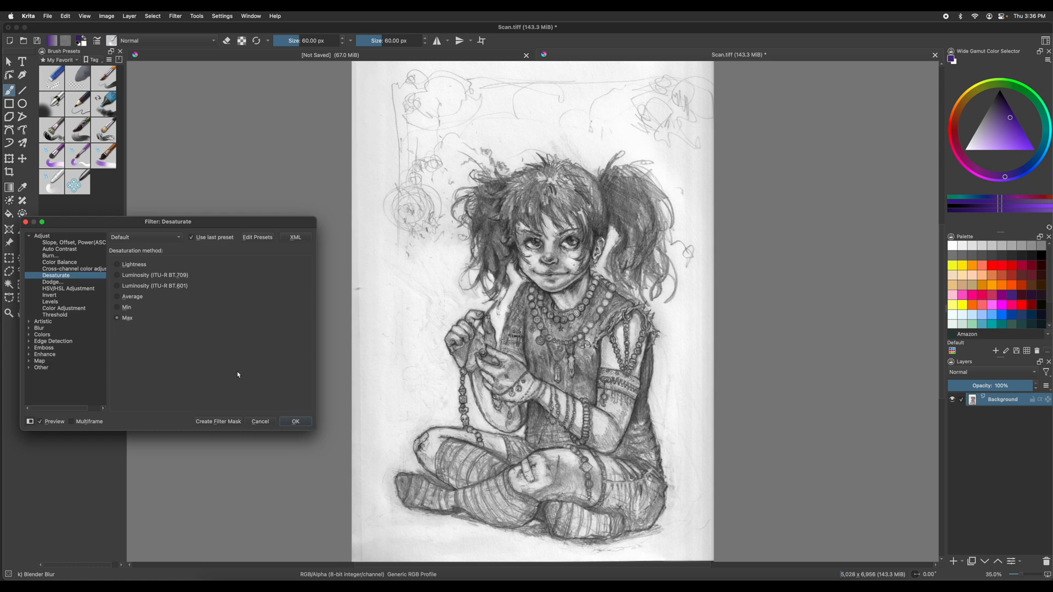
{"action": "left_click", "coordinate": [295, 421]}
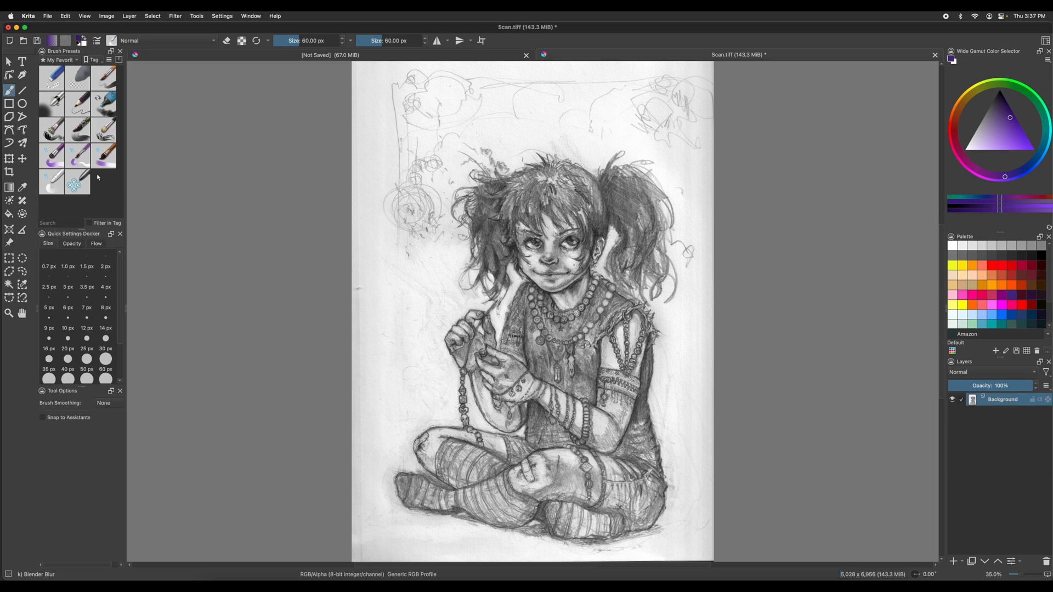
{"action": "mouse_move", "coordinate": [187, 190]}
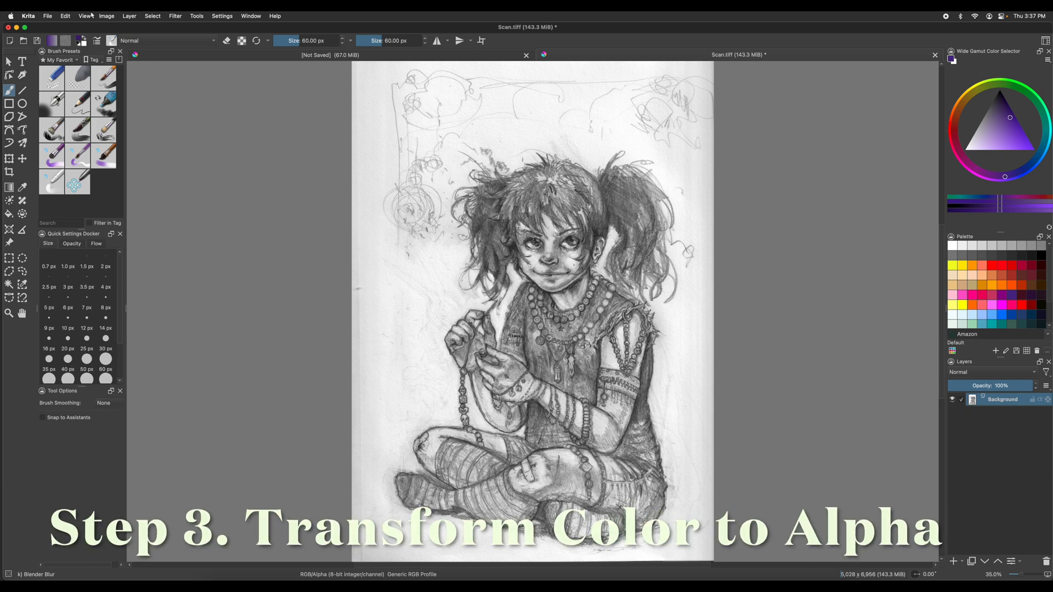
Step: Preview Color to Alpha with the Default preset, white as colour, threshold 100
{"action": "left_click", "coordinate": [153, 16]}
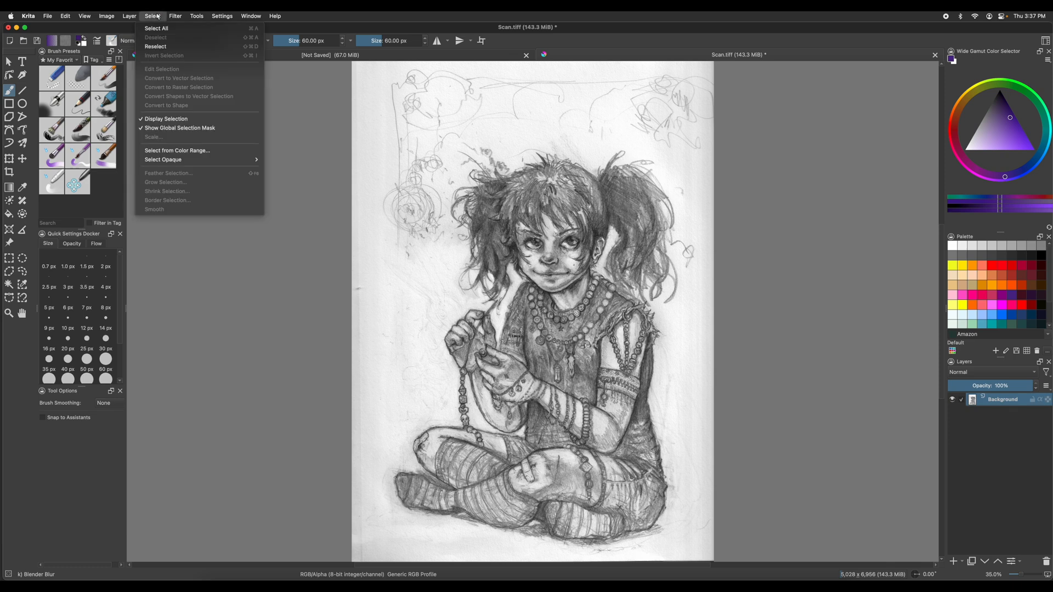
{"action": "left_click", "coordinate": [175, 16]}
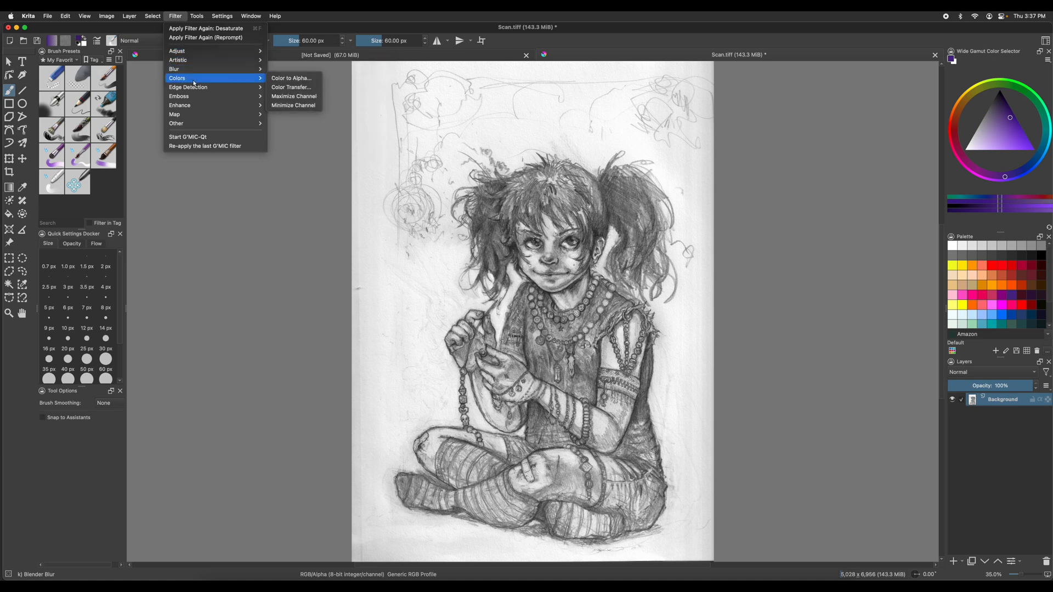
{"action": "mouse_move", "coordinate": [291, 78]}
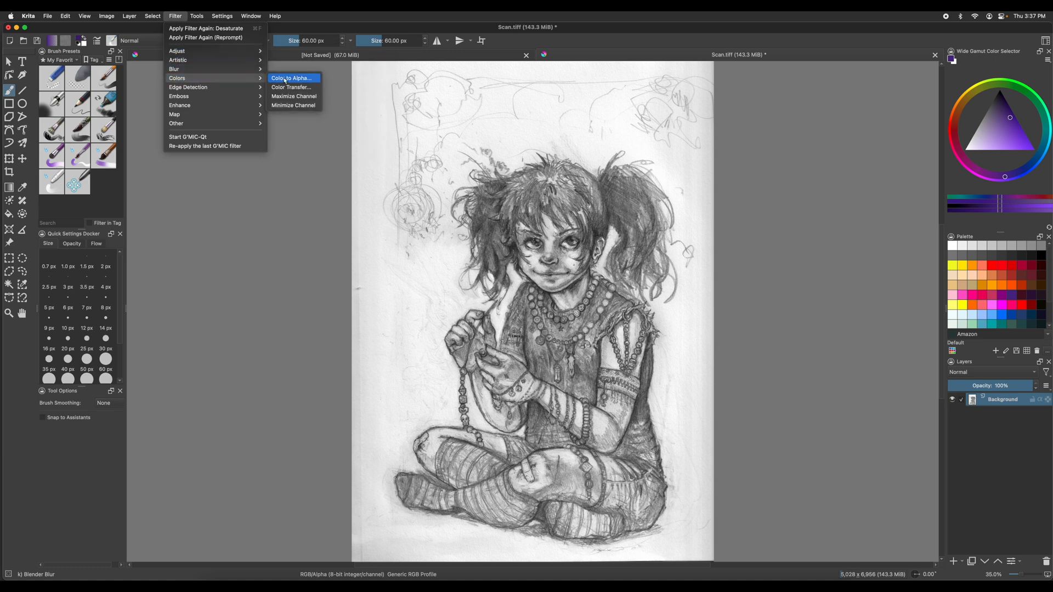
{"action": "left_click", "coordinate": [290, 78]}
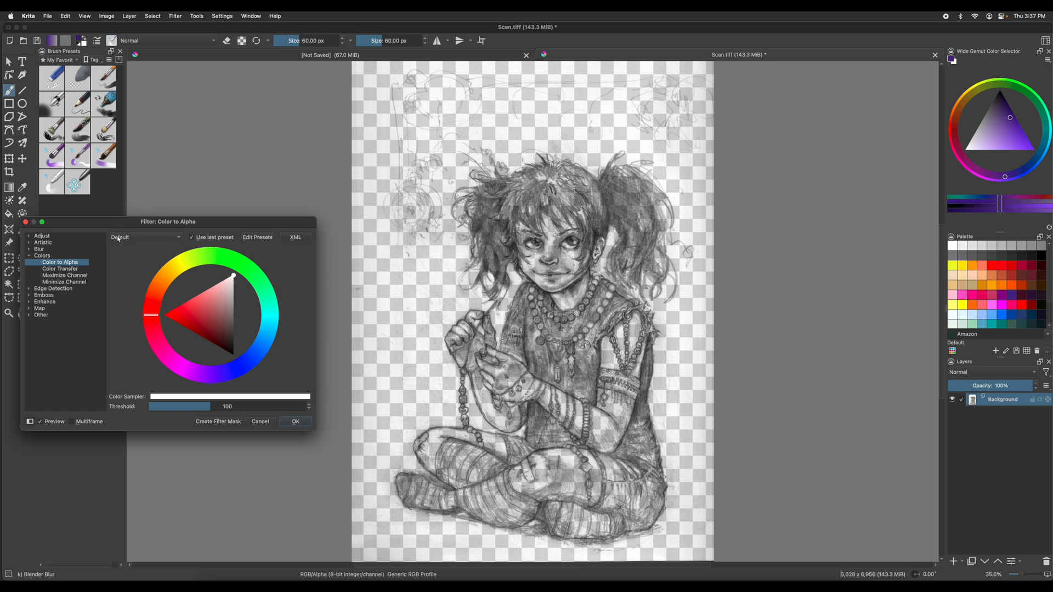
{"action": "left_click", "coordinate": [144, 237]}
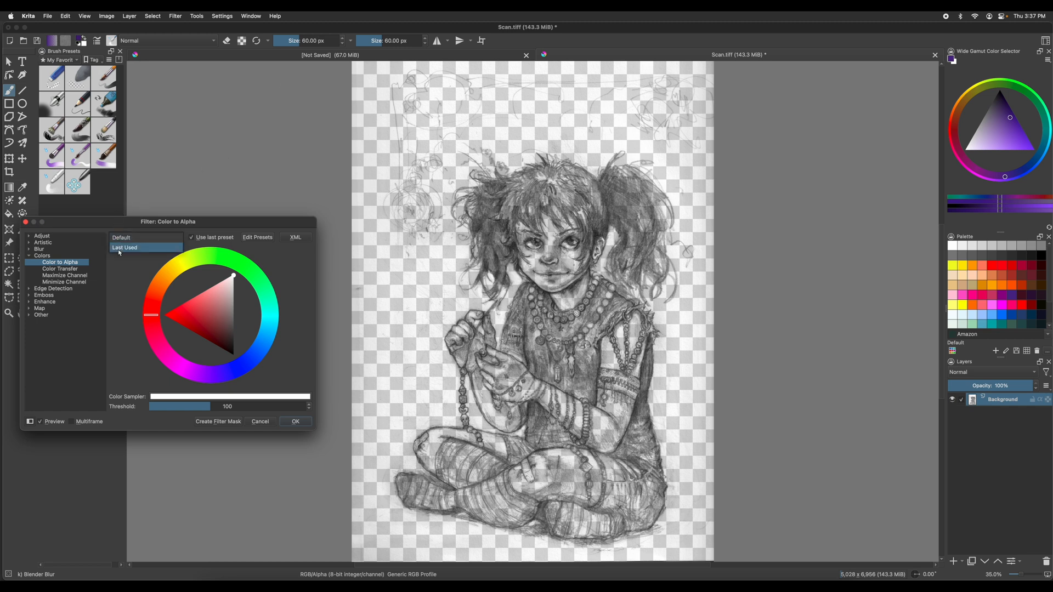
{"action": "left_click", "coordinate": [120, 237]}
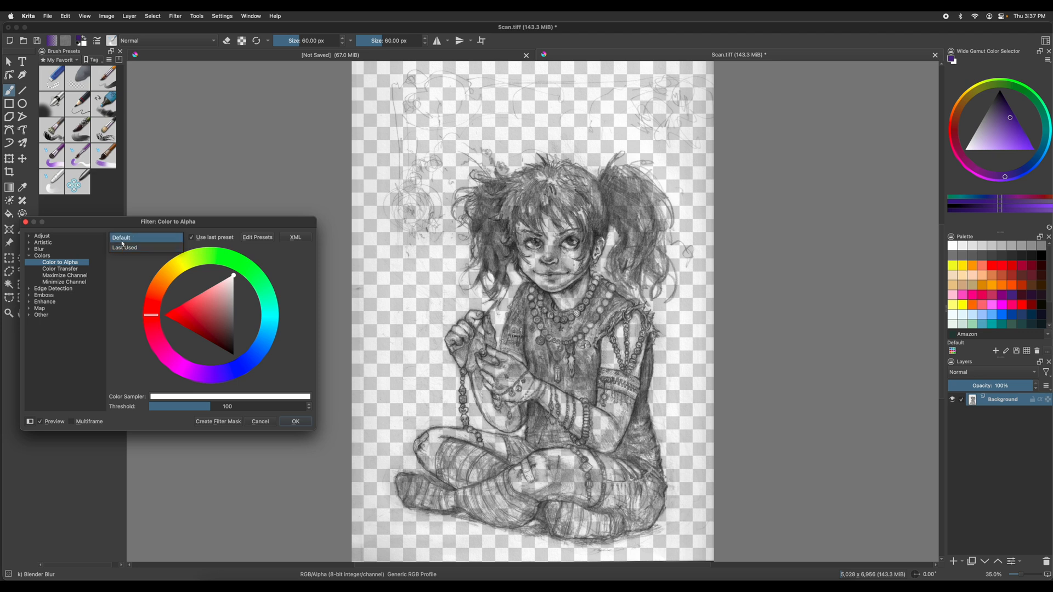
{"action": "left_click", "coordinate": [145, 237]}
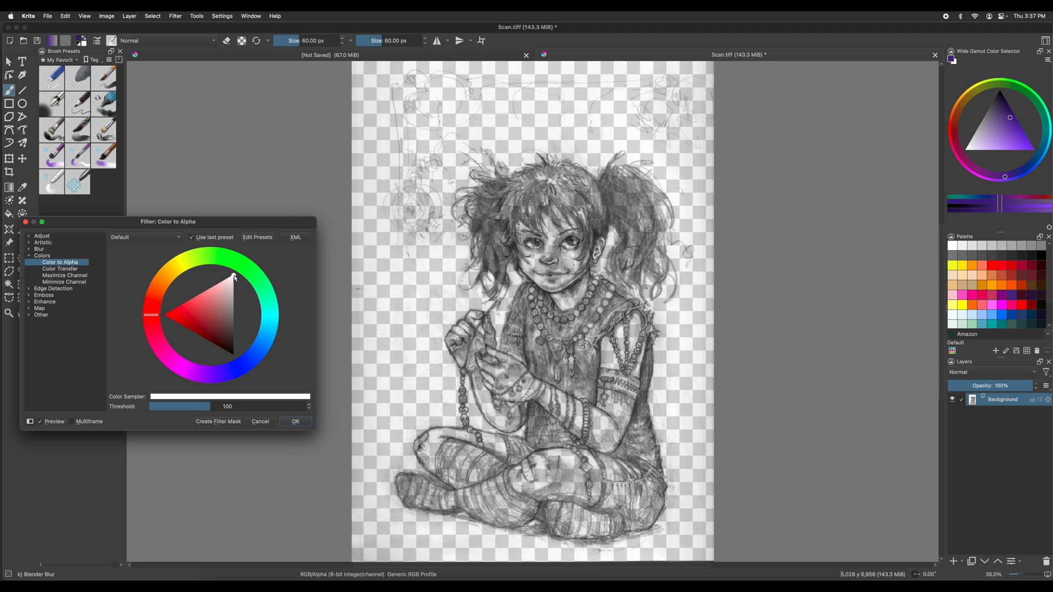
{"action": "left_click", "coordinate": [235, 276]}
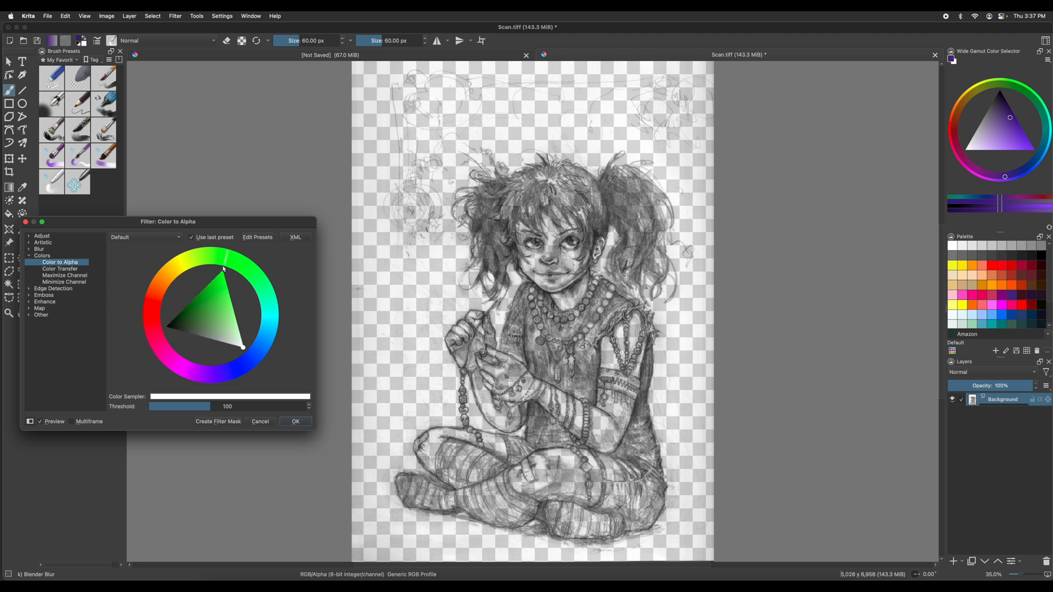
{"action": "left_click", "coordinate": [190, 323]}
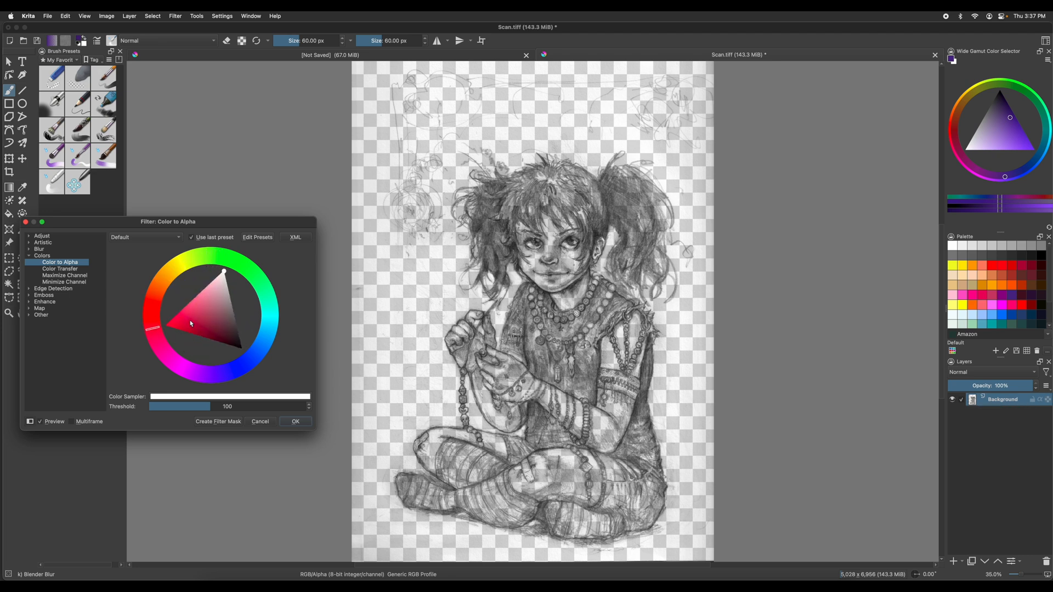
{"action": "left_click", "coordinate": [224, 272]}
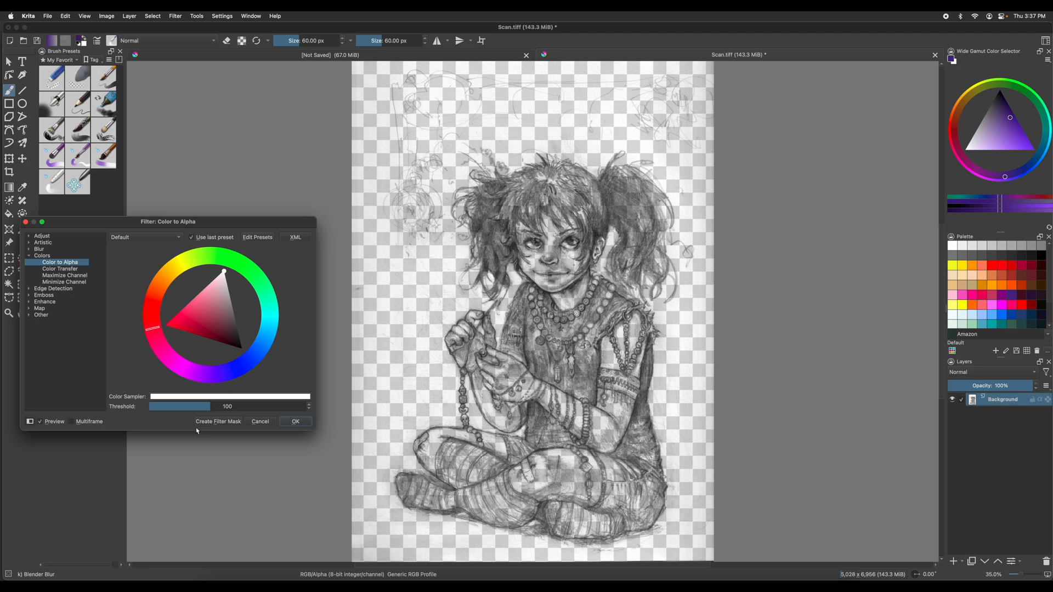
{"action": "mouse_move", "coordinate": [272, 423]}
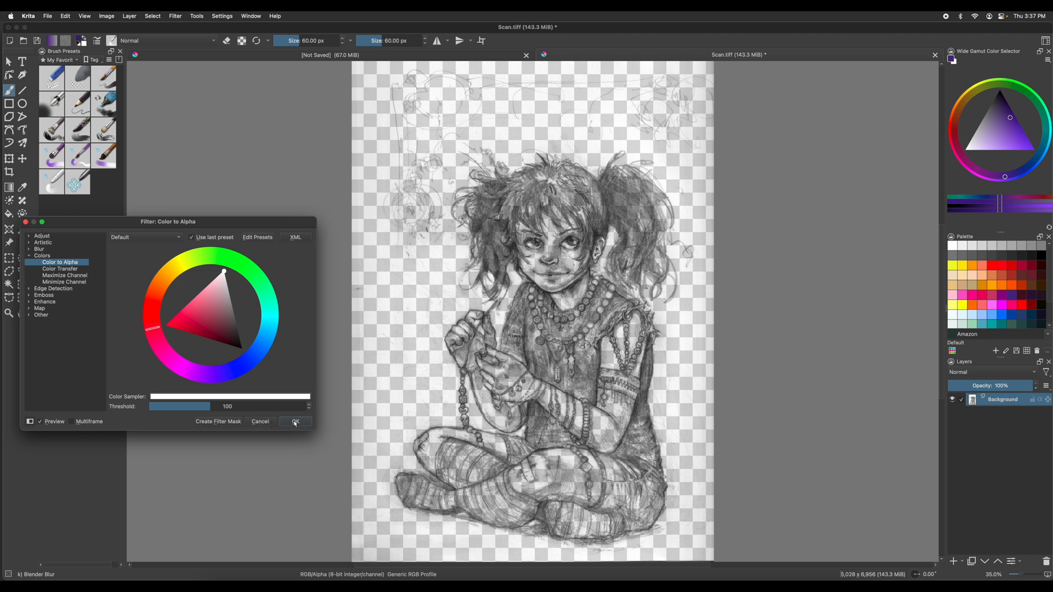
Step: Apply Color to Alpha and rename the Background layer to 'pencil sketch'
{"action": "left_click", "coordinate": [295, 421]}
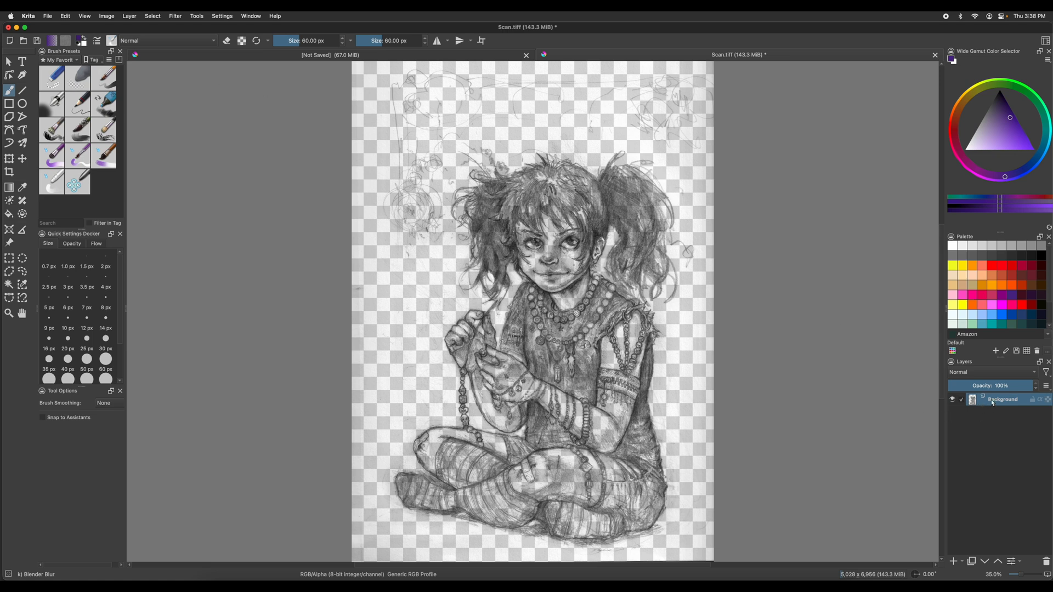
{"action": "double_click", "coordinate": [1002, 399]}
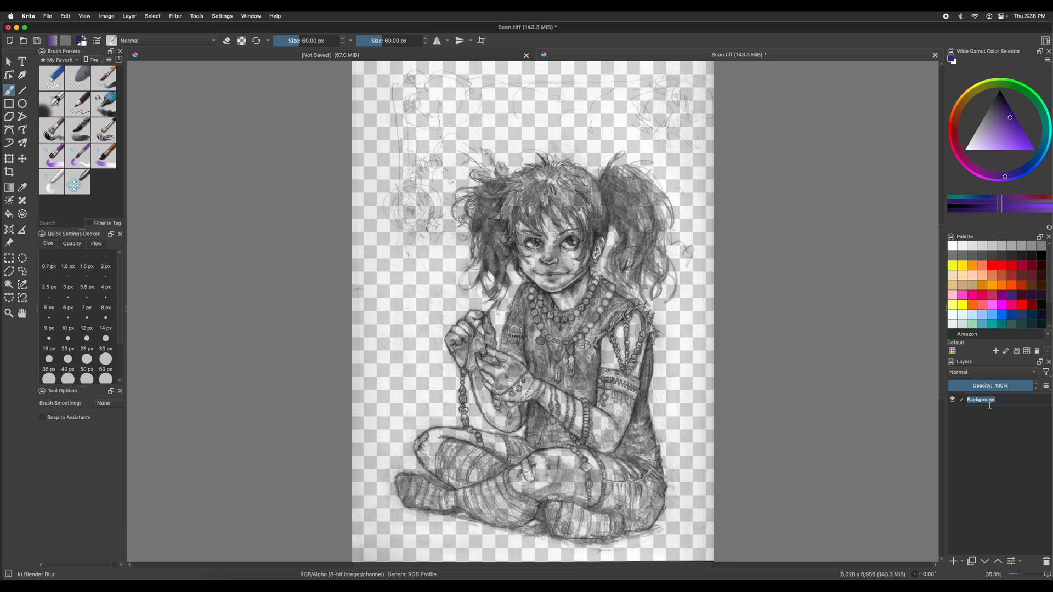
{"action": "type", "text": "pencil"}
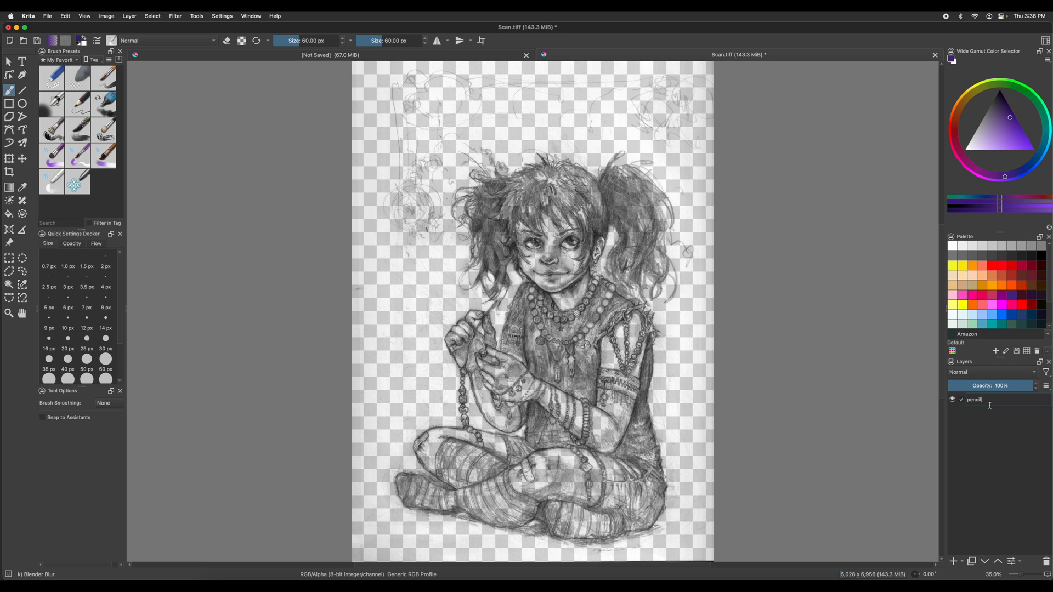
{"action": "type", "text": "sketch 0"}
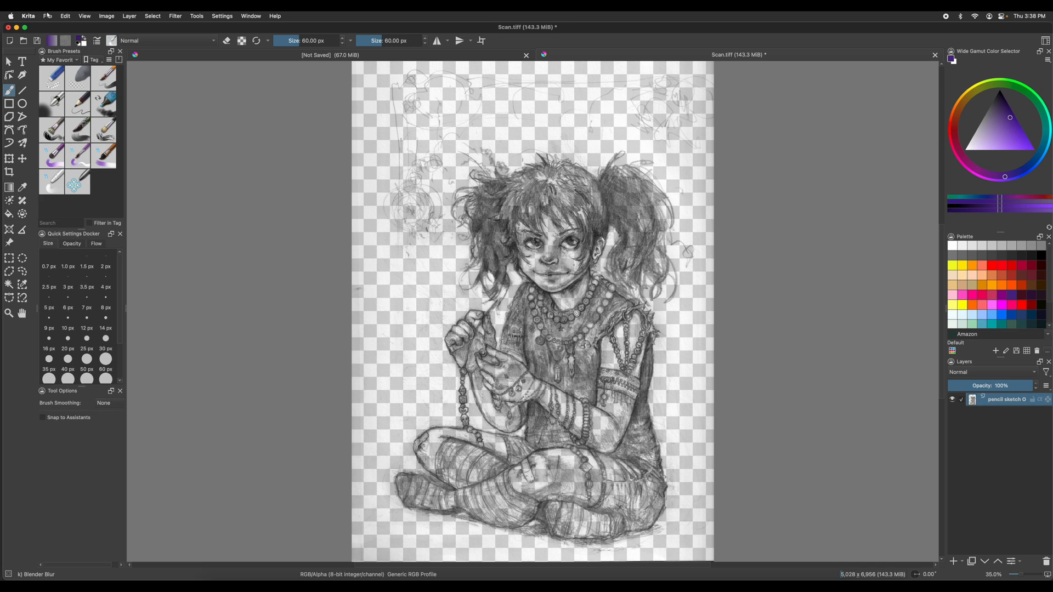
Step: Copy the pencil sketch and paste it into the unsaved document above Paint Layer 1
{"action": "left_click", "coordinate": [65, 16]}
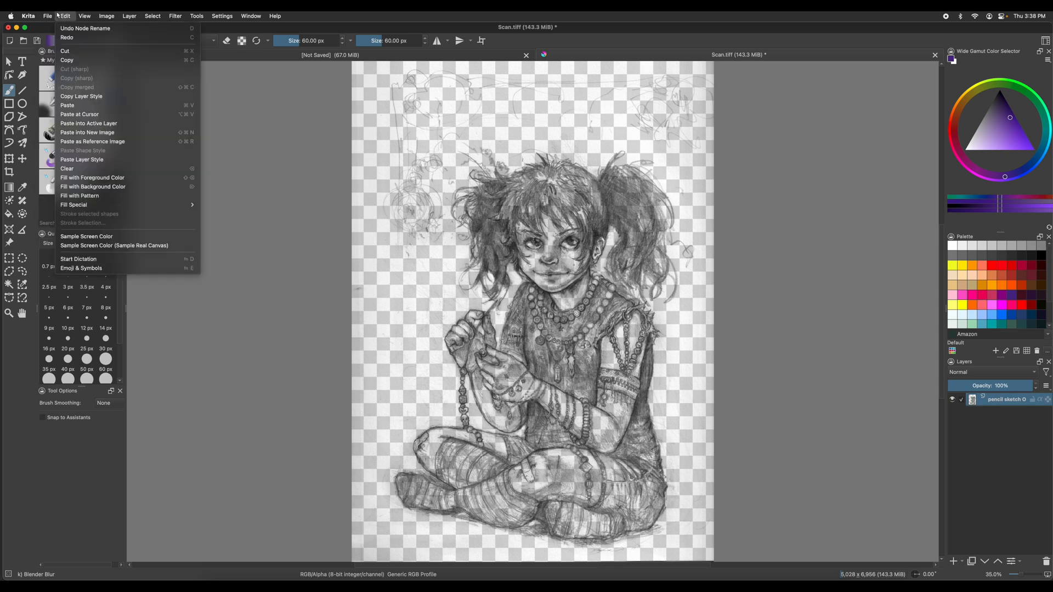
{"action": "left_click", "coordinate": [47, 16]}
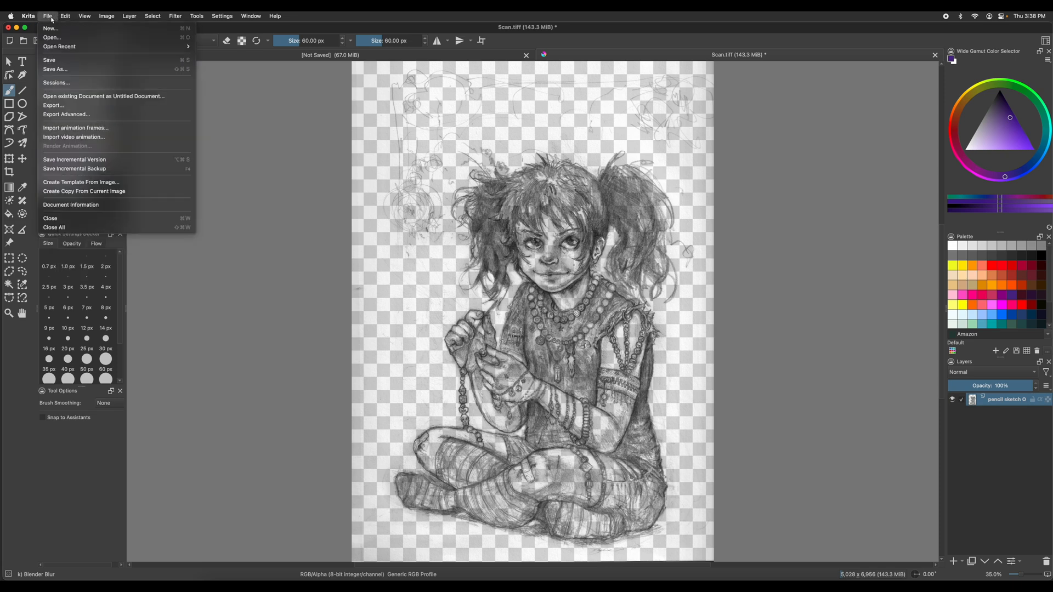
{"action": "left_click", "coordinate": [65, 15]}
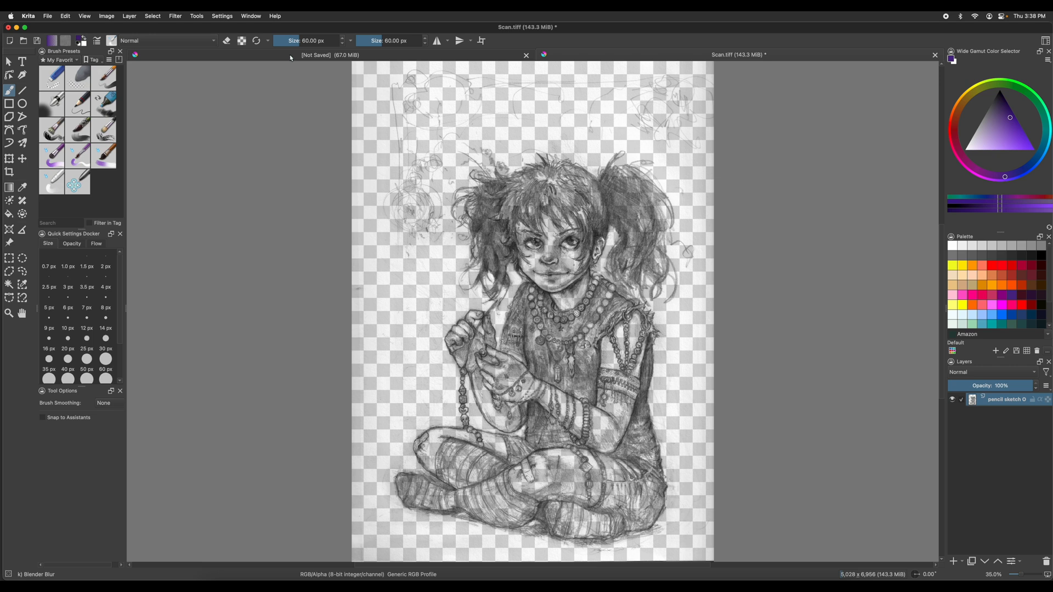
{"action": "left_click", "coordinate": [316, 54]}
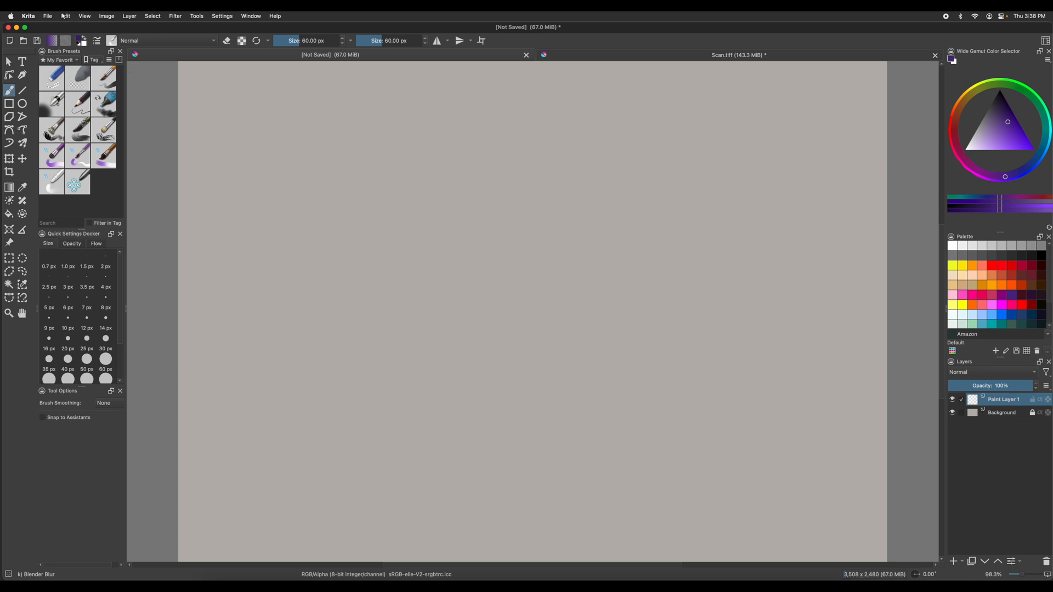
{"action": "left_click", "coordinate": [65, 15]}
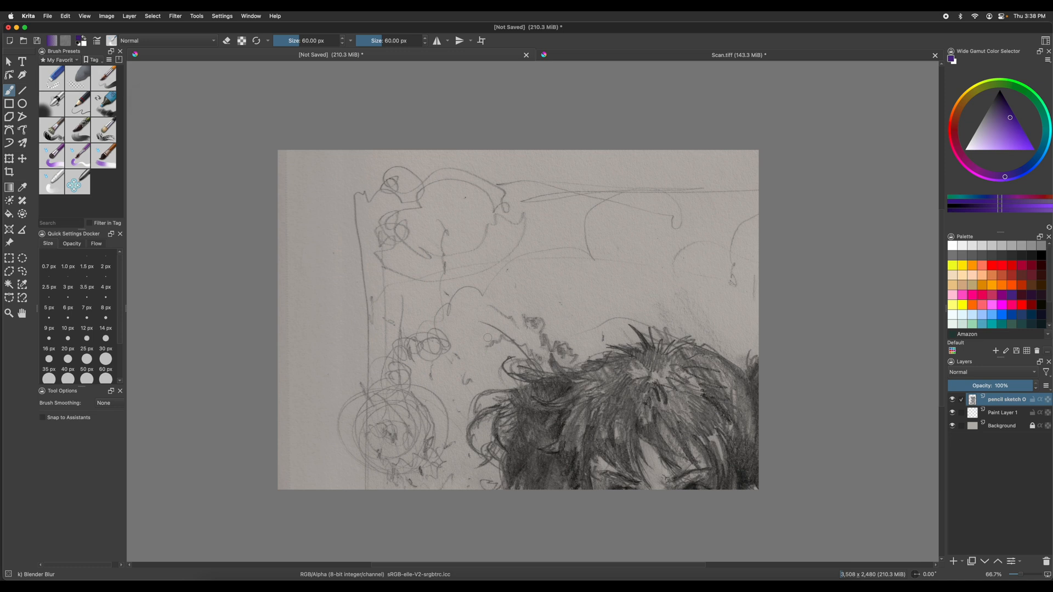
{"action": "scroll", "scroll_direction": "down", "scroll_amount": 3}
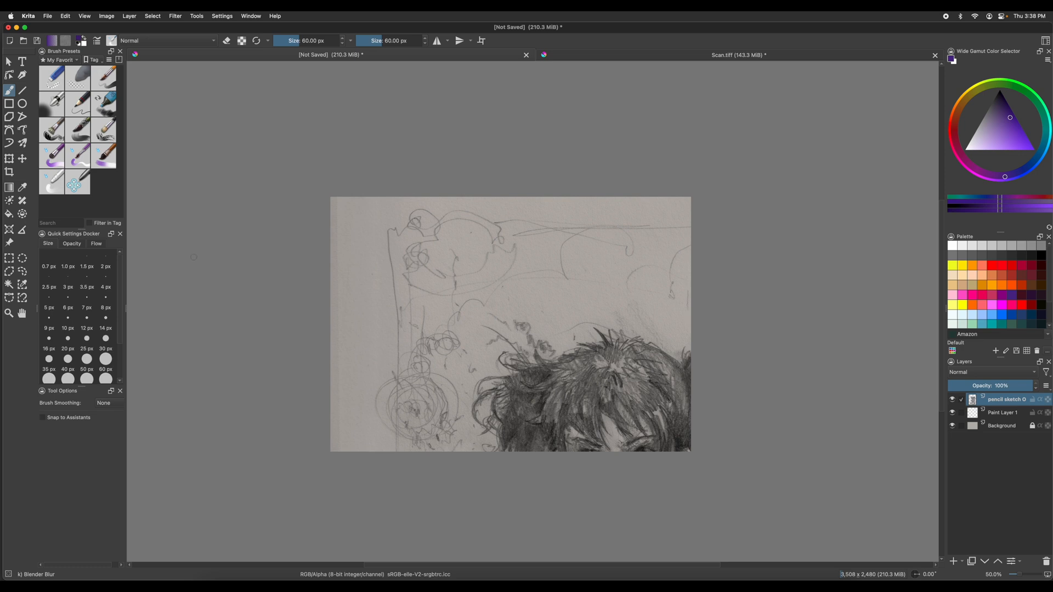
{"action": "mouse_move", "coordinate": [83, 283]}
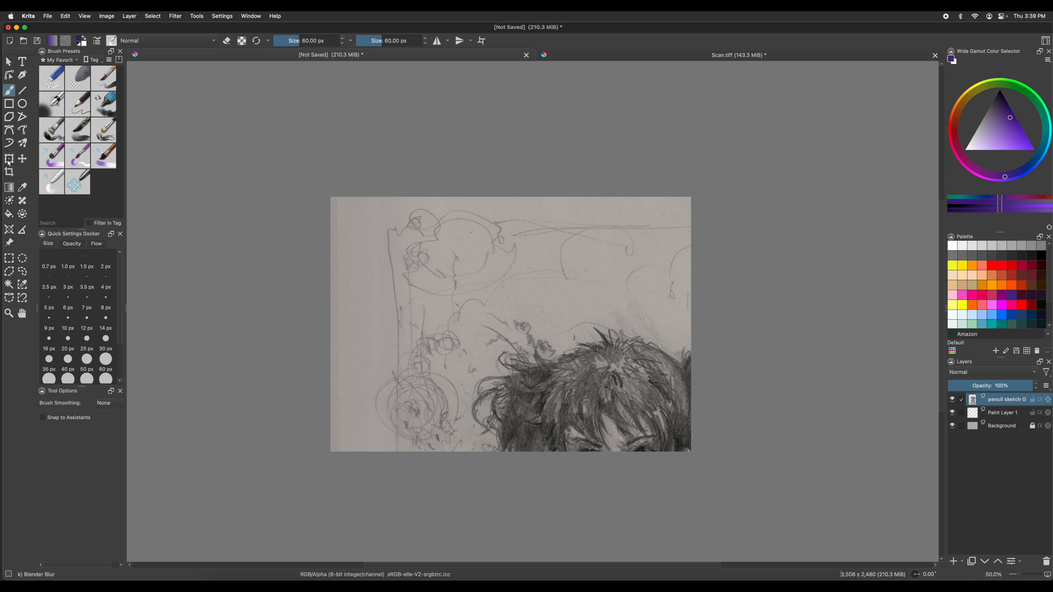
Step: Resize the pencil sketch layer with the Transform tool to fit the page height
{"action": "left_click", "coordinate": [9, 159]}
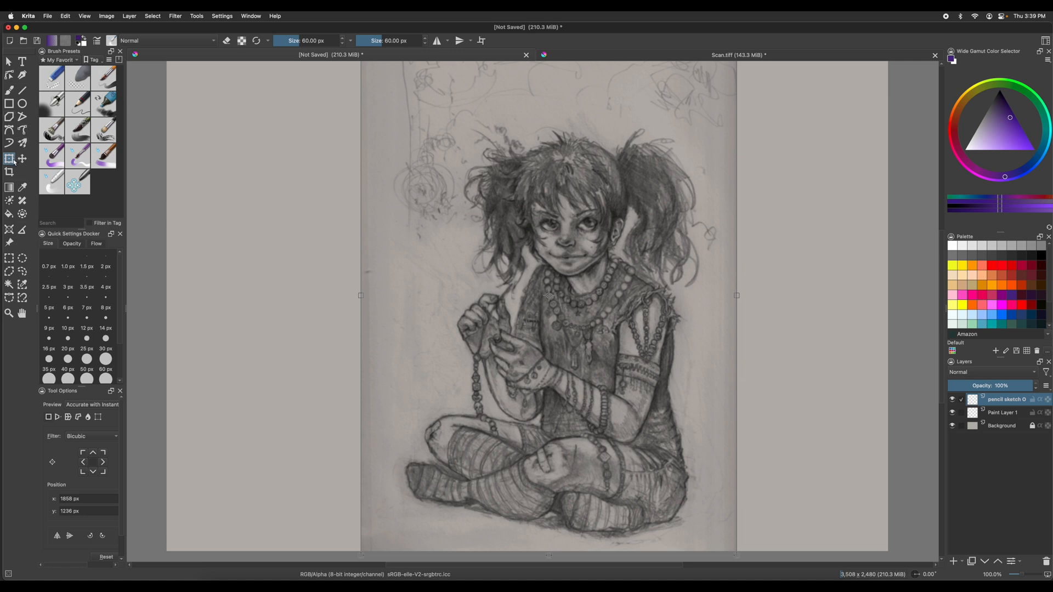
Step: Crop the canvas around the sketch to 1698 × 2480 px
{"action": "left_click", "coordinate": [9, 90]}
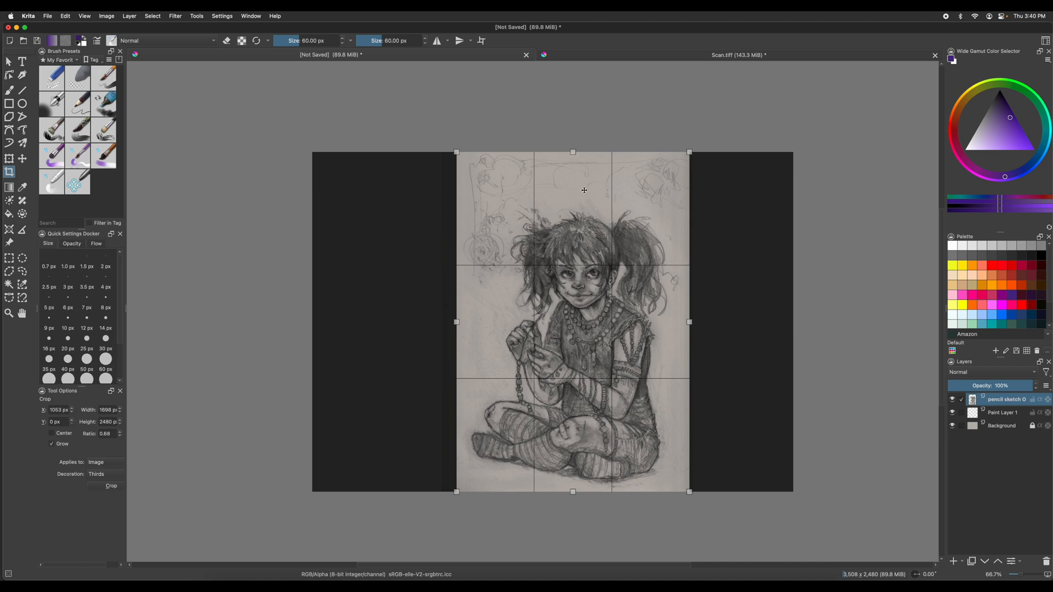
{"action": "left_click", "coordinate": [111, 485]}
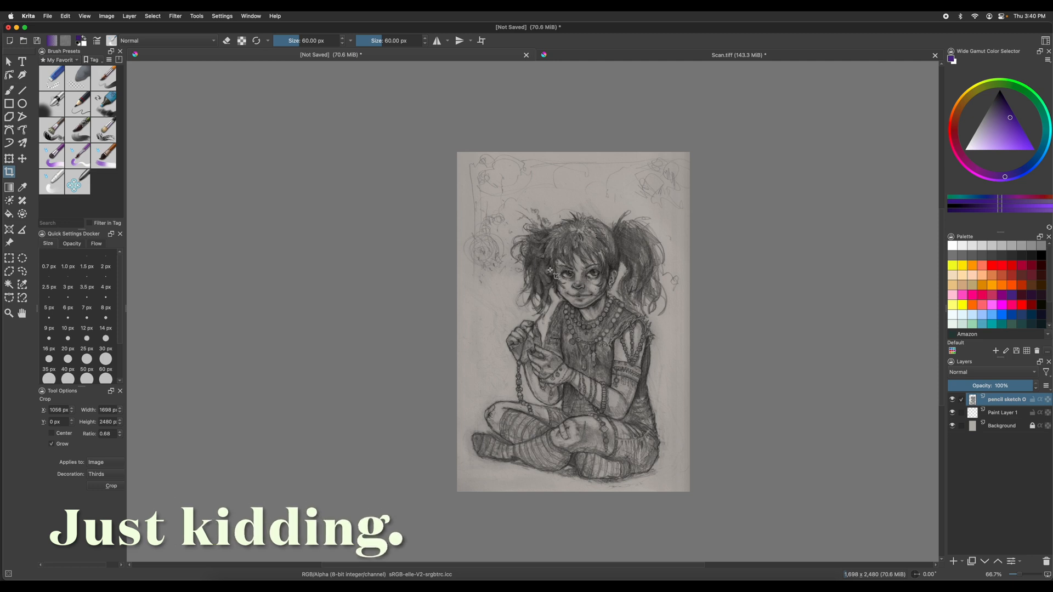
Step: Undo the crop, restoring the full 3508 × 2480 canvas with the sketch centred
{"action": "left_click", "coordinate": [65, 15]}
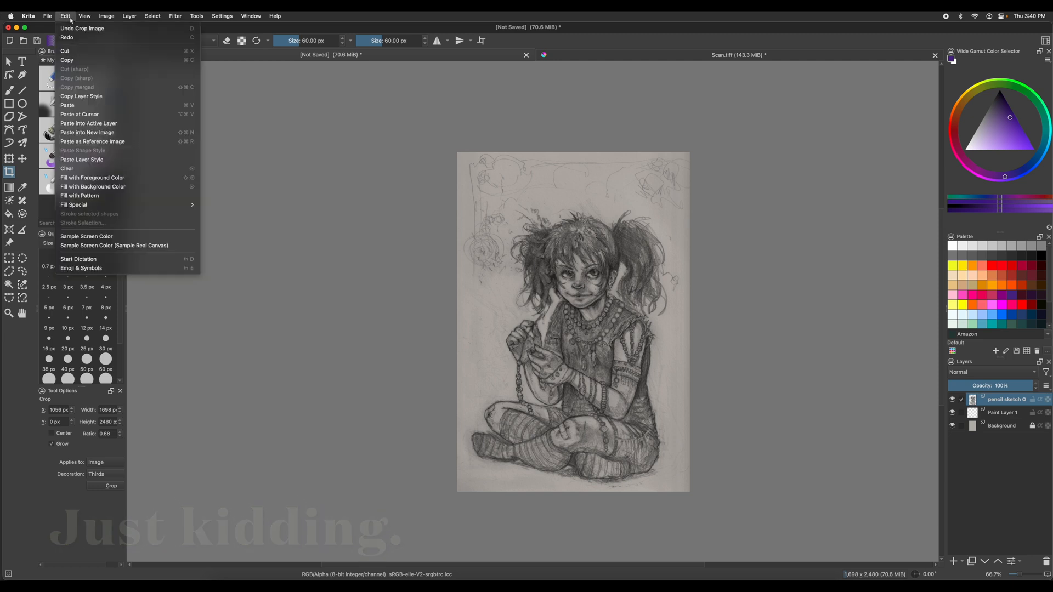
{"action": "left_click", "coordinate": [82, 28]}
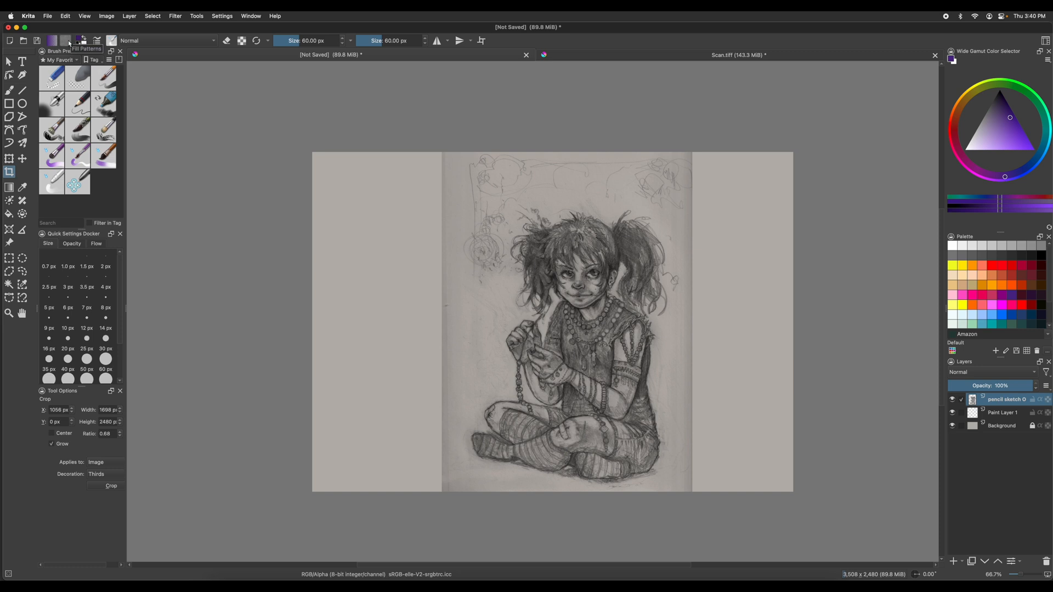
{"action": "mouse_move", "coordinate": [79, 40]}
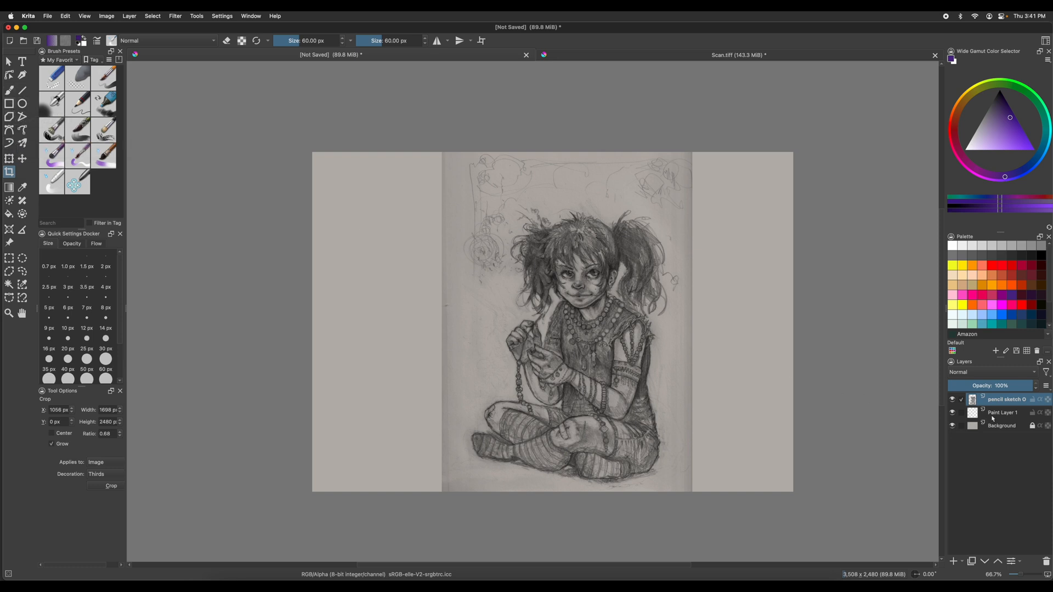
{"action": "mouse_move", "coordinate": [1005, 400]}
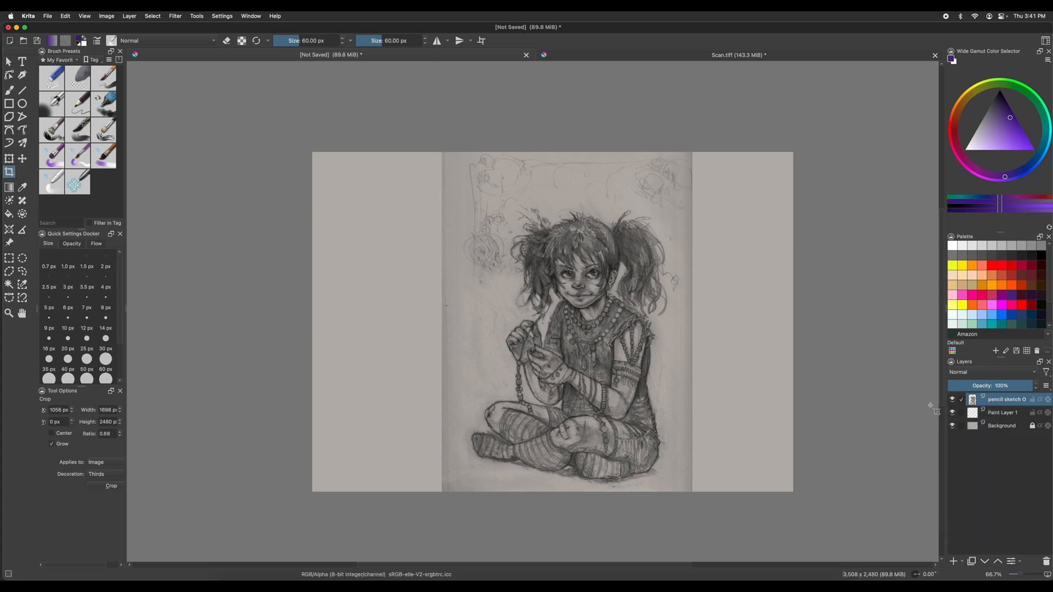
{"action": "mouse_move", "coordinate": [997, 413]}
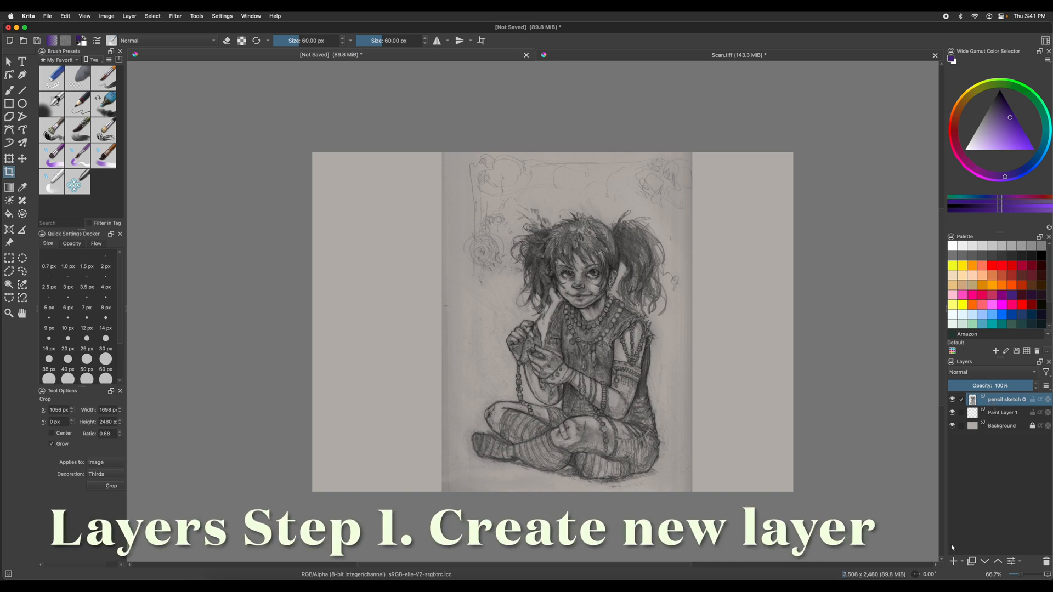
Step: Add a layer named 'Blue Line' above the pencil sketch and make it active
{"action": "left_click", "coordinate": [953, 560]}
{"action": "type", "text": "Blue"}
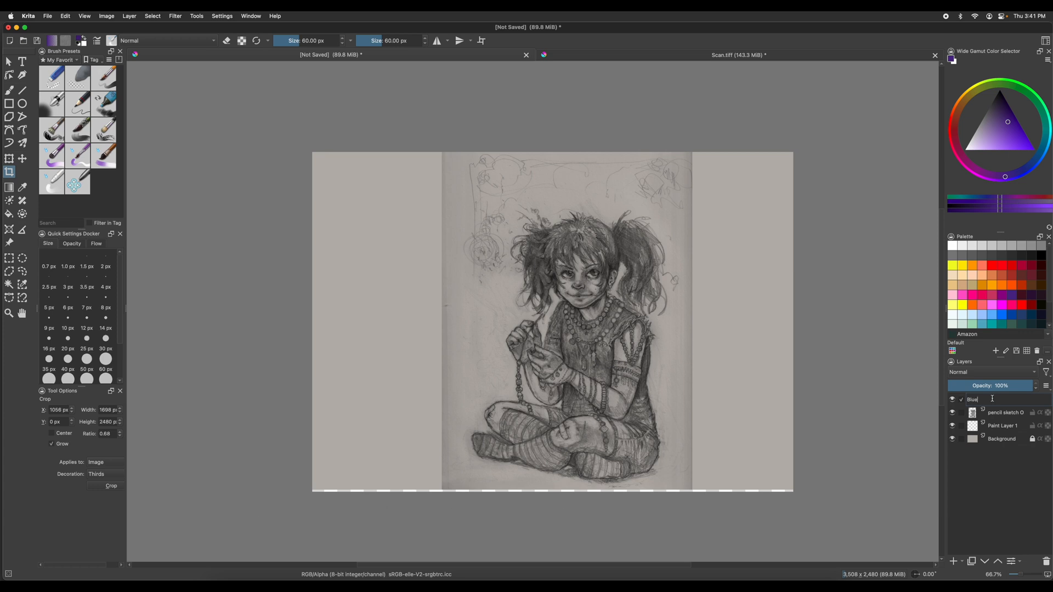
{"action": "type", "text": "Line"}
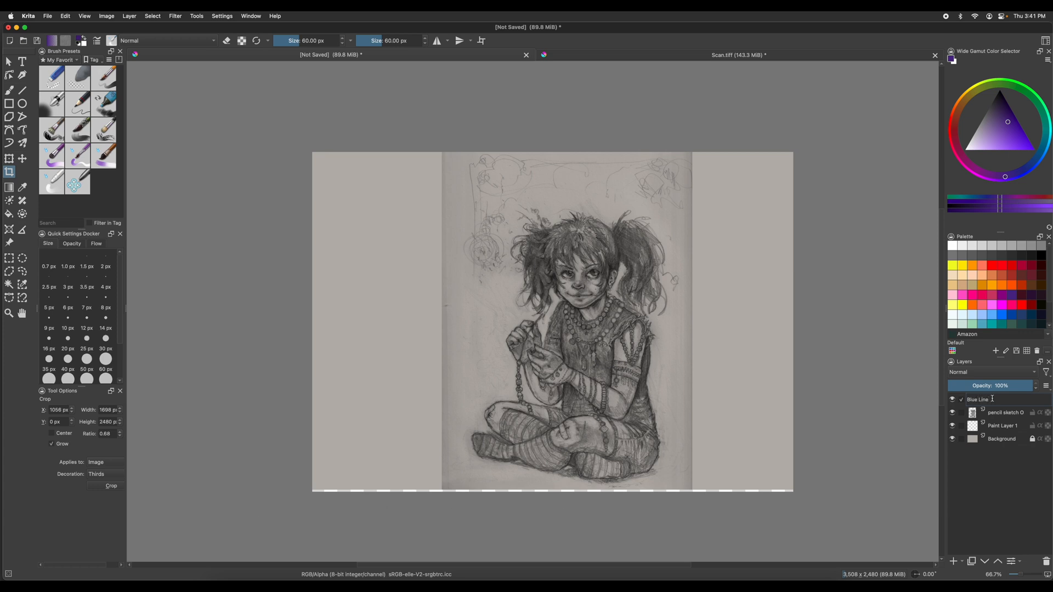
{"action": "left_click", "coordinate": [999, 399]}
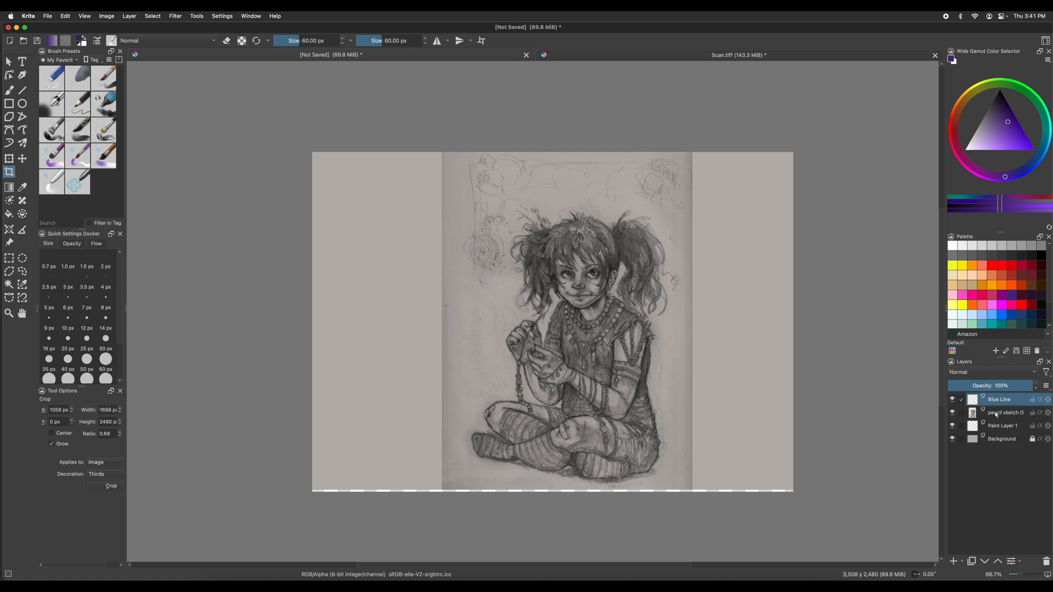
{"action": "left_click", "coordinate": [1005, 412]}
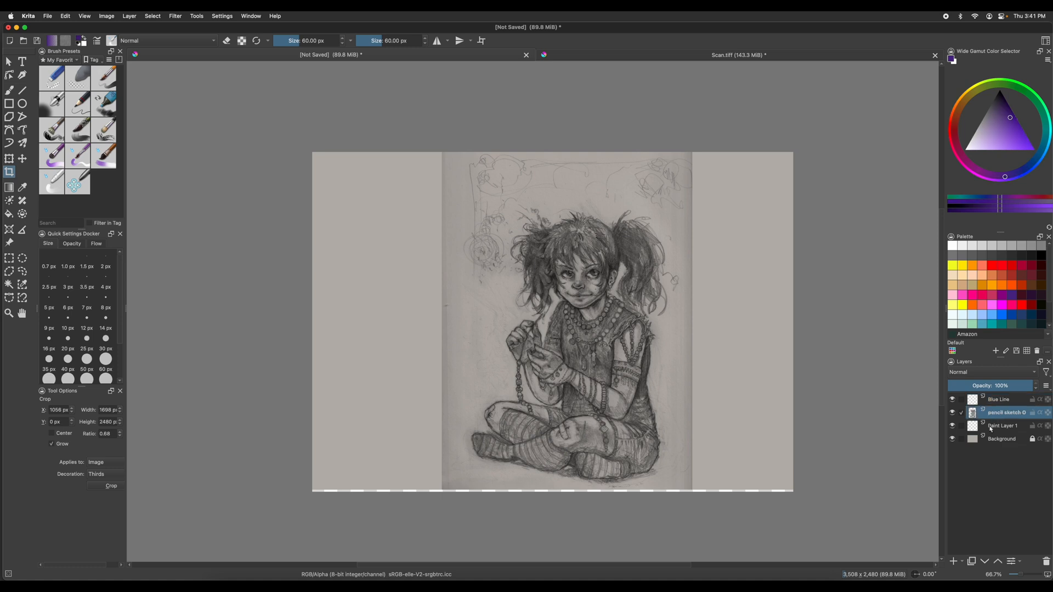
{"action": "left_click", "coordinate": [999, 399]}
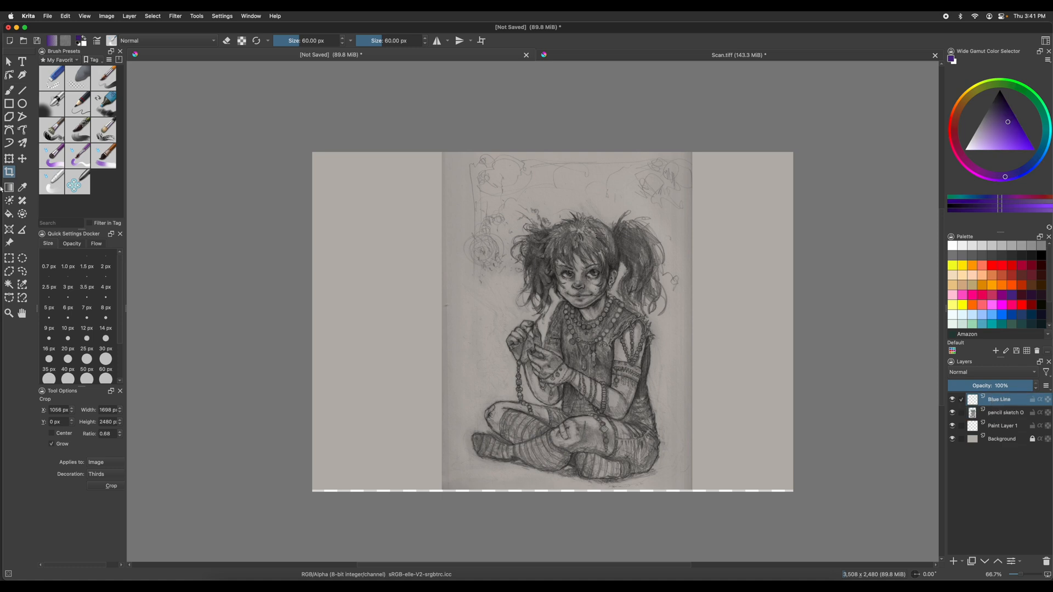
{"action": "mouse_move", "coordinate": [10, 172]}
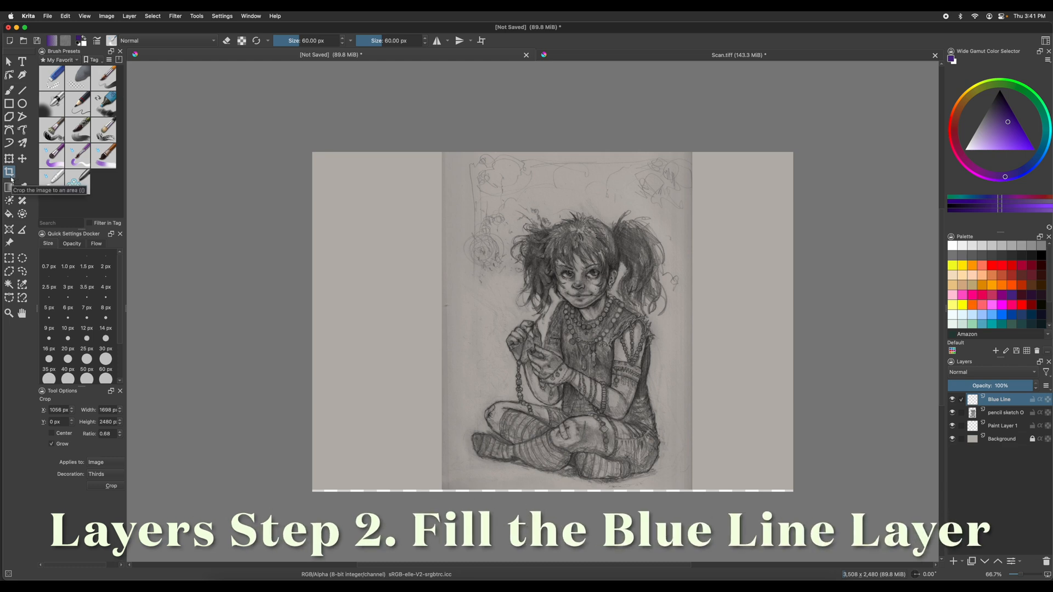
Step: Fill the whole Blue Line layer with solid dark cobalt blue, keeping it selected
{"action": "left_click", "coordinate": [9, 214]}
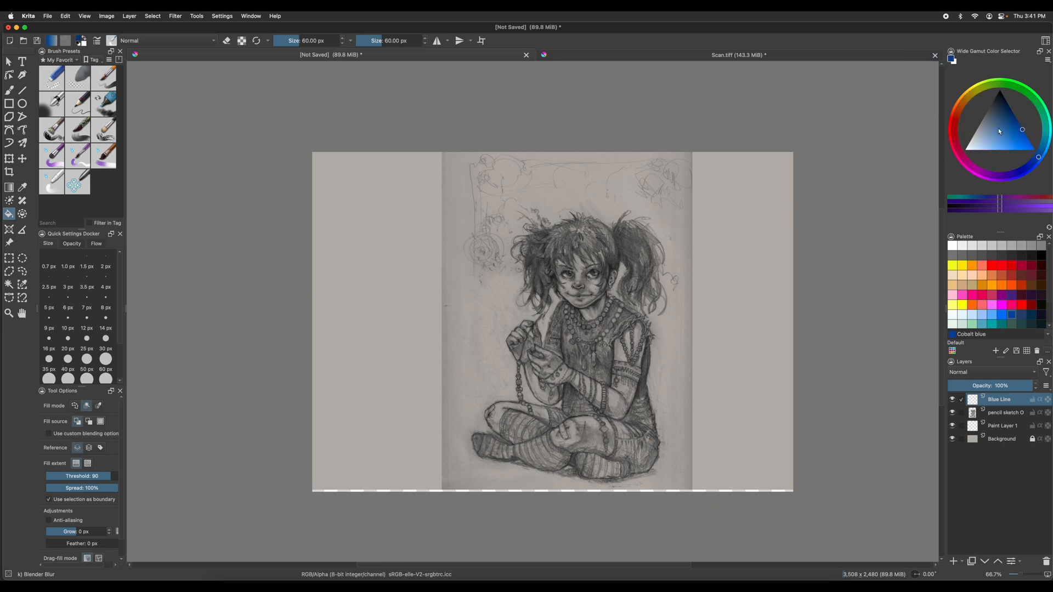
{"action": "left_click", "coordinate": [1001, 124]}
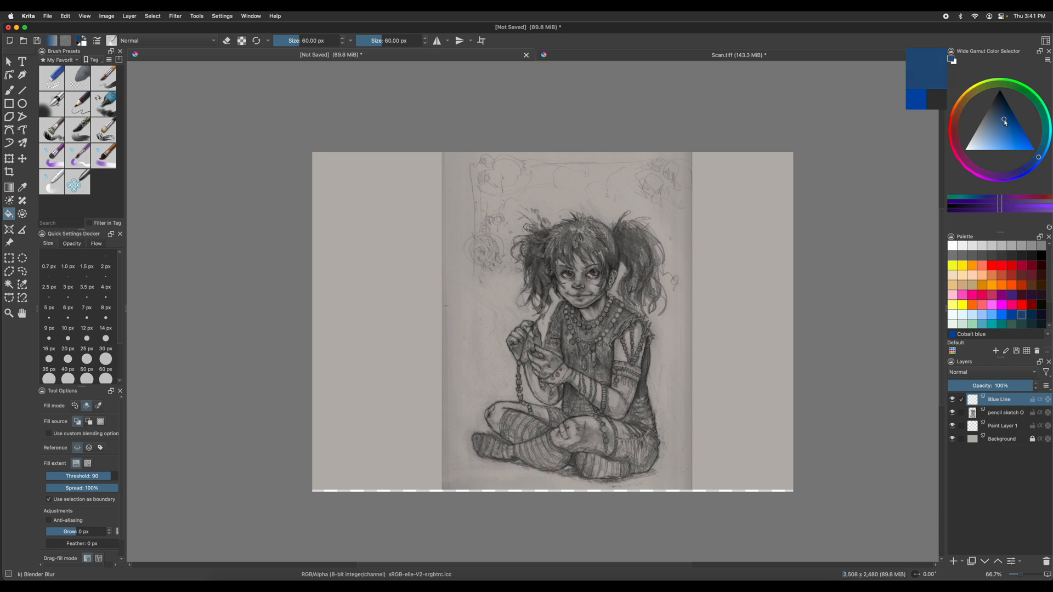
{"action": "left_click", "coordinate": [1003, 118]}
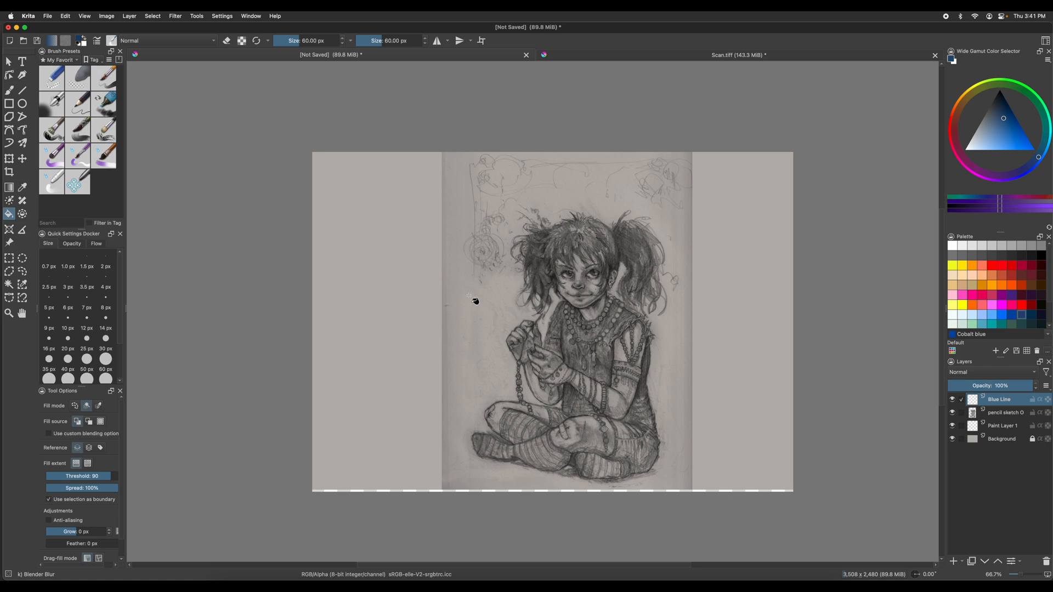
{"action": "left_click", "coordinate": [490, 305]}
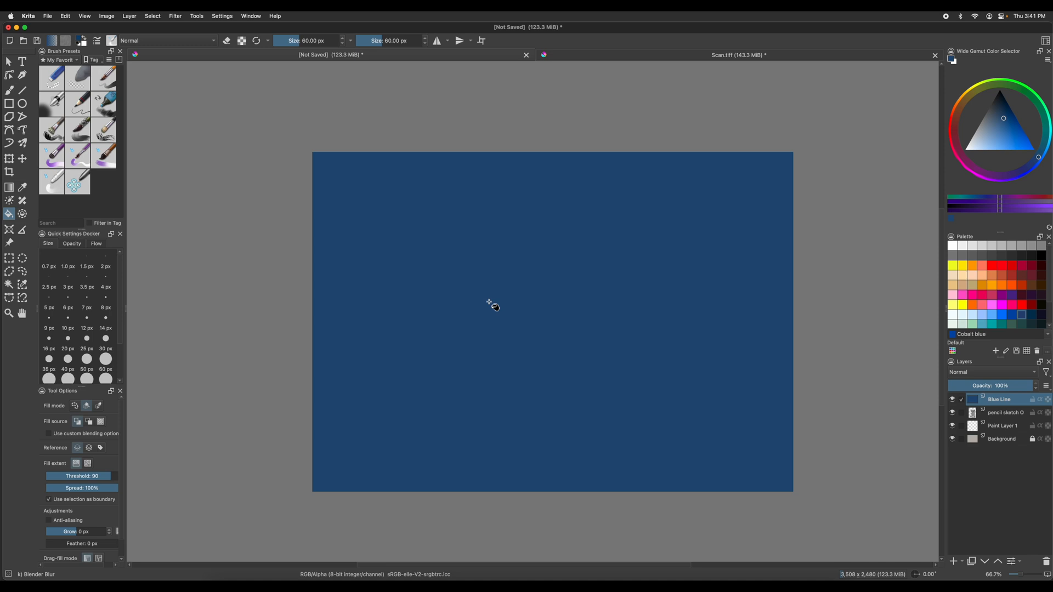
{"action": "mouse_move", "coordinate": [532, 320]}
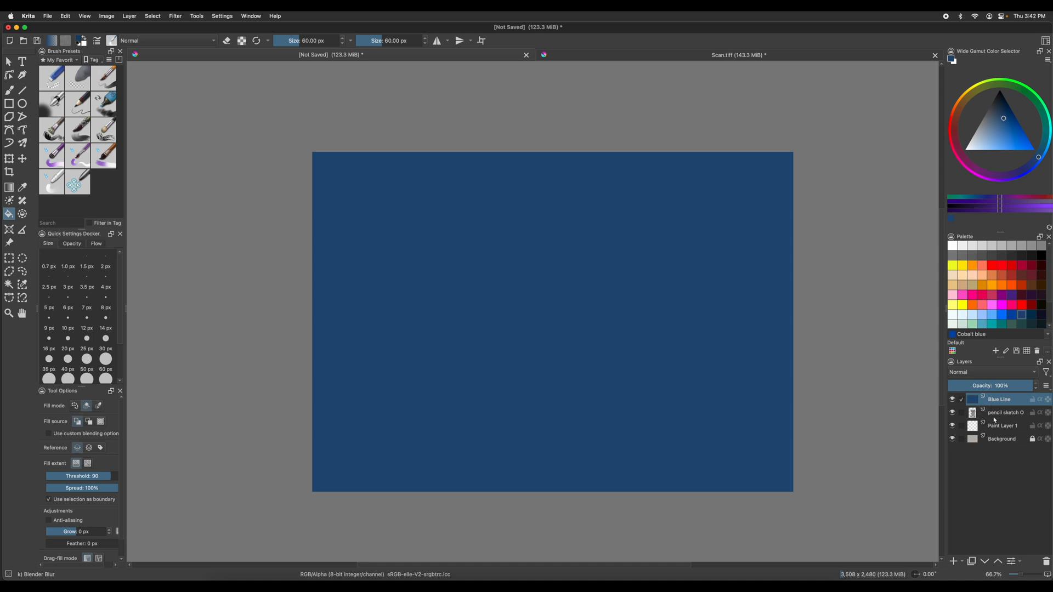
{"action": "left_click", "coordinate": [1005, 413]}
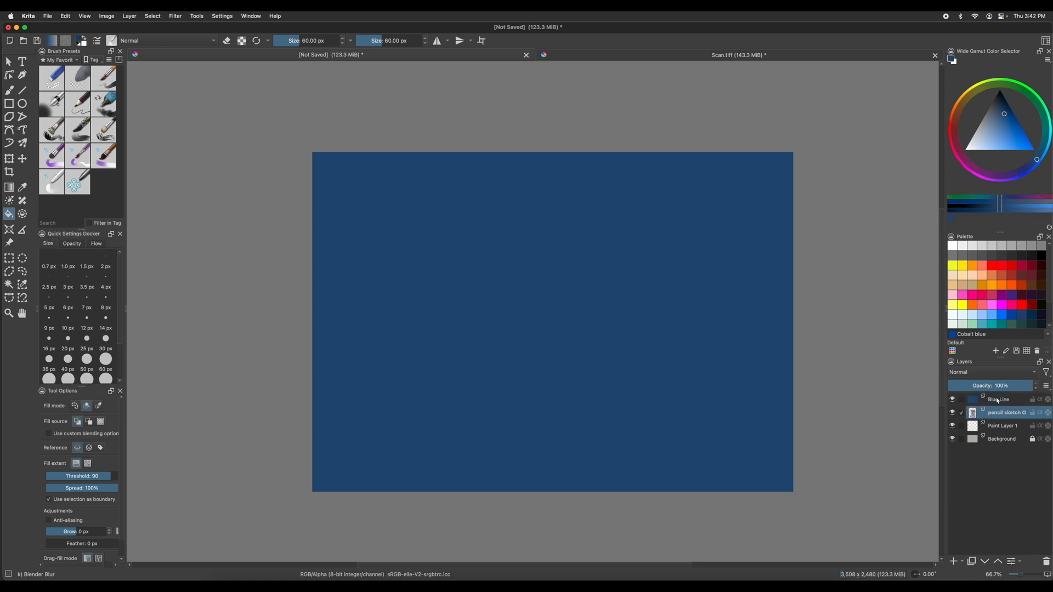
{"action": "left_click", "coordinate": [999, 399]}
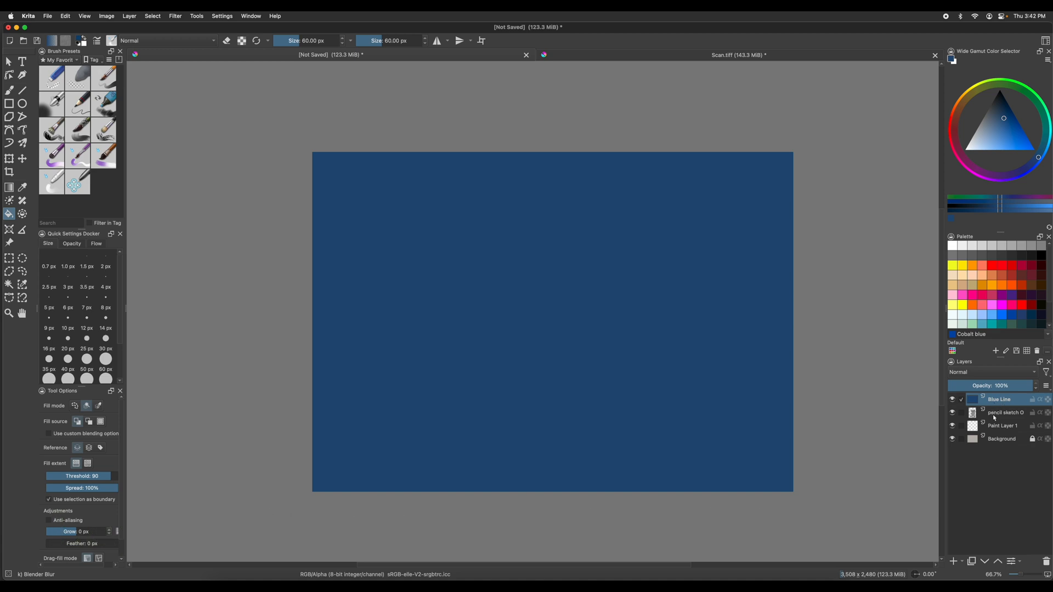
{"action": "mouse_move", "coordinate": [1005, 412]}
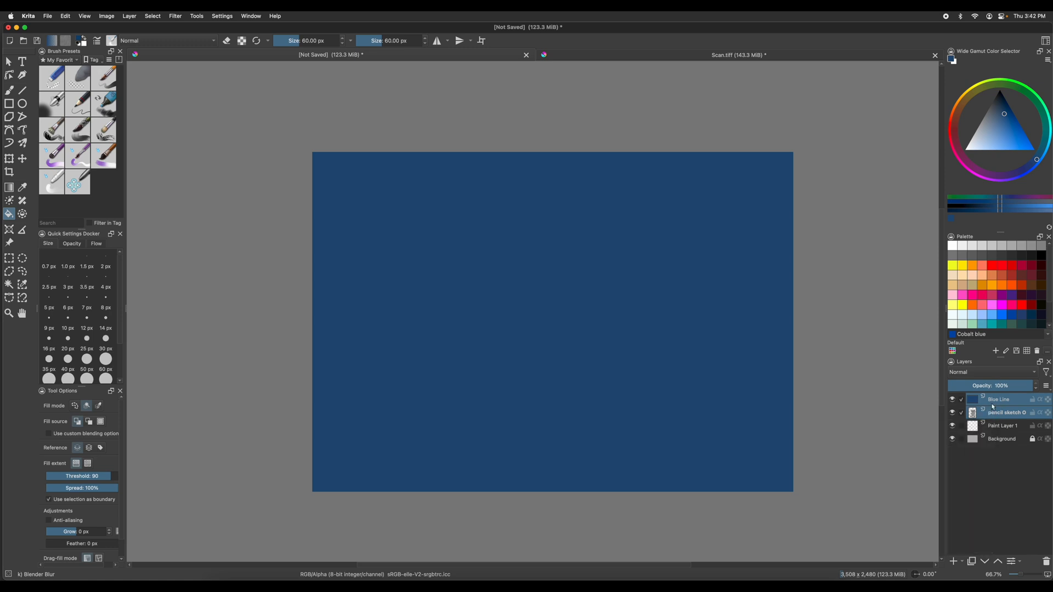
Step: Quick-group the Blue Line and pencil sketch layers into 'Reference image blue'
{"action": "right_click", "coordinate": [997, 400]}
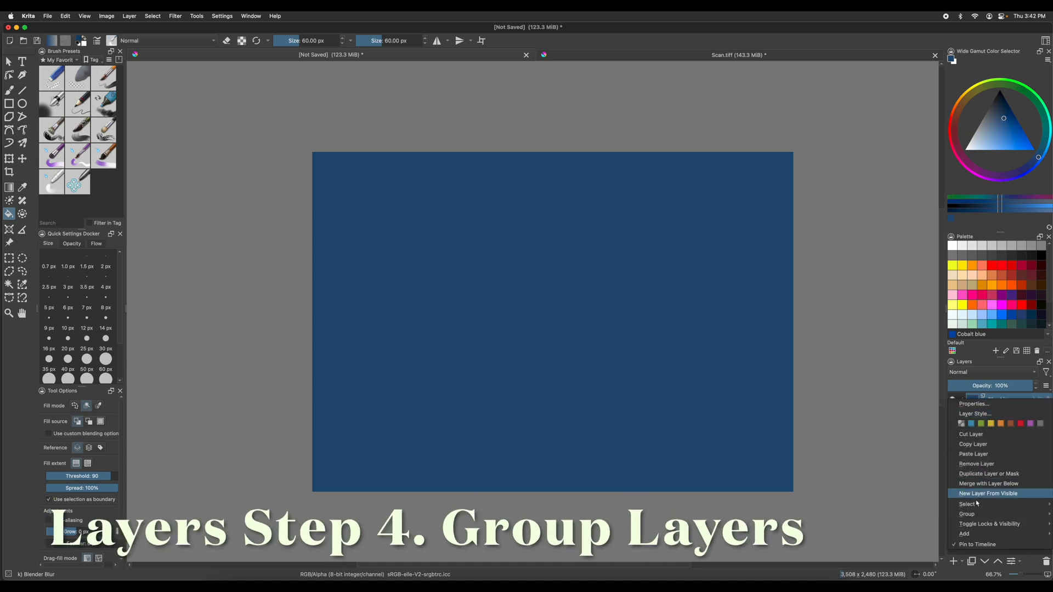
{"action": "mouse_move", "coordinate": [966, 514]}
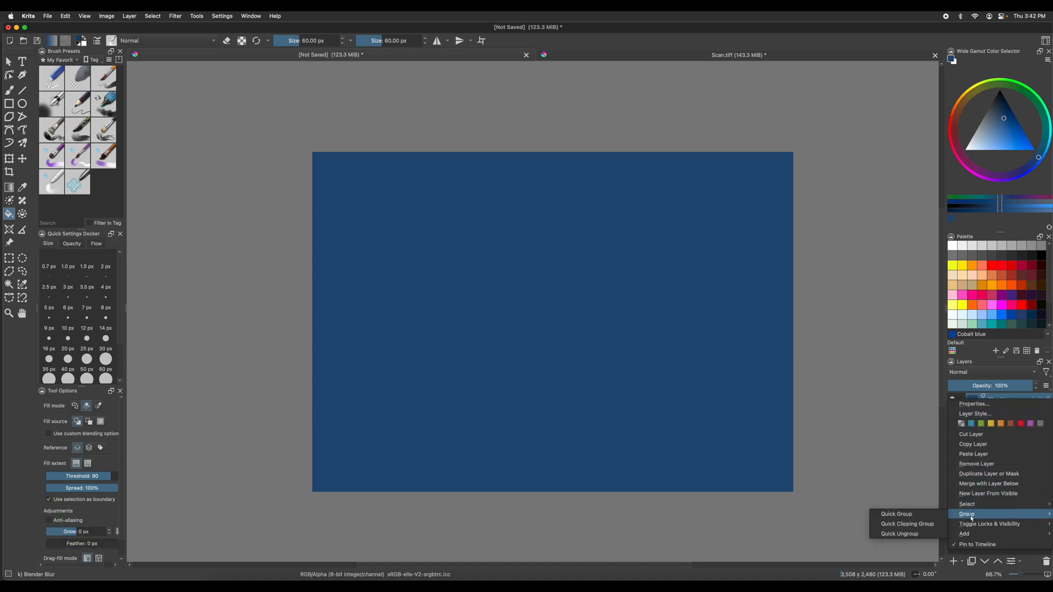
{"action": "mouse_move", "coordinate": [898, 514]}
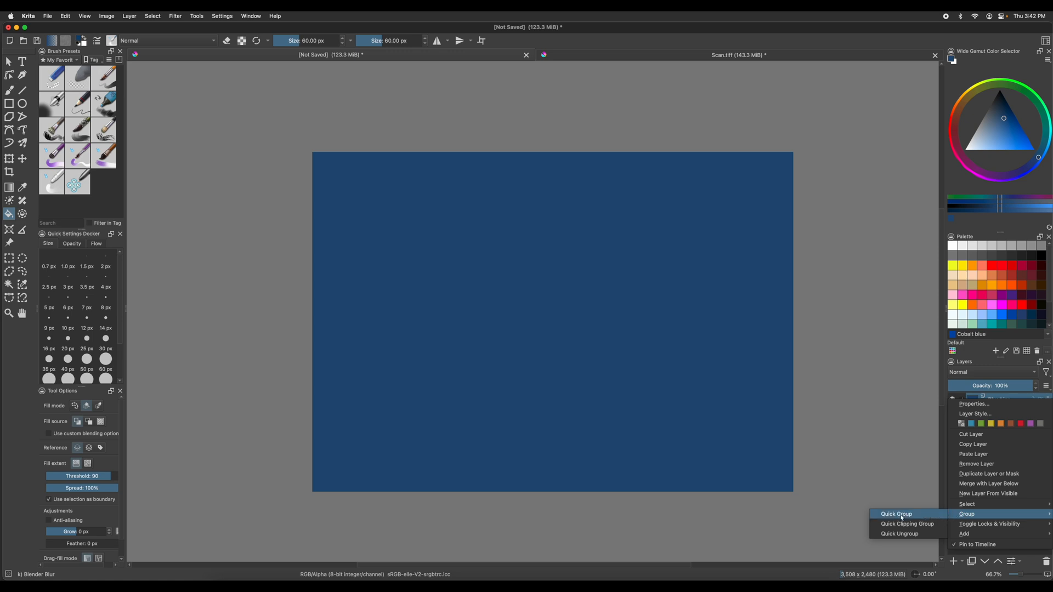
{"action": "left_click", "coordinate": [896, 514]}
{"action": "type", "text": "Reference image blue"}
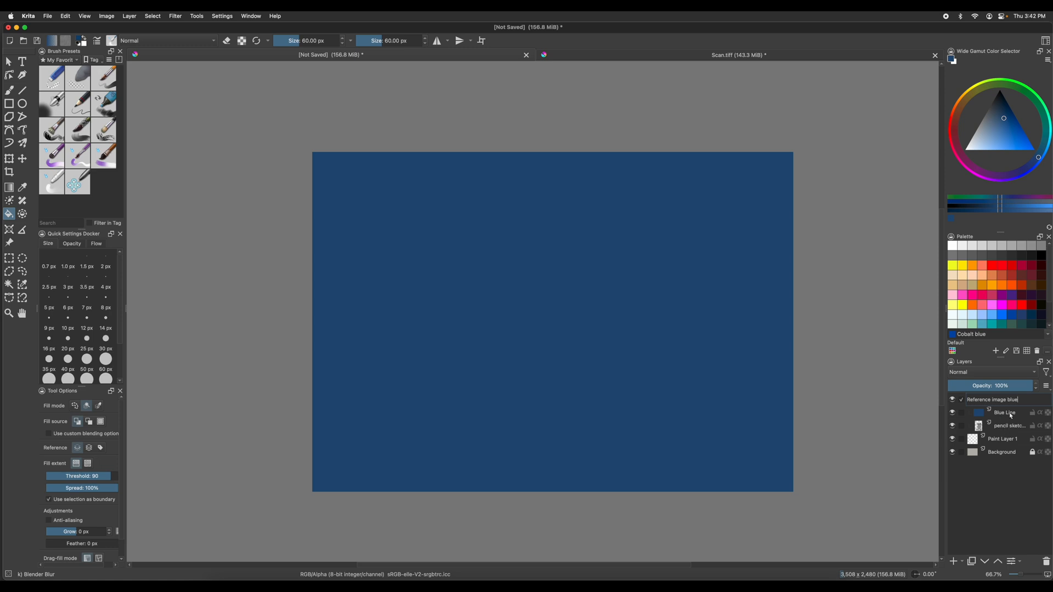
Step: Enable Inherit Alpha on Blue Line so only the sketch lines turn blue
{"action": "left_click", "coordinate": [1006, 412]}
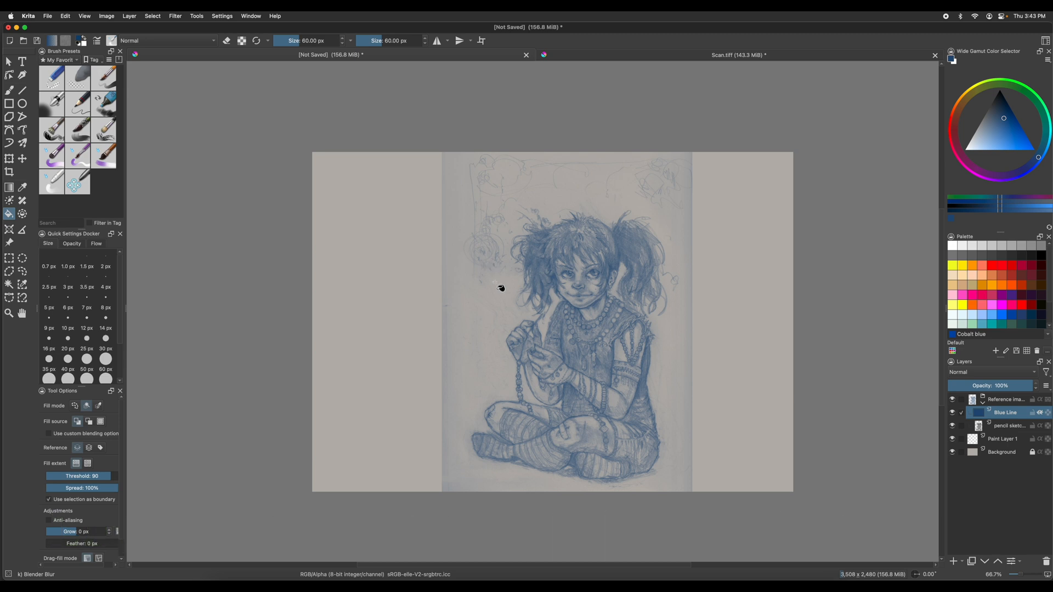
{"action": "left_click", "coordinate": [1004, 399]}
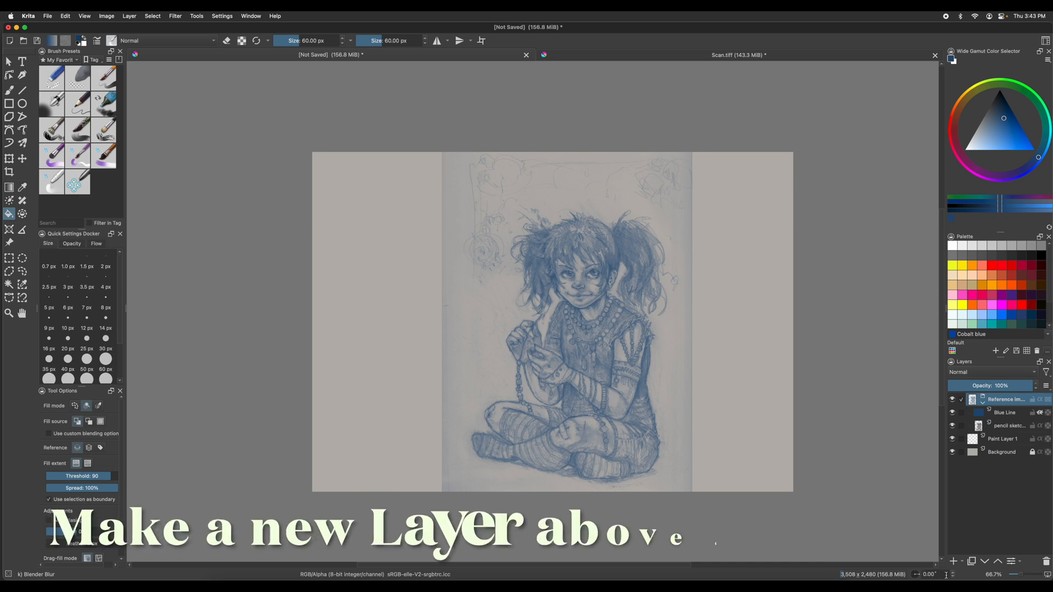
Step: Add an Ink paint layer above the Reference image blue group
{"action": "left_click", "coordinate": [952, 560]}
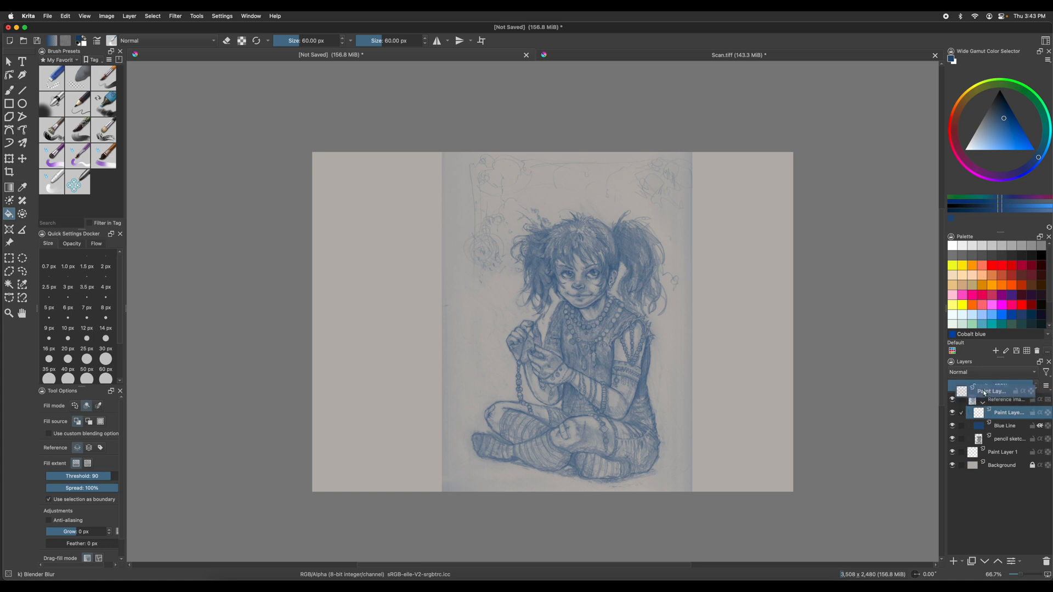
{"action": "left_click", "coordinate": [1004, 400]}
{"action": "type", "text": "Ink"}
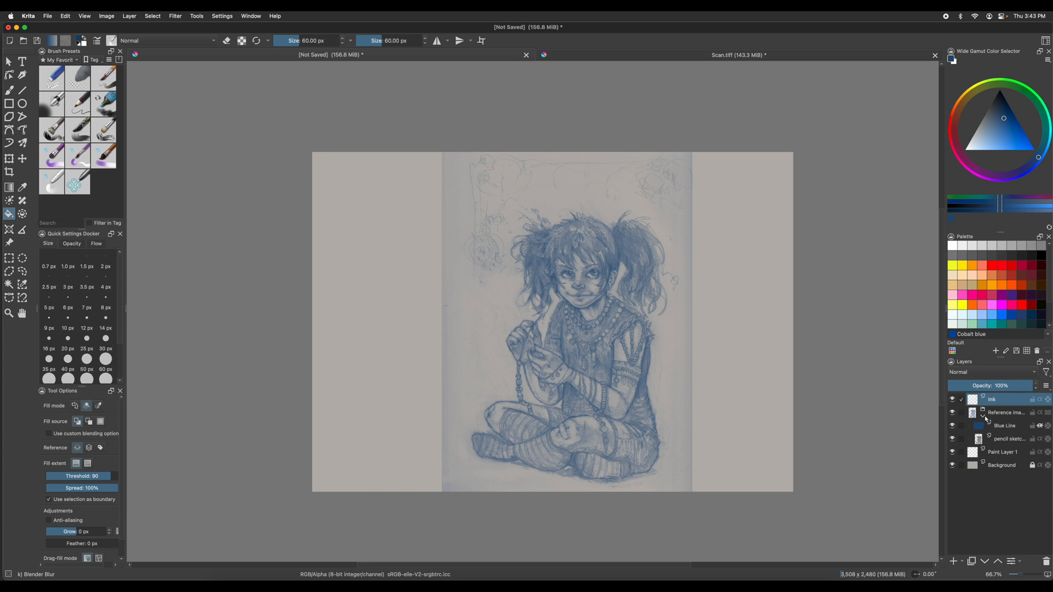
{"action": "left_click", "coordinate": [1004, 425]}
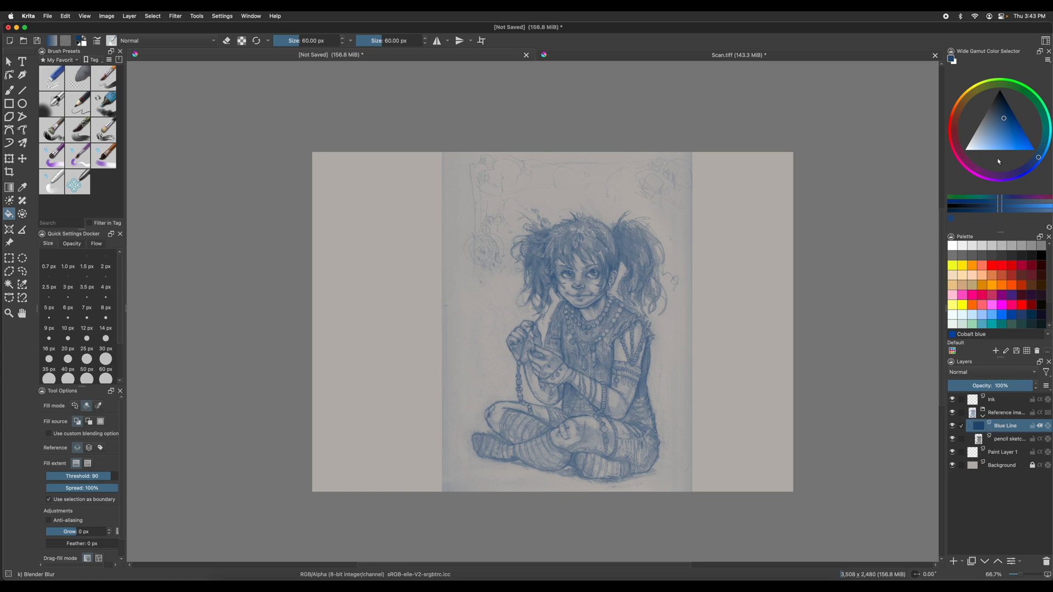
{"action": "left_click", "coordinate": [991, 176]}
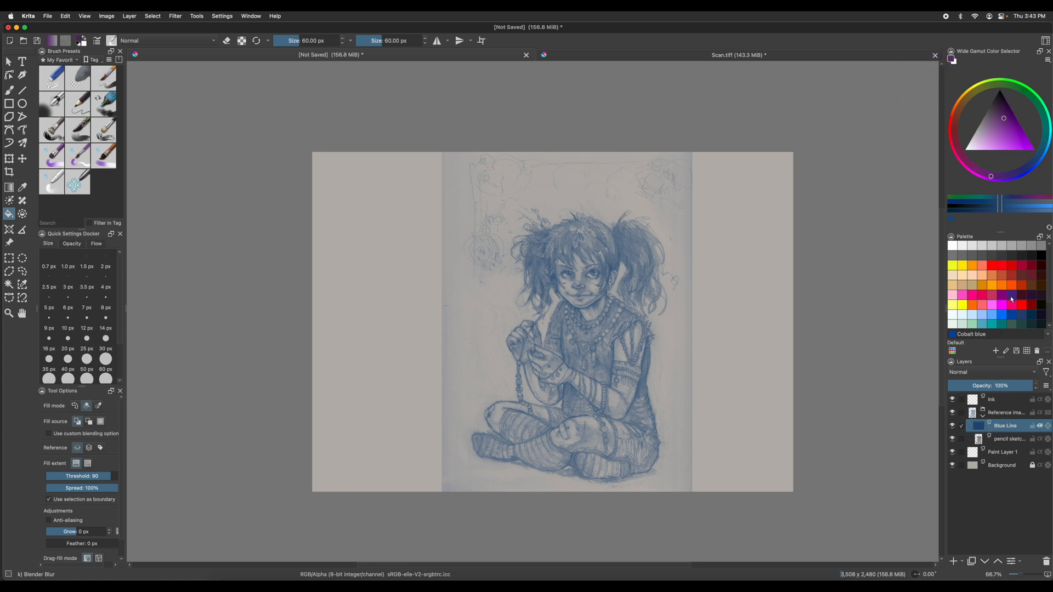
{"action": "left_click", "coordinate": [1013, 296]}
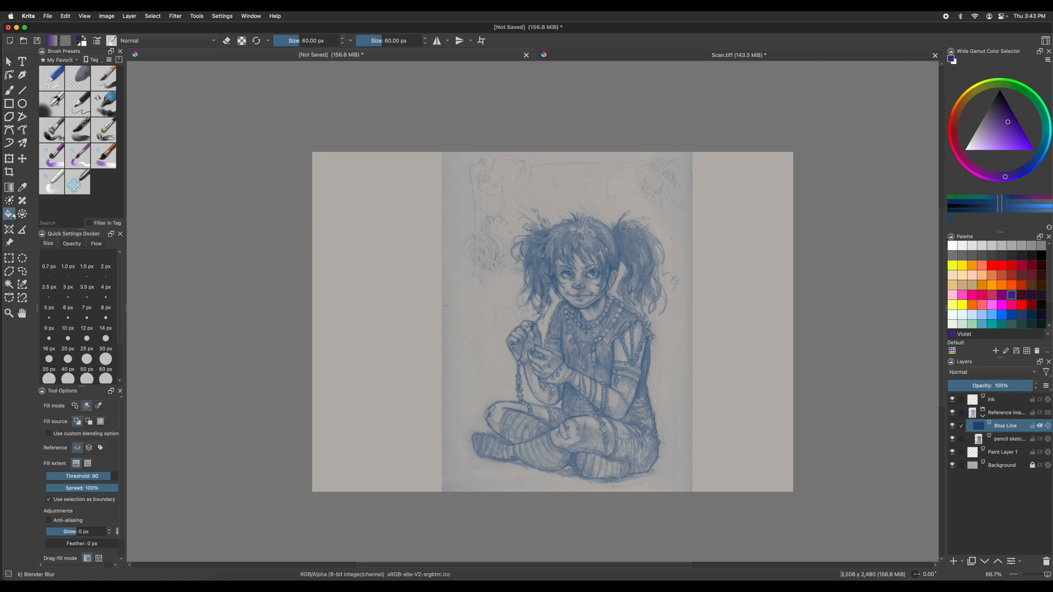
{"action": "mouse_move", "coordinate": [550, 308]}
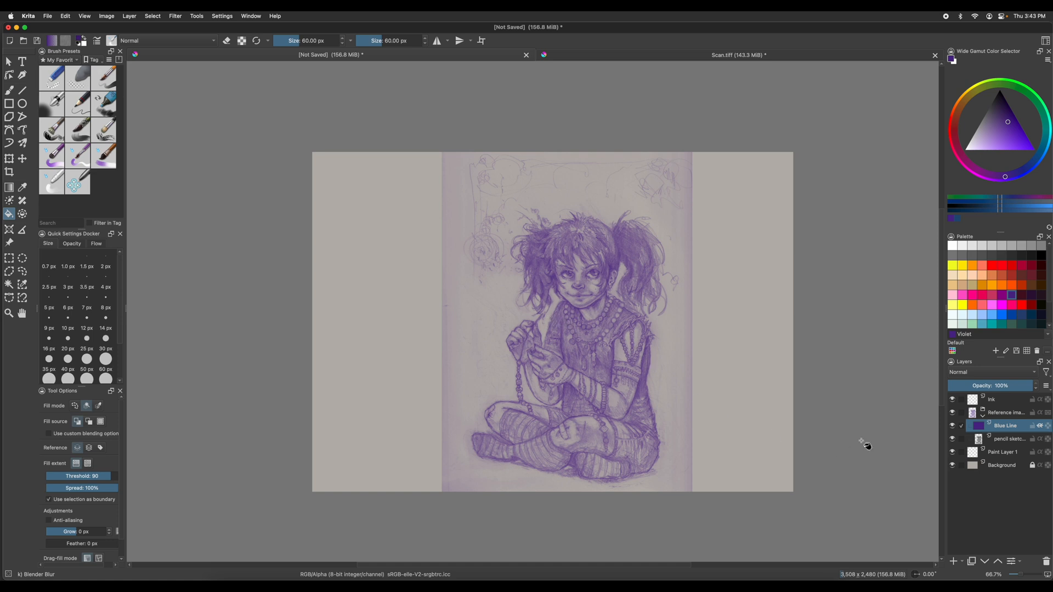
{"action": "mouse_move", "coordinate": [1007, 243]}
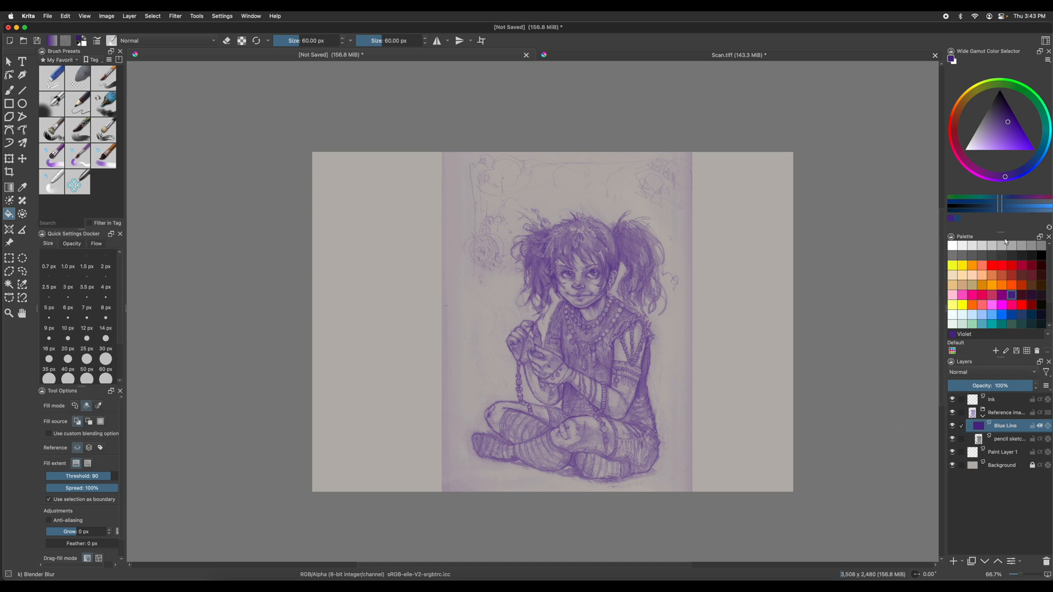
{"action": "left_click", "coordinate": [1014, 128]}
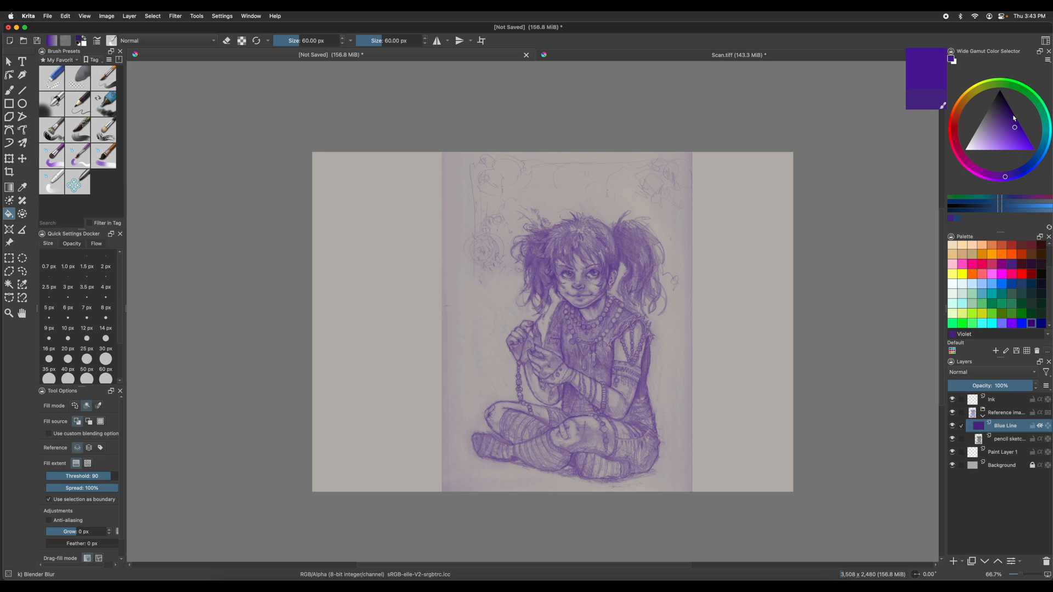
{"action": "left_click", "coordinate": [1010, 283]}
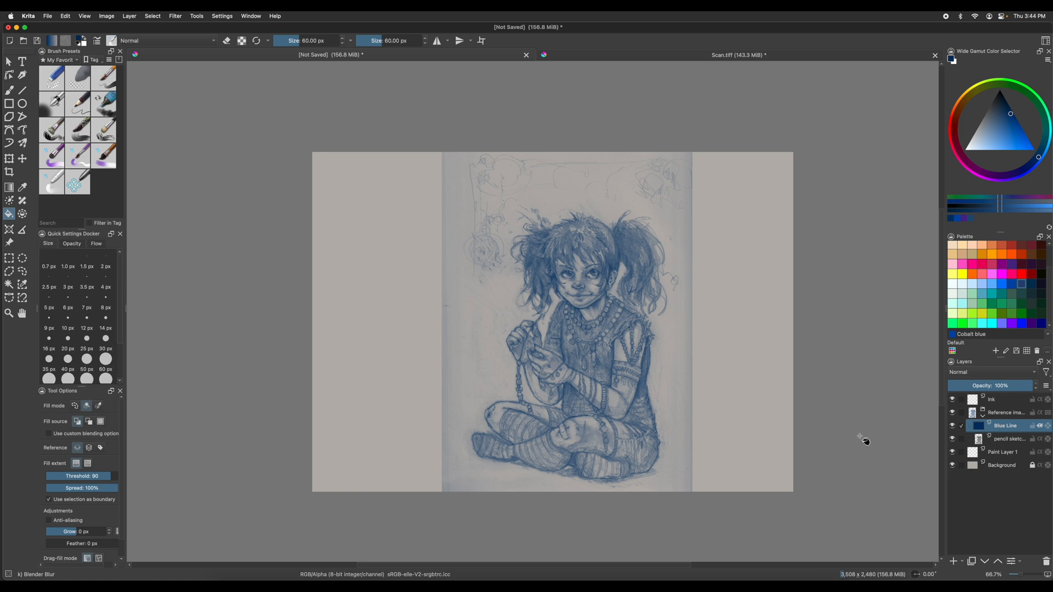
{"action": "mouse_move", "coordinate": [970, 446]}
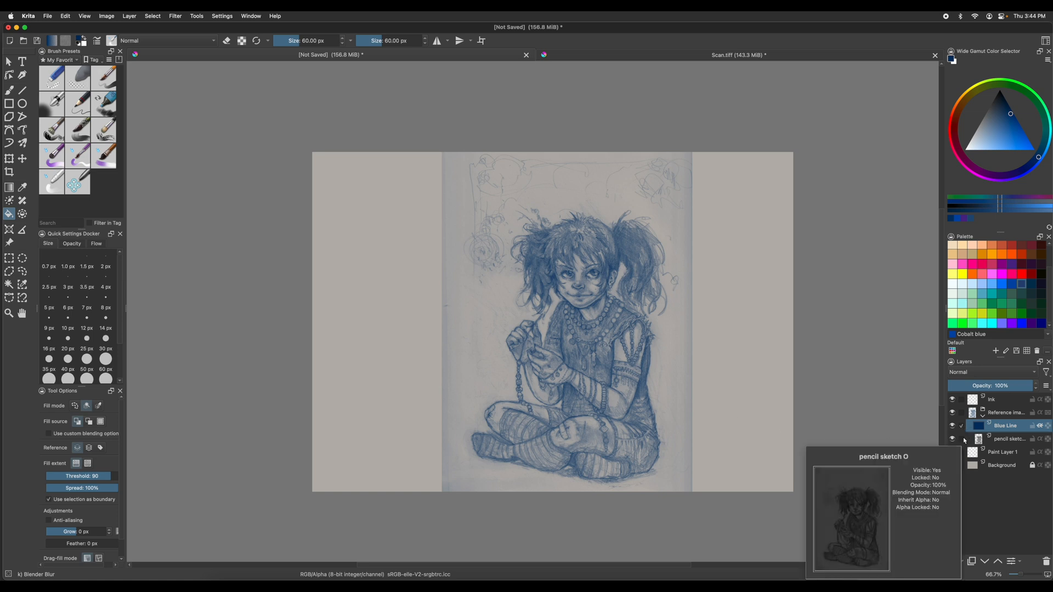
{"action": "mouse_move", "coordinate": [1024, 385]}
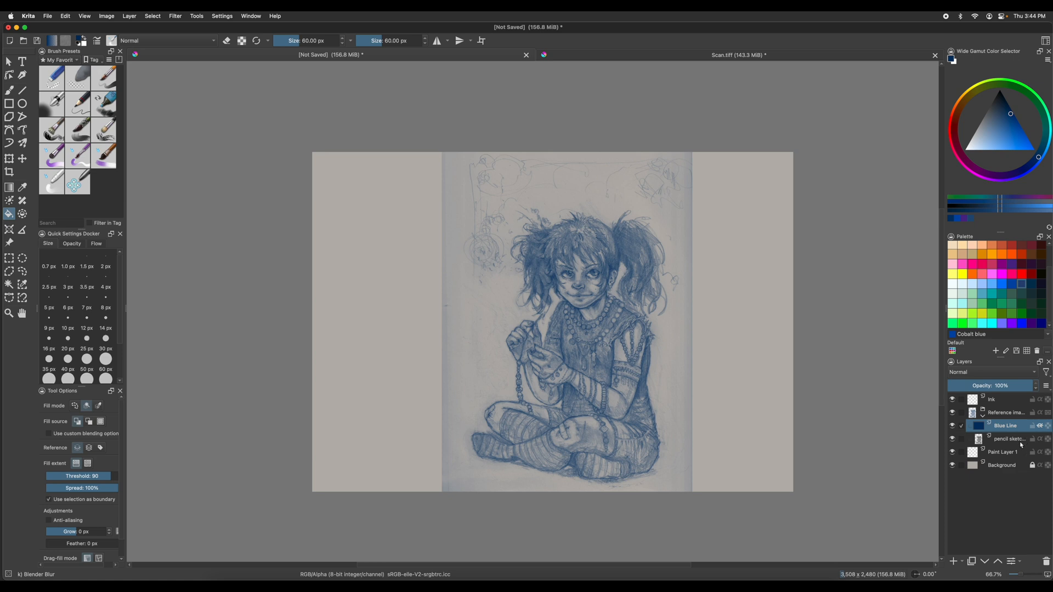
Step: Collapse the reference group and delete the empty Paint Layer 1
{"action": "left_click", "coordinate": [982, 413]}
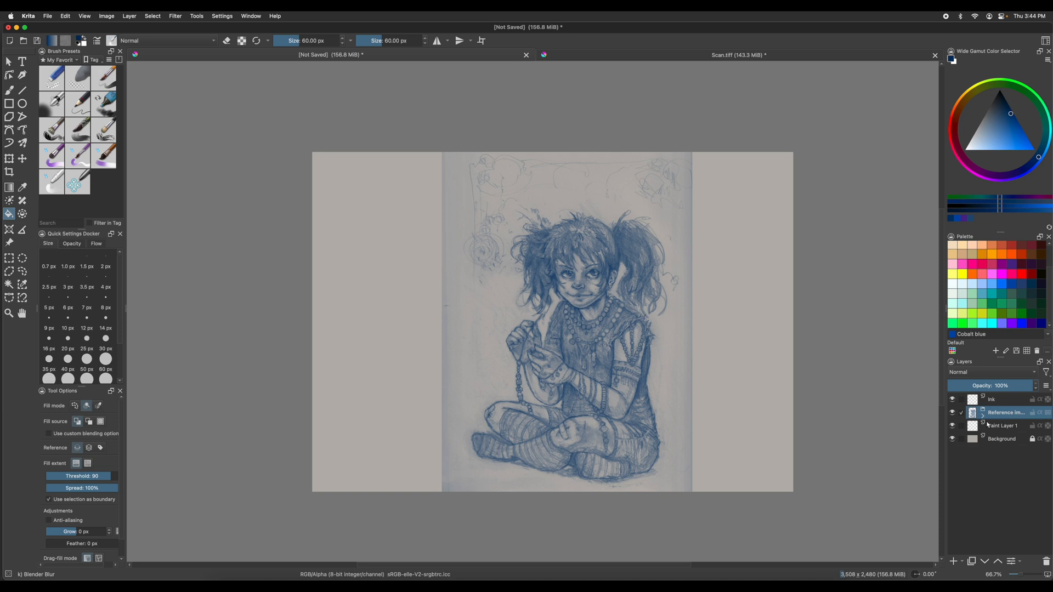
{"action": "mouse_move", "coordinate": [1004, 413]}
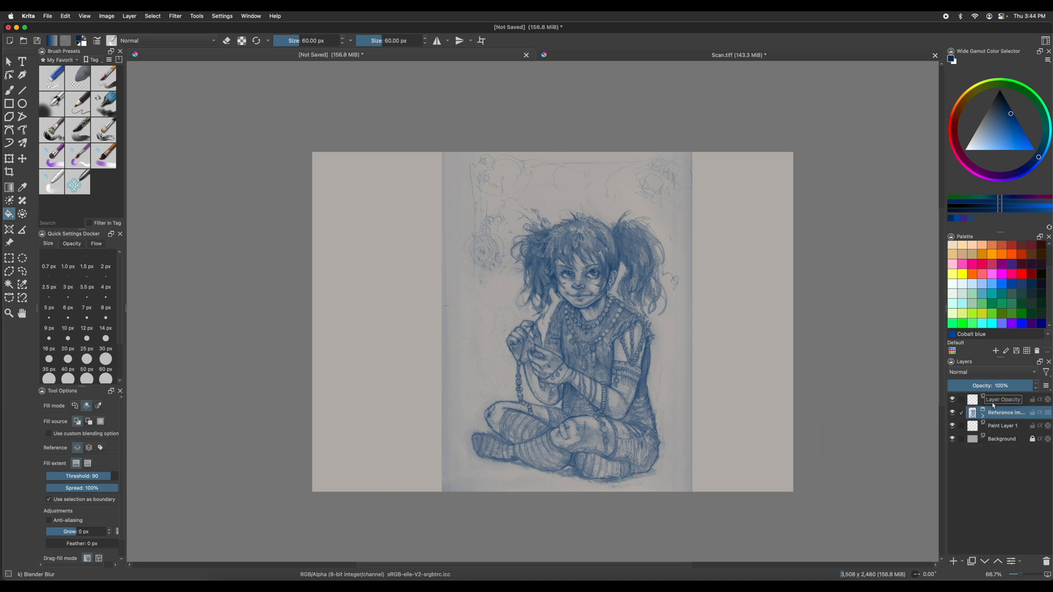
{"action": "mouse_move", "coordinate": [1006, 413]}
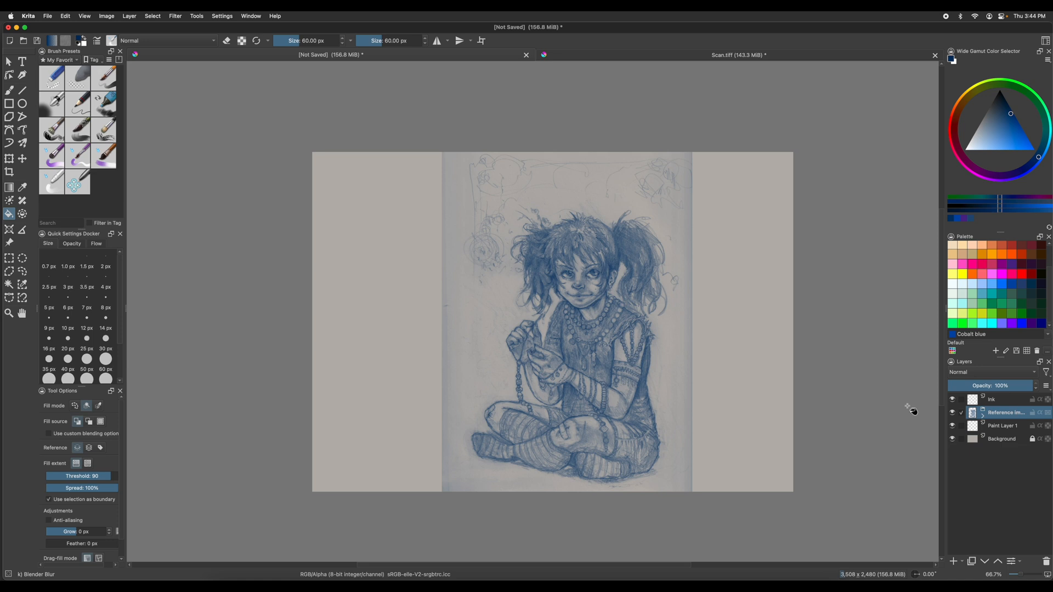
{"action": "mouse_move", "coordinate": [909, 410]}
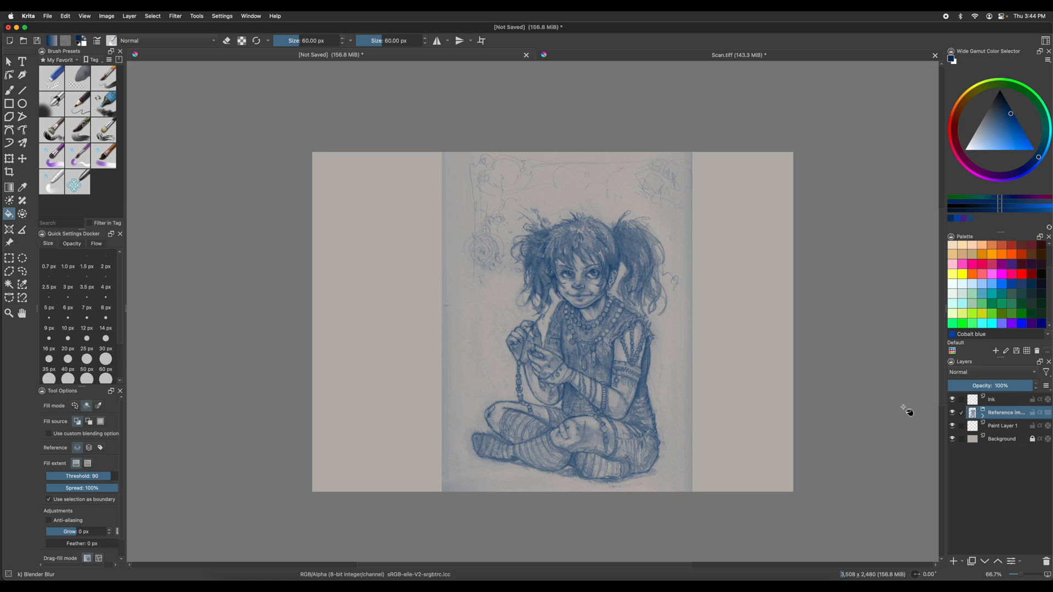
{"action": "mouse_move", "coordinate": [909, 414]}
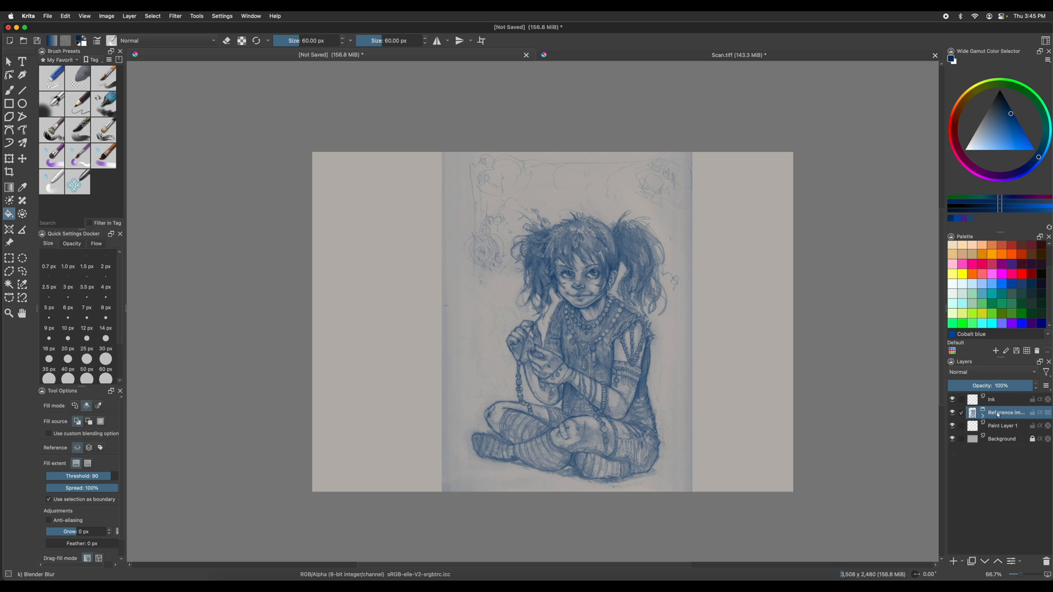
{"action": "left_click", "coordinate": [1003, 426]}
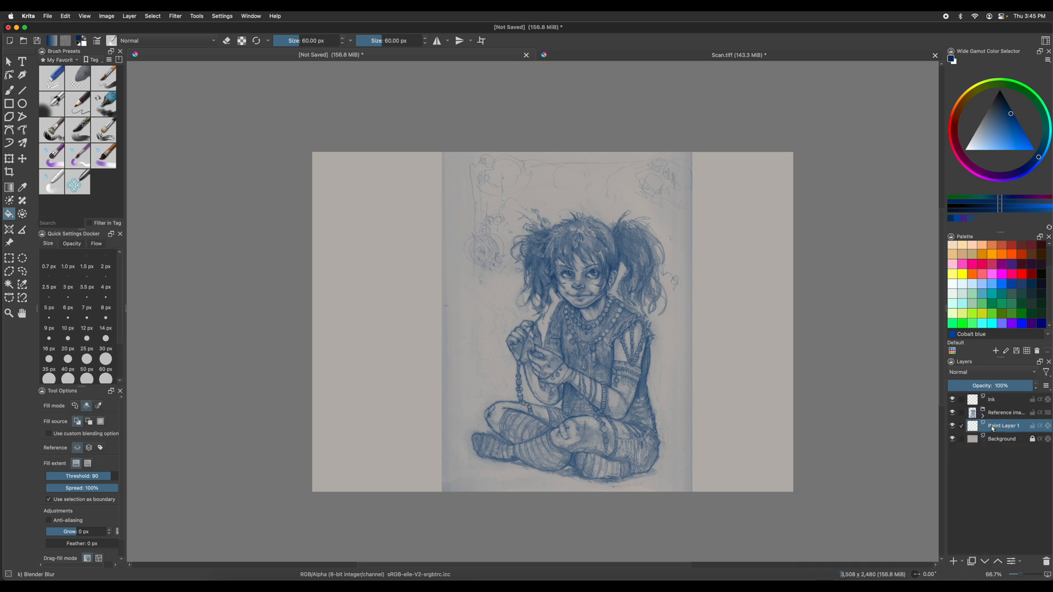
{"action": "left_click", "coordinate": [1004, 425]}
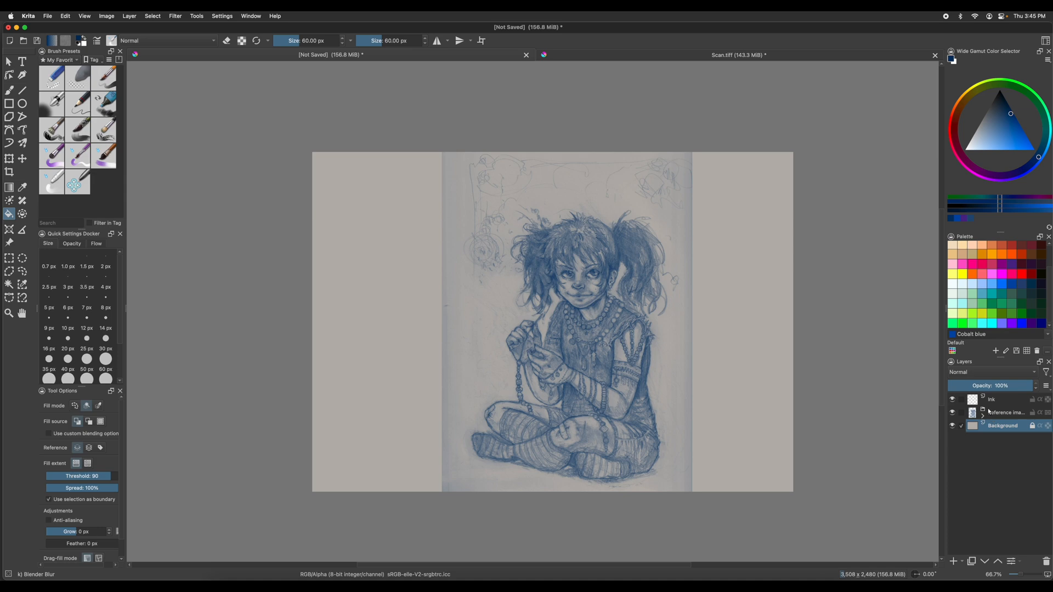
{"action": "mouse_move", "coordinate": [988, 403]}
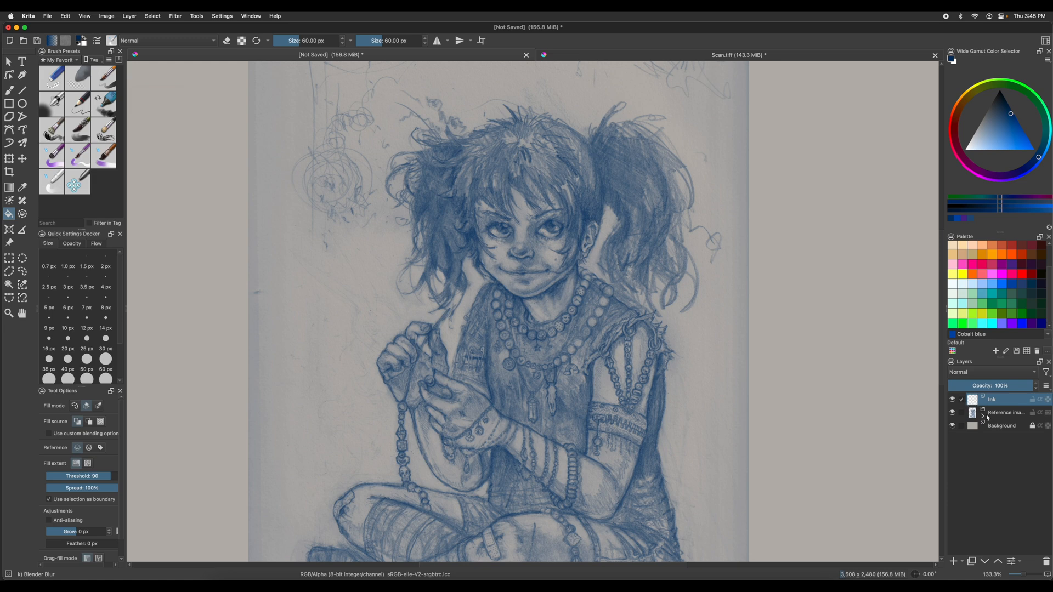
Step: Label the Reference image blue group green, then make Ink the active layer
{"action": "left_click", "coordinate": [982, 412]}
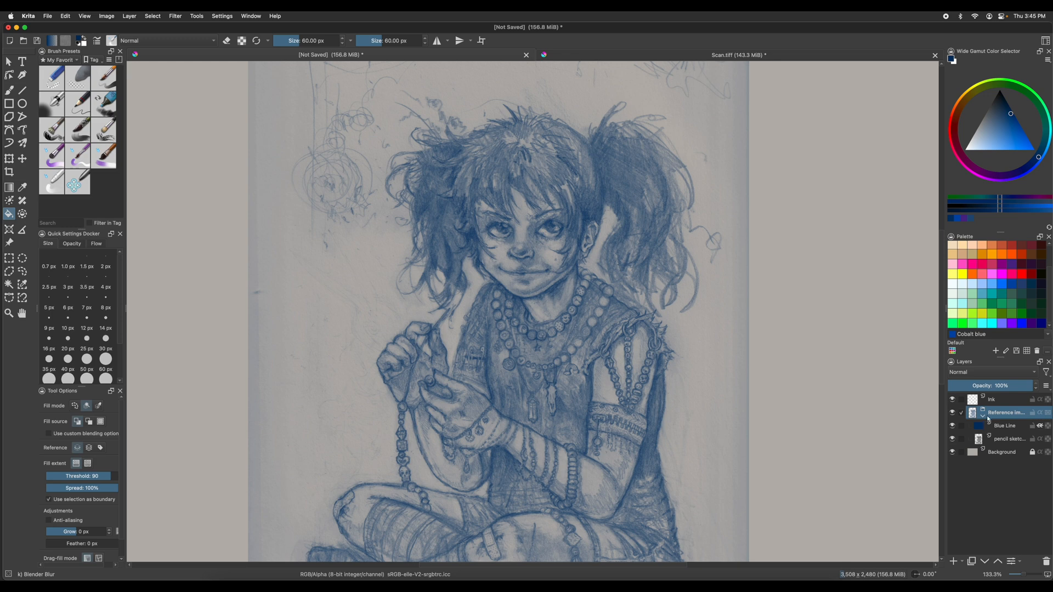
{"action": "mouse_move", "coordinate": [1005, 413]}
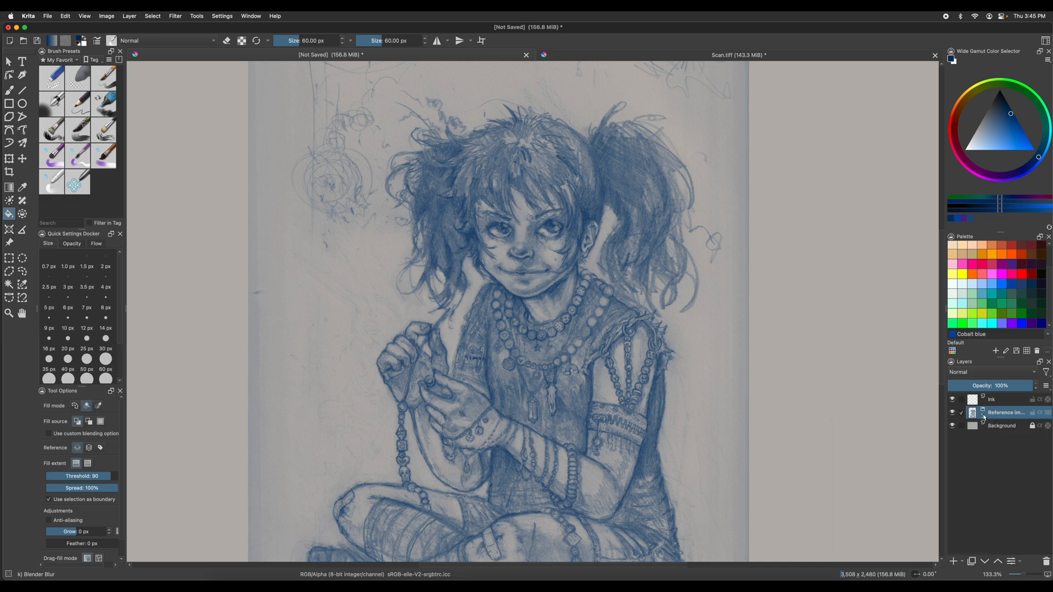
{"action": "left_click", "coordinate": [984, 413]}
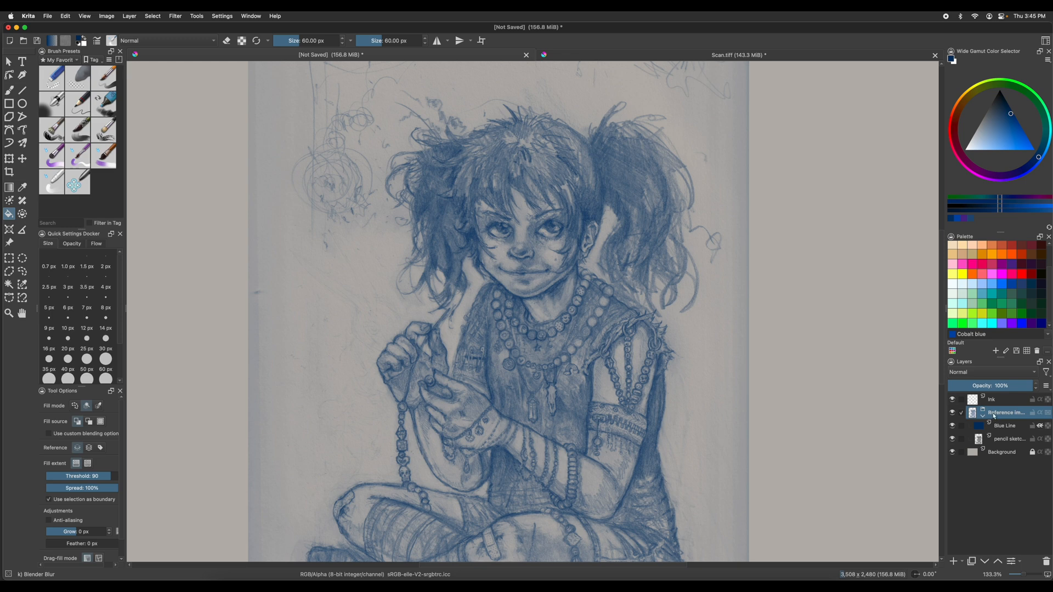
{"action": "mouse_move", "coordinate": [1005, 412]}
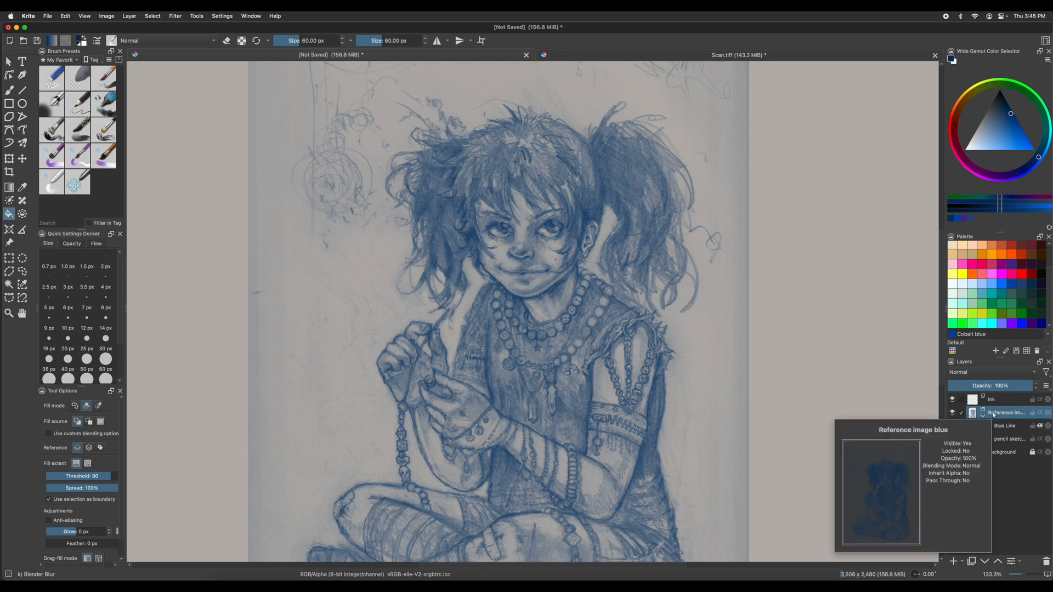
{"action": "mouse_move", "coordinate": [990, 437]}
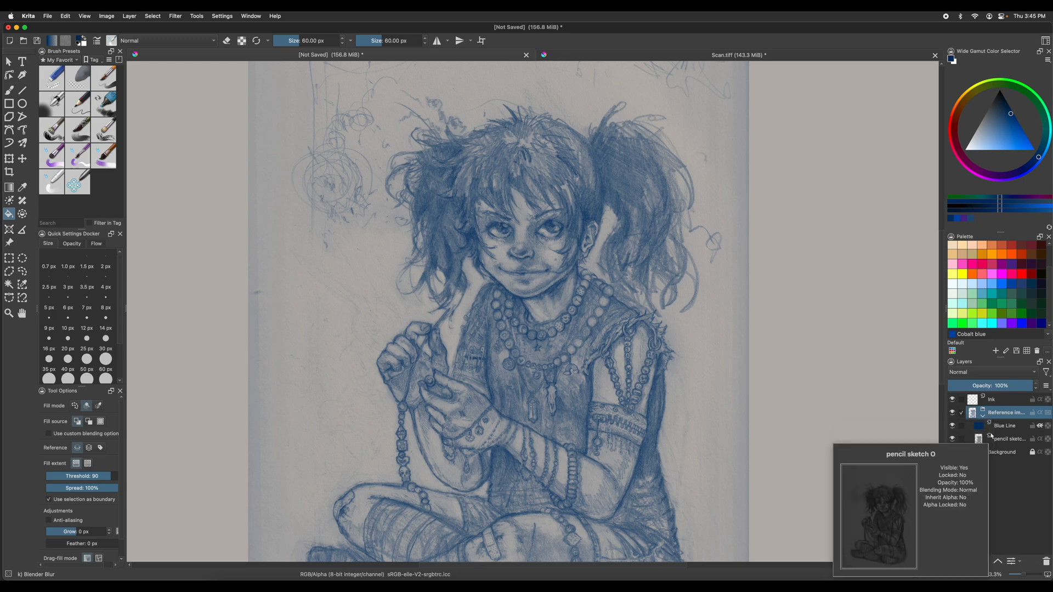
{"action": "mouse_move", "coordinate": [1005, 413]}
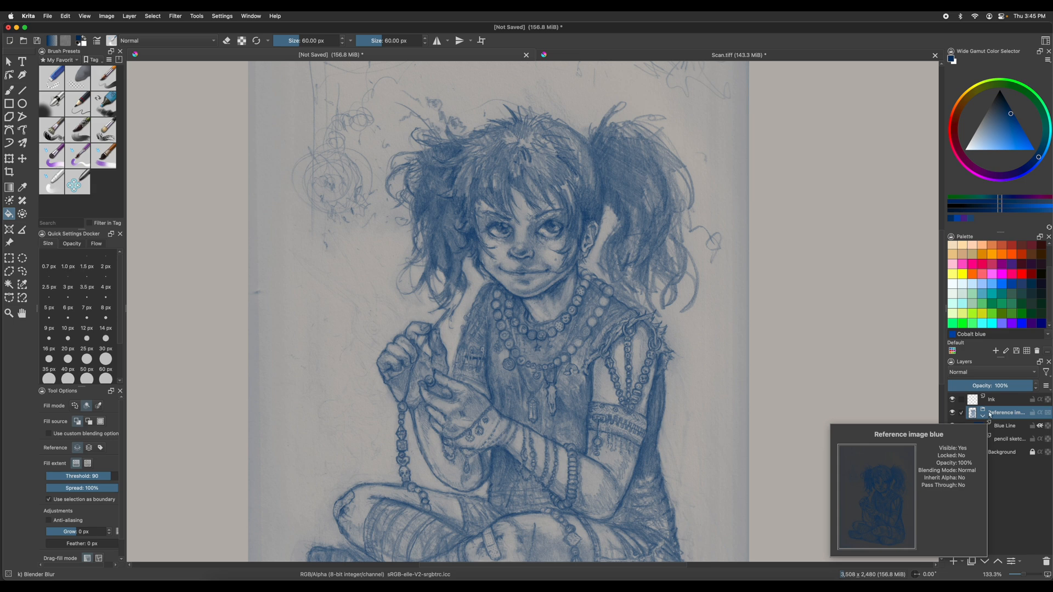
{"action": "right_click", "coordinate": [1005, 413]}
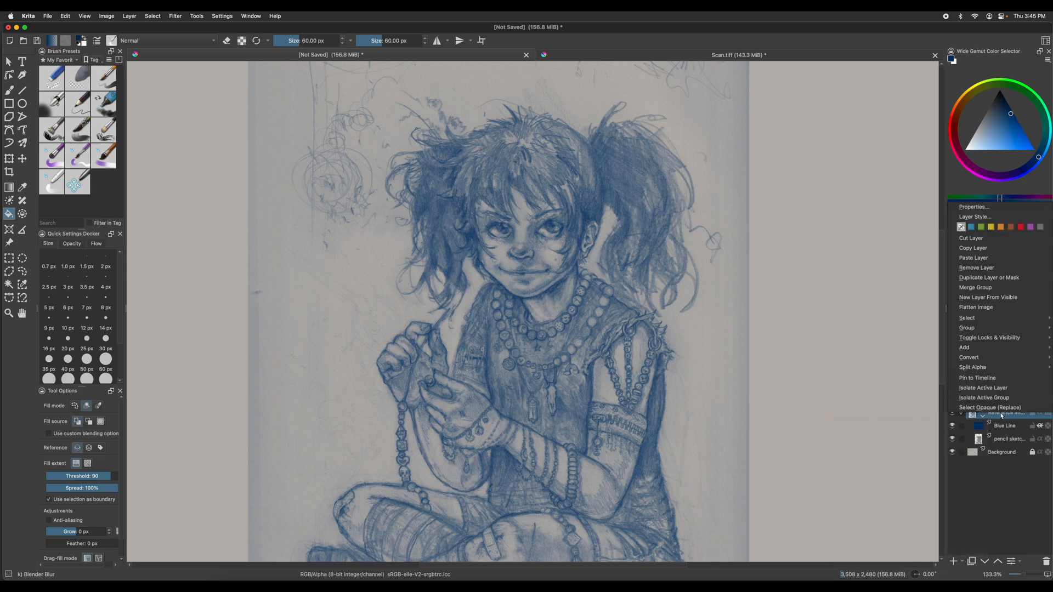
{"action": "mouse_move", "coordinate": [997, 216]}
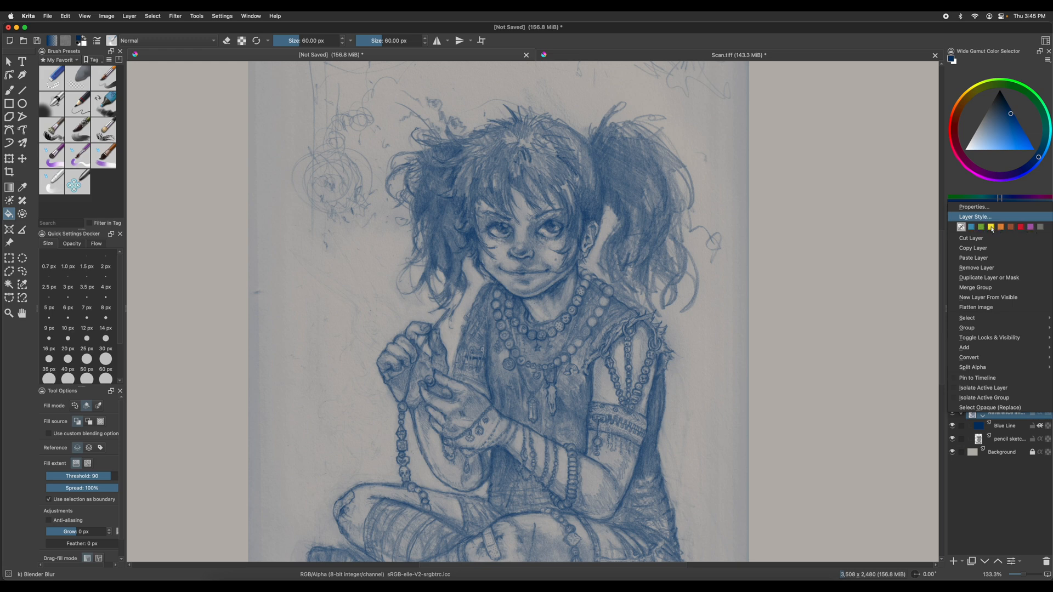
{"action": "mouse_move", "coordinate": [1005, 227]}
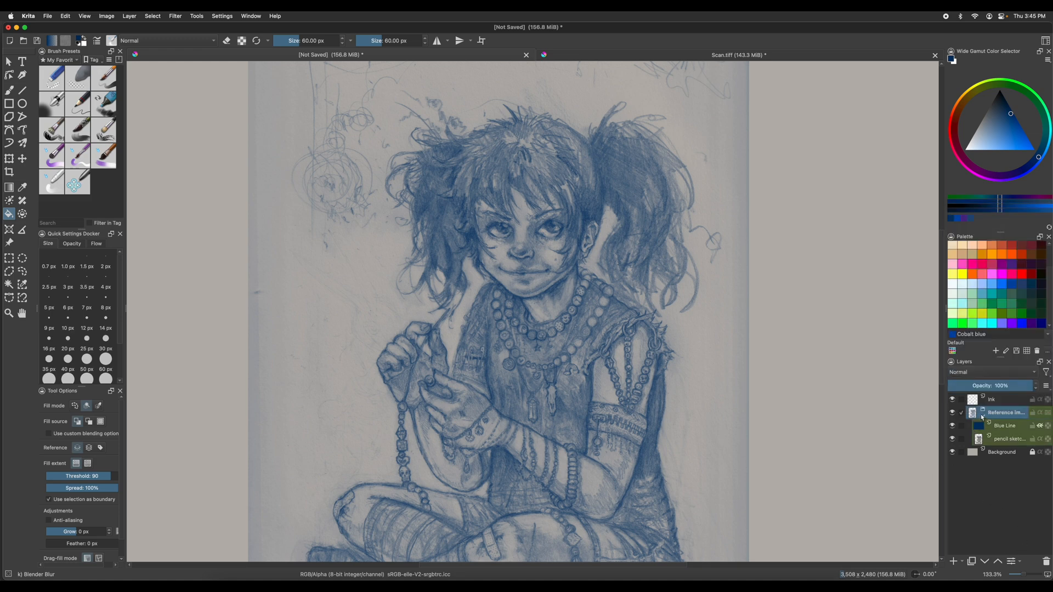
{"action": "left_click", "coordinate": [991, 400]}
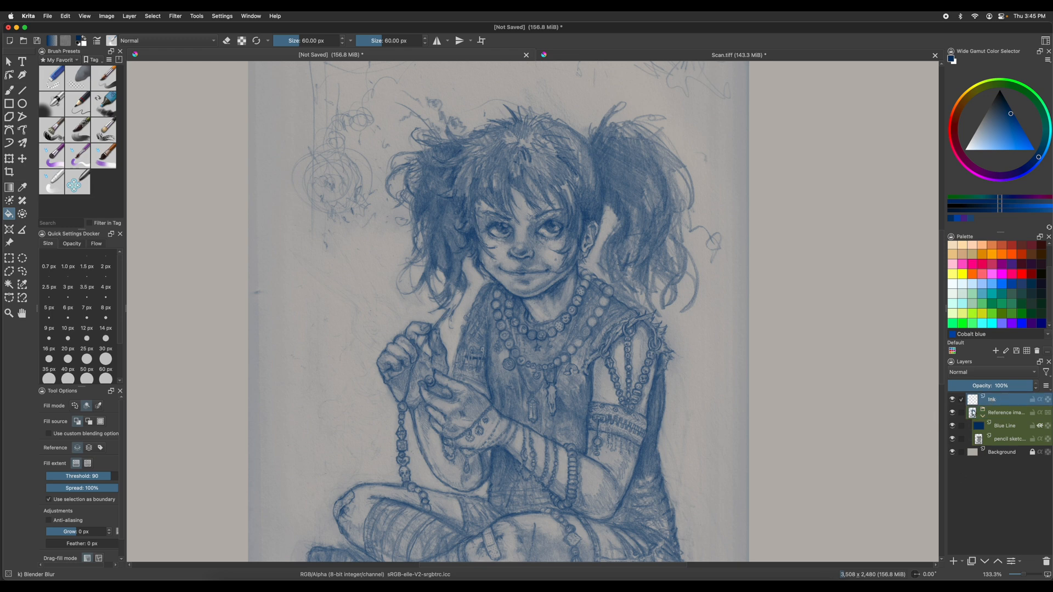
Step: Assign the Ink layer its own colour label, distinct from the green group
{"action": "right_click", "coordinate": [990, 400]}
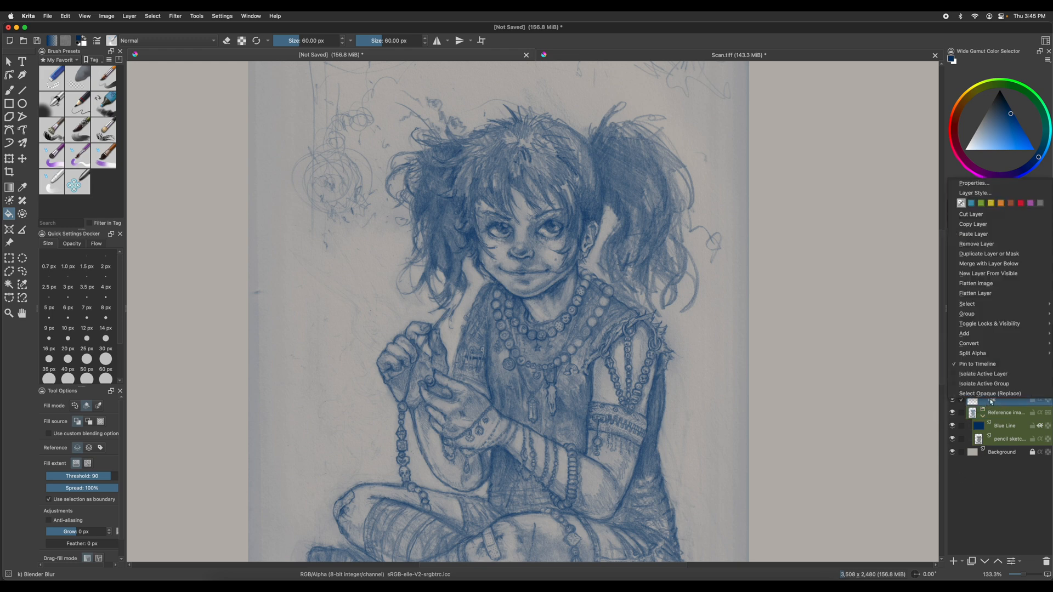
{"action": "mouse_move", "coordinate": [977, 193]}
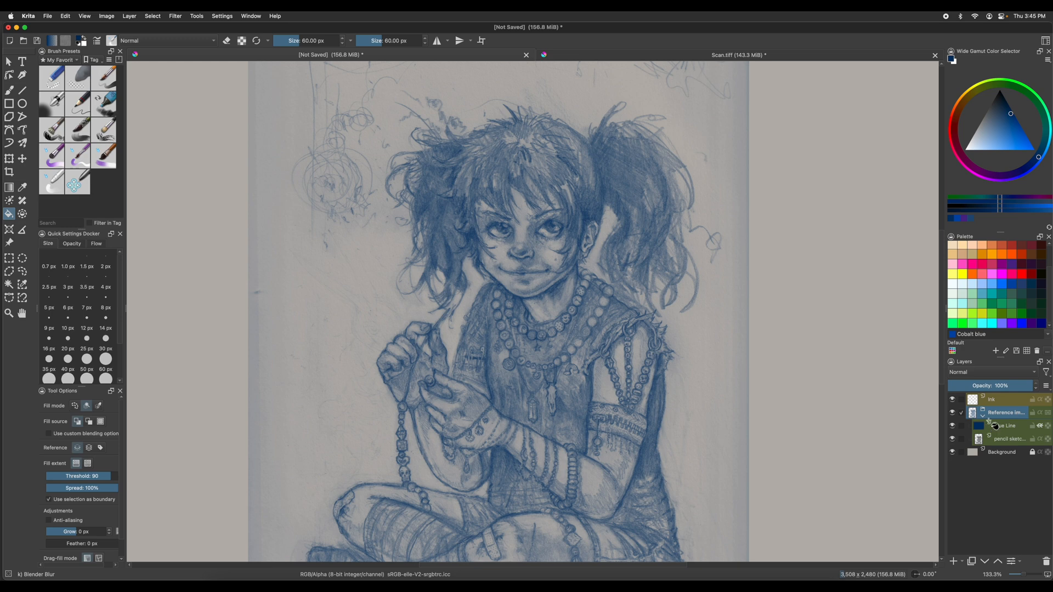
{"action": "left_click", "coordinate": [1000, 399]}
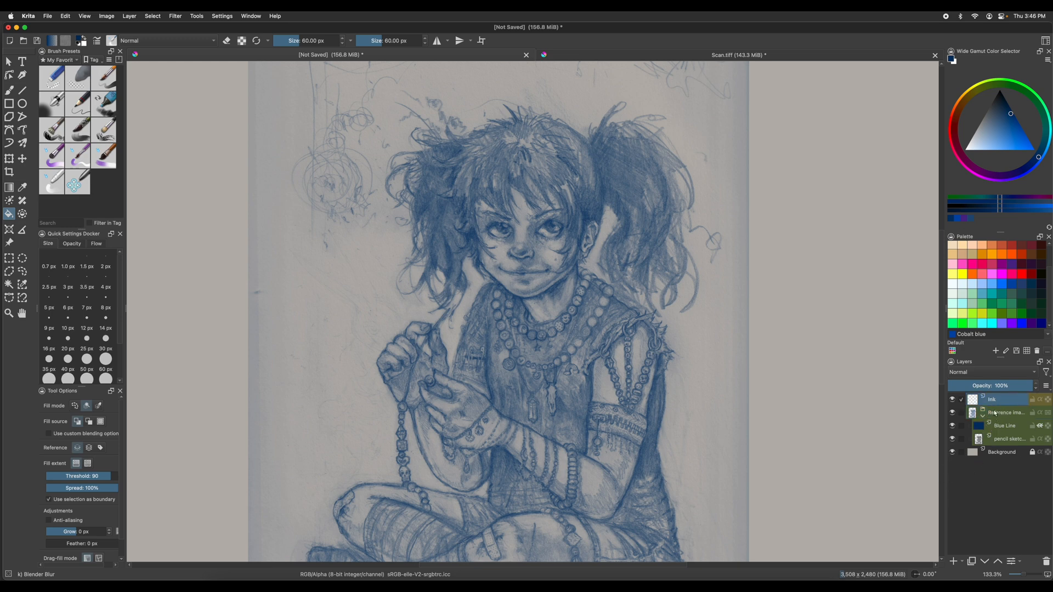
{"action": "right_click", "coordinate": [991, 399]}
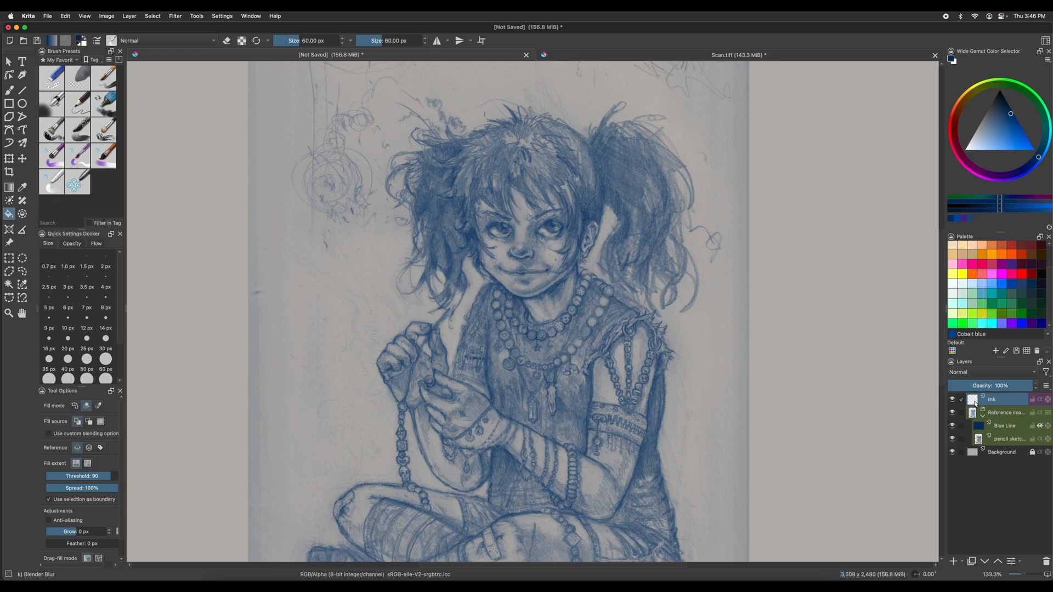
{"action": "mouse_move", "coordinate": [991, 399]}
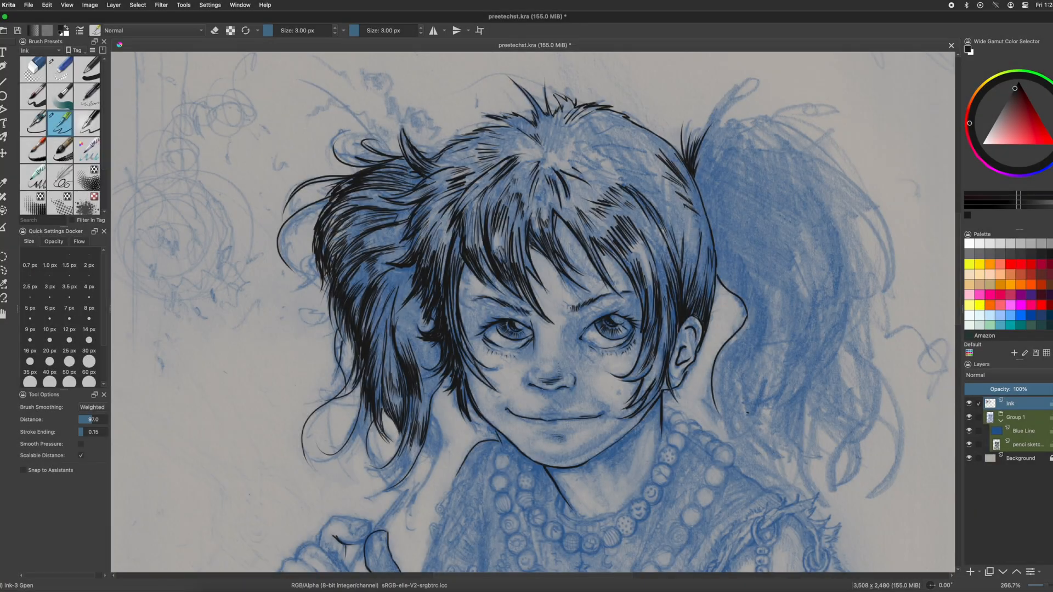
Step: Add an empty Paint Layer 2 above the Ink layer
{"action": "left_click", "coordinate": [971, 571]}
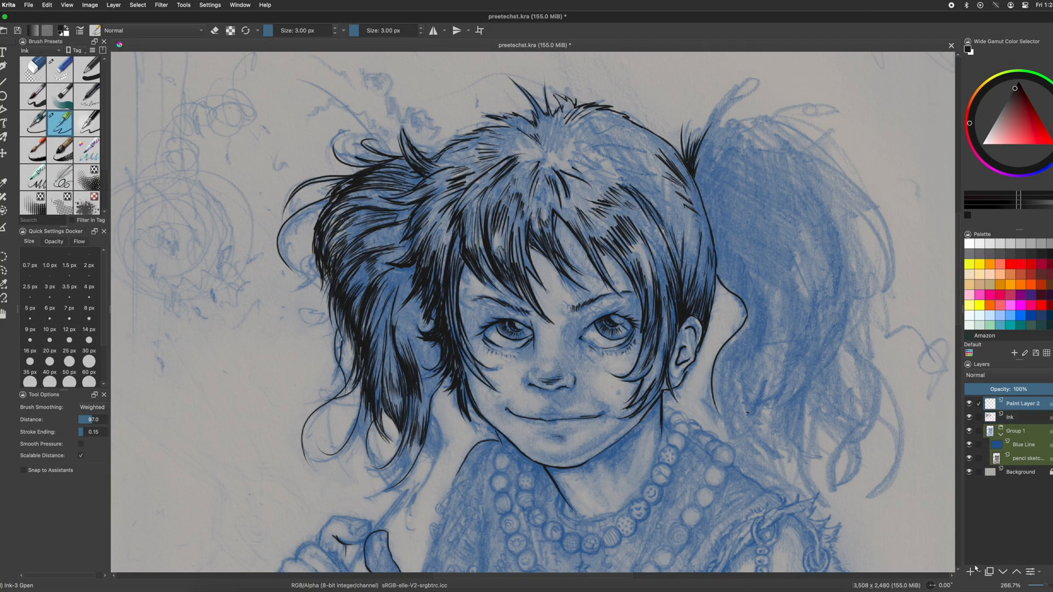